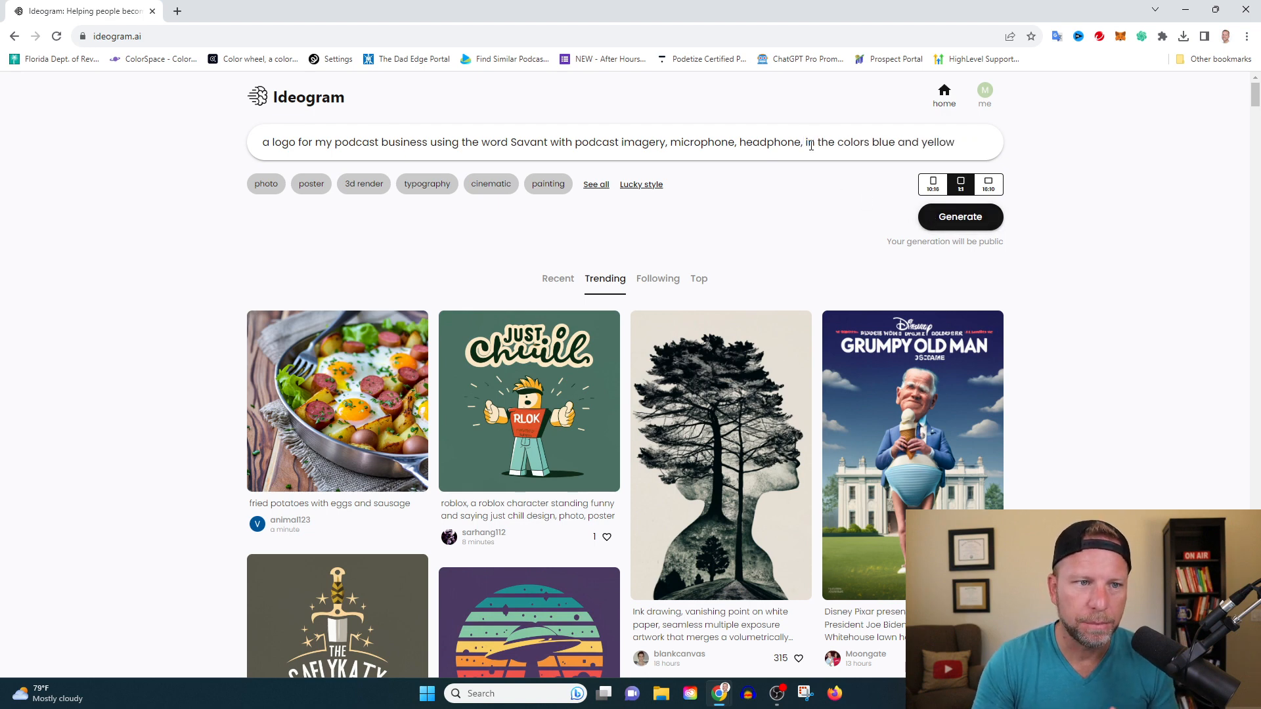
# Step: Generate four Savant podcast logos in blue and yellow and like the third one
pyautogui.click(960, 216)
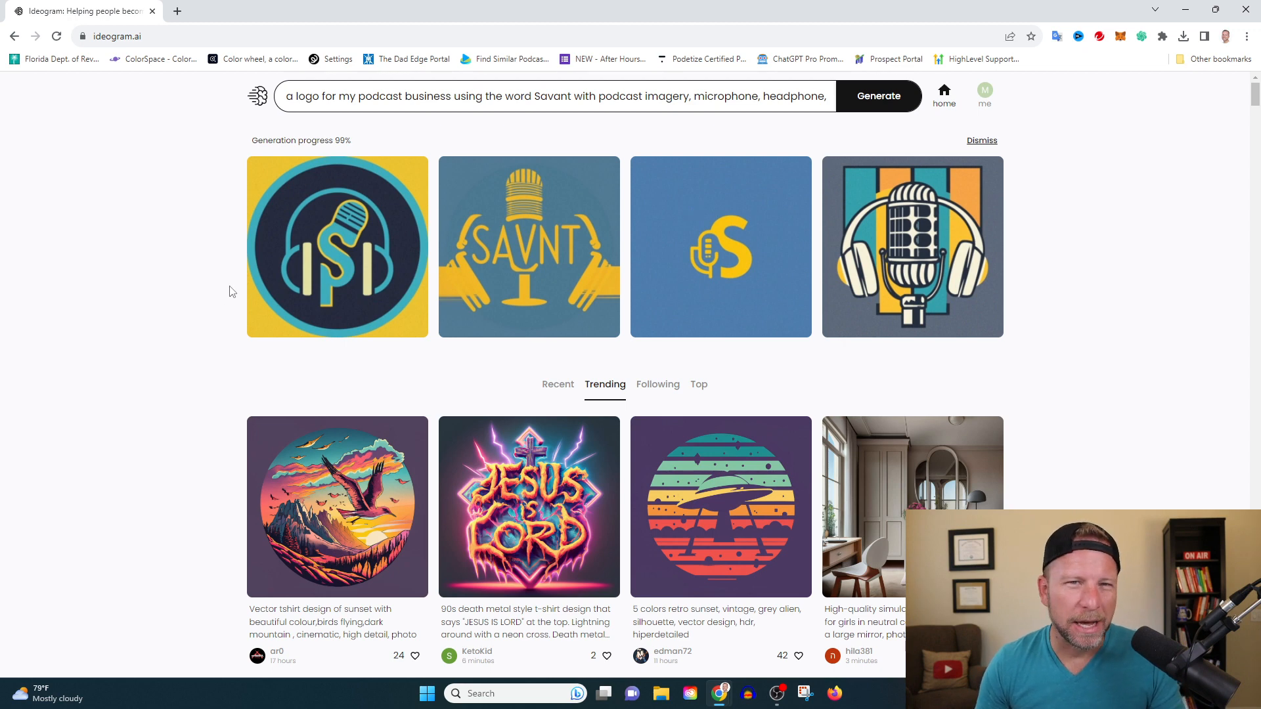
pyautogui.moveTo(486, 284)
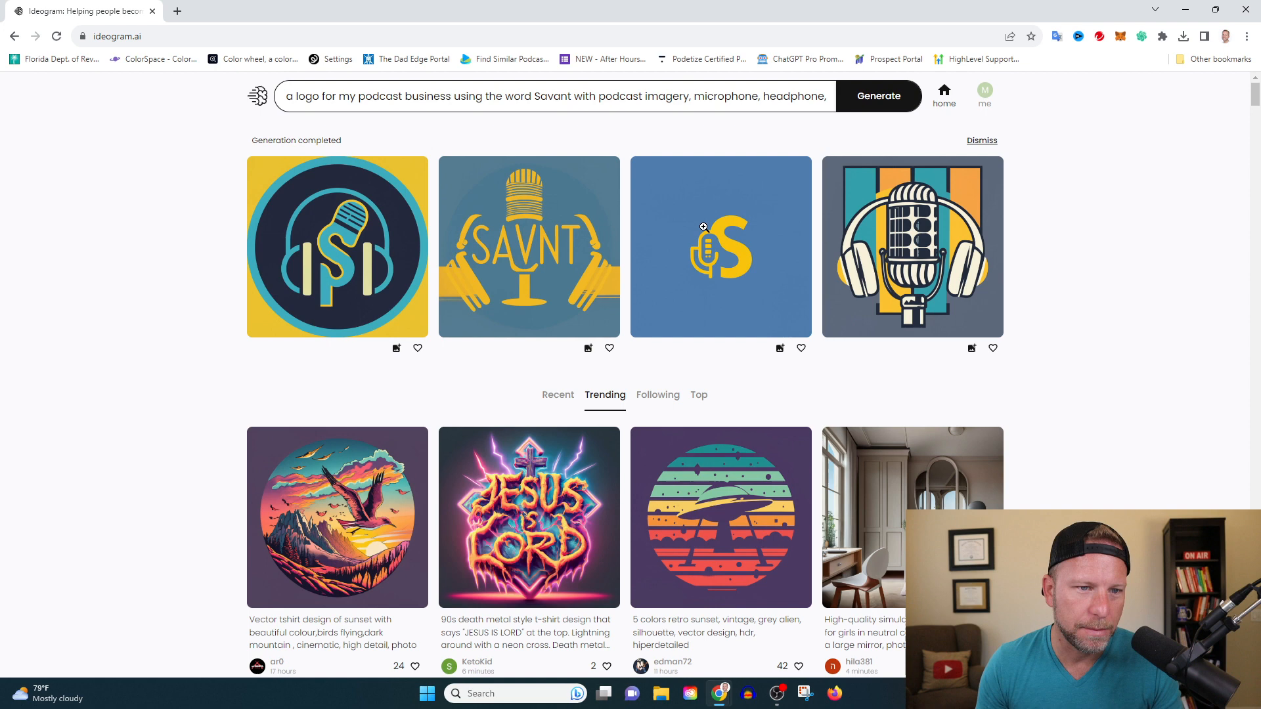
pyautogui.moveTo(936, 282)
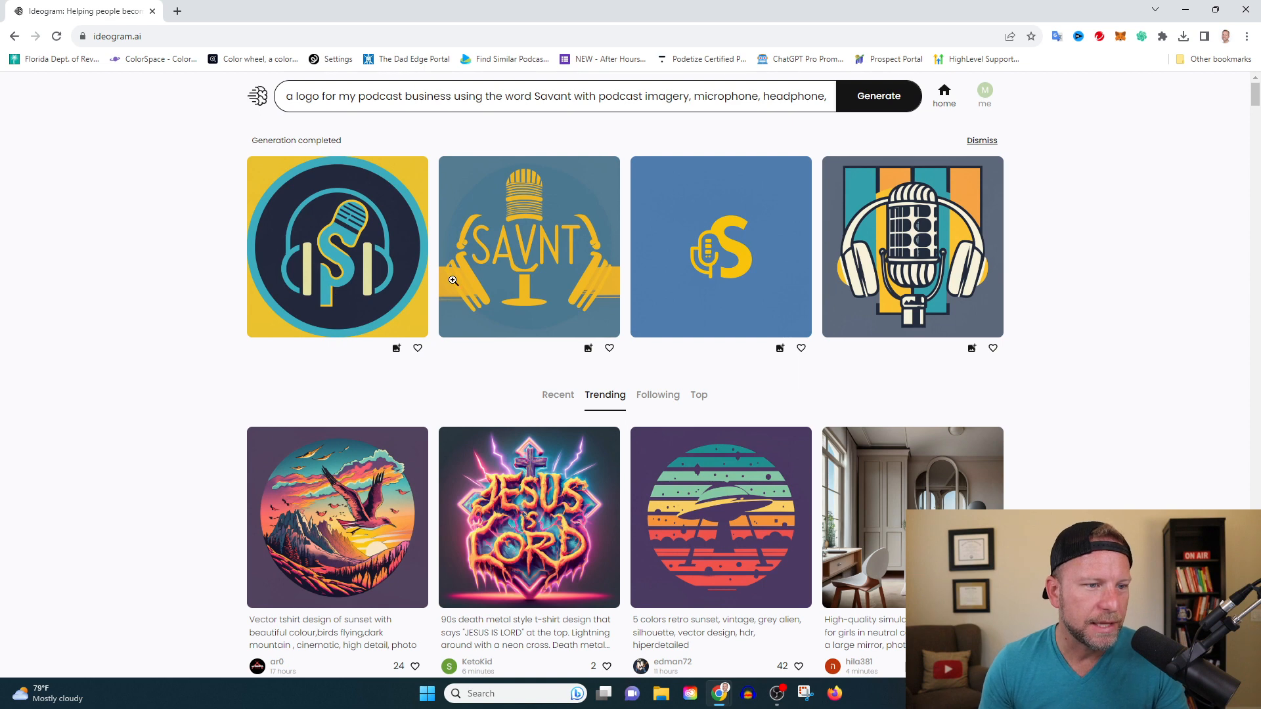
pyautogui.click(801, 347)
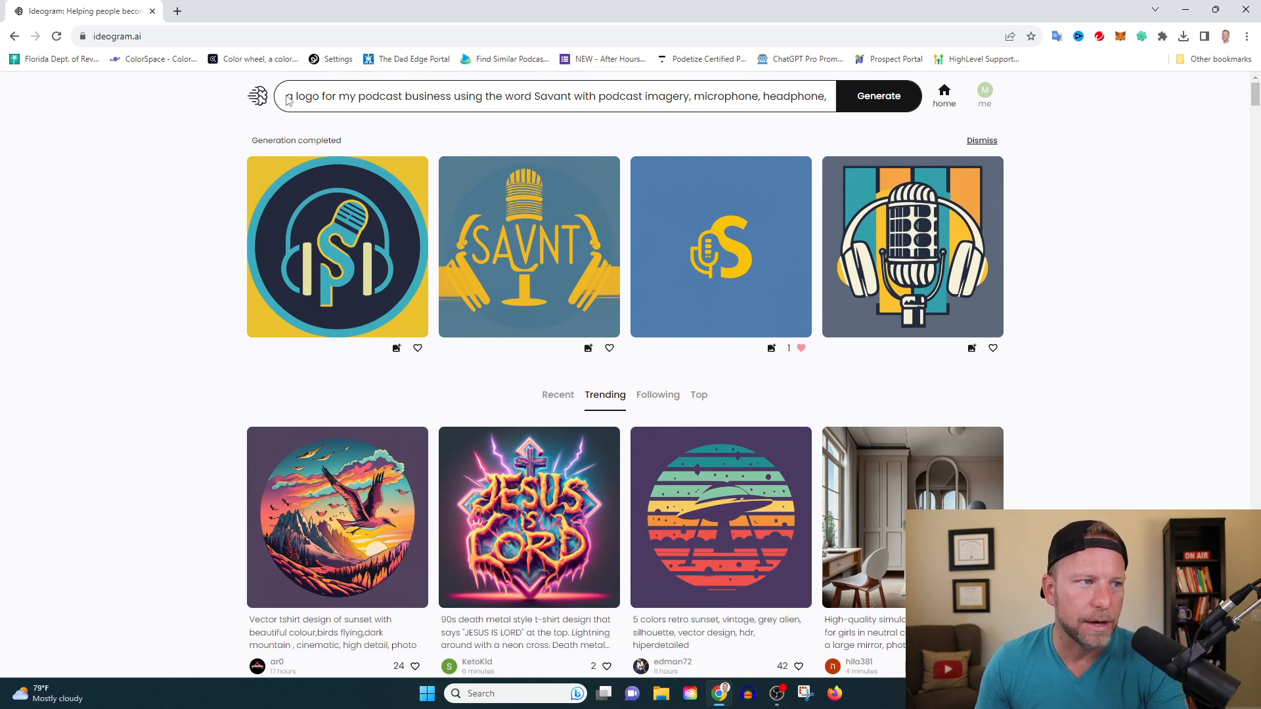
# Step: Generate from 'create a neon sign logo for my business dank taco' and like the fourth result
pyautogui.click(555, 97)
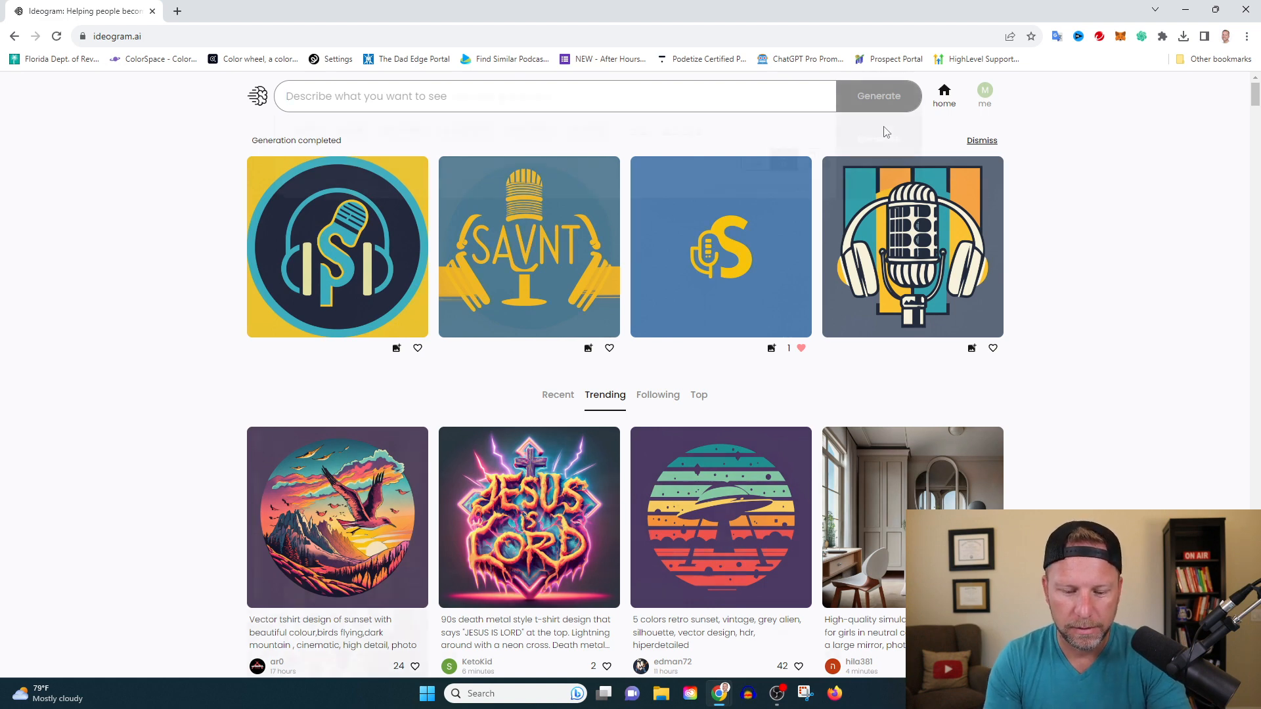
pyautogui.write('create a neon sign logo for my business dank taco')
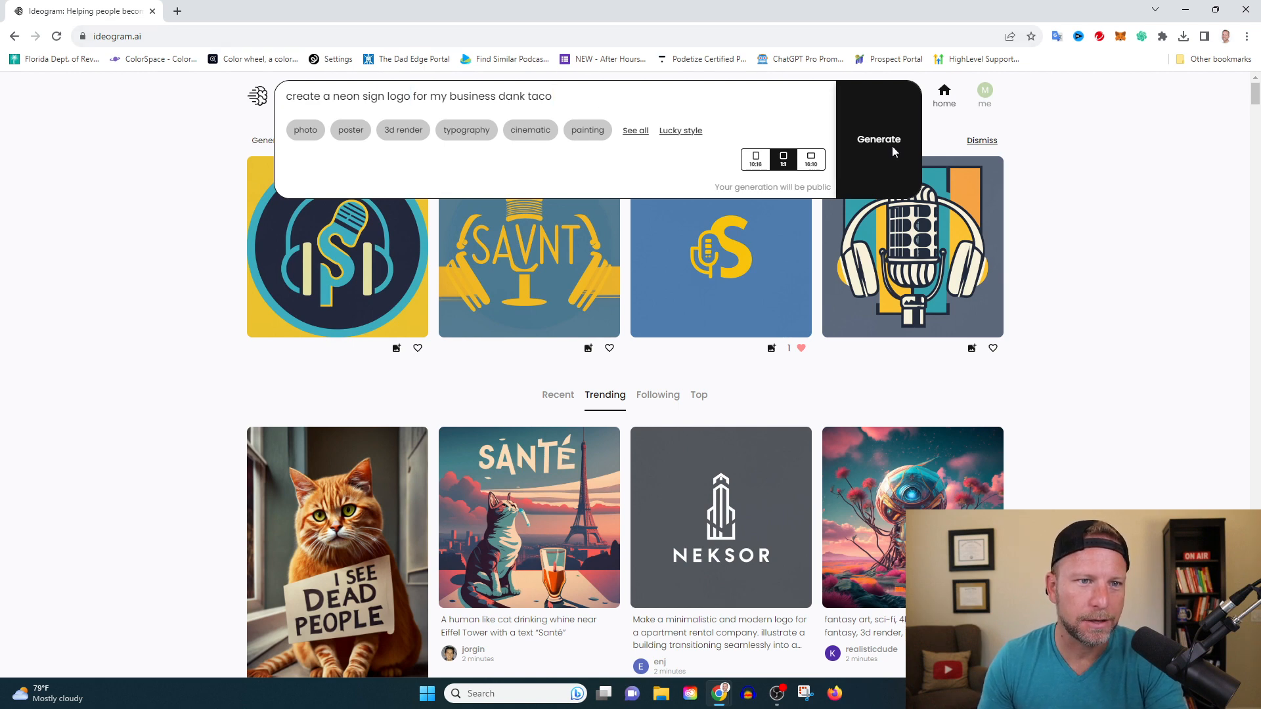
pyautogui.click(878, 140)
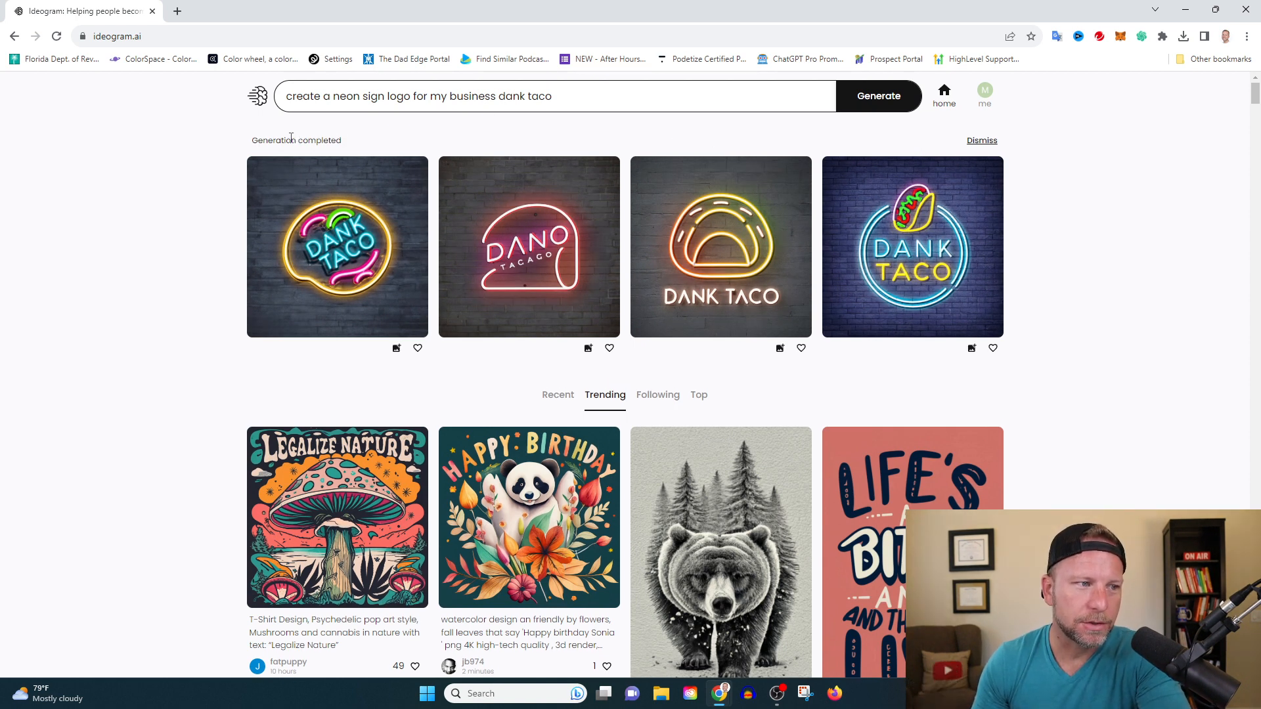
pyautogui.moveTo(960, 286)
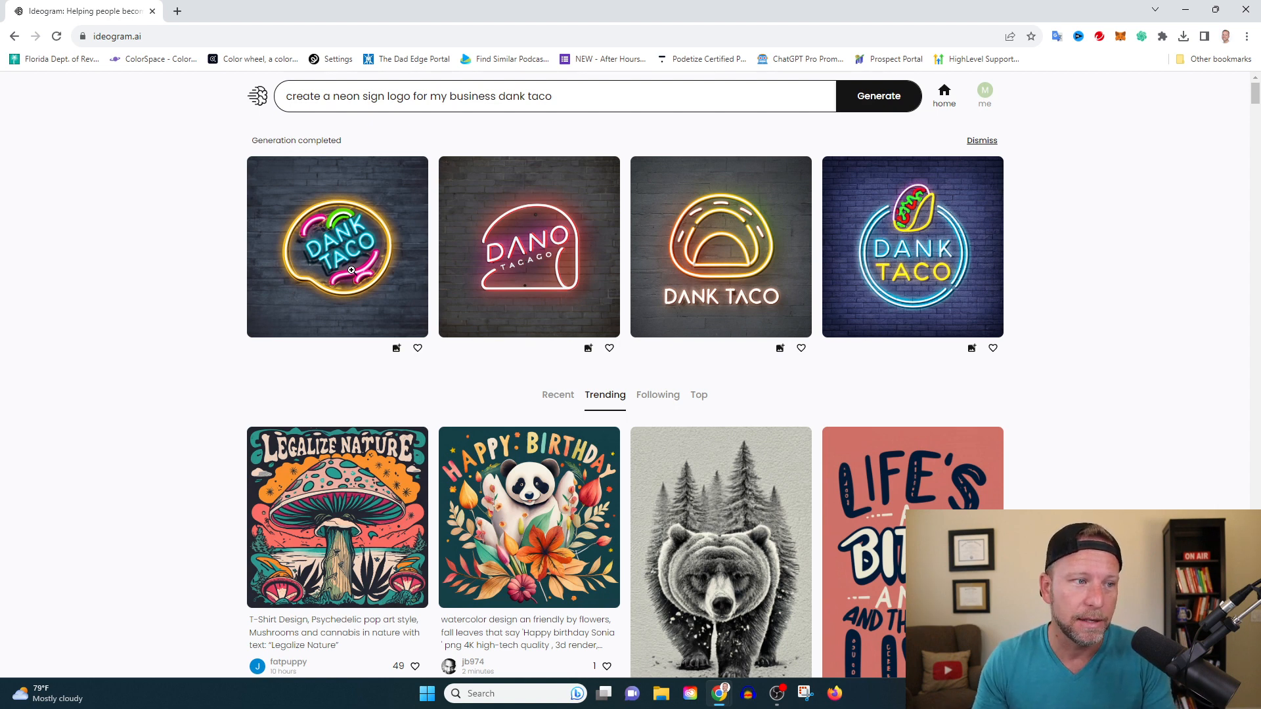
pyautogui.click(992, 347)
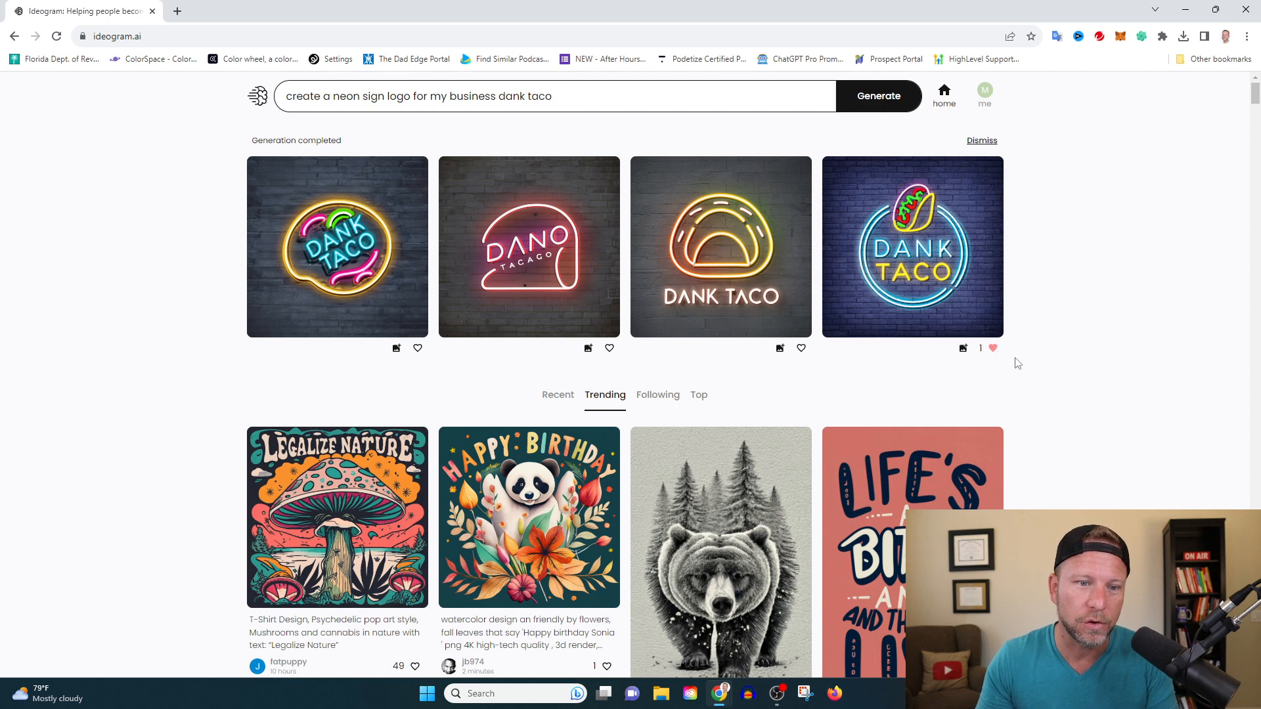
pyautogui.moveTo(939, 266)
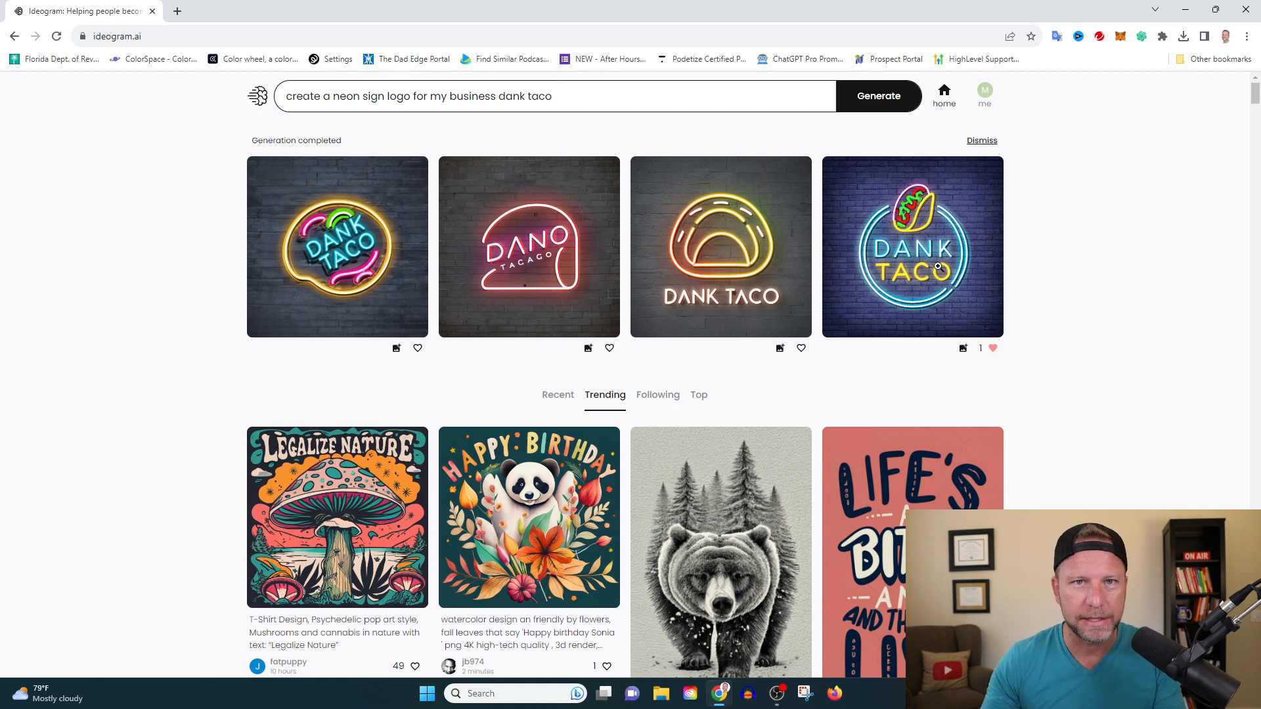
# Step: Submit the prompt 'create a business logo for my car wash, the name of the business is bubbles'
pyautogui.click(555, 96)
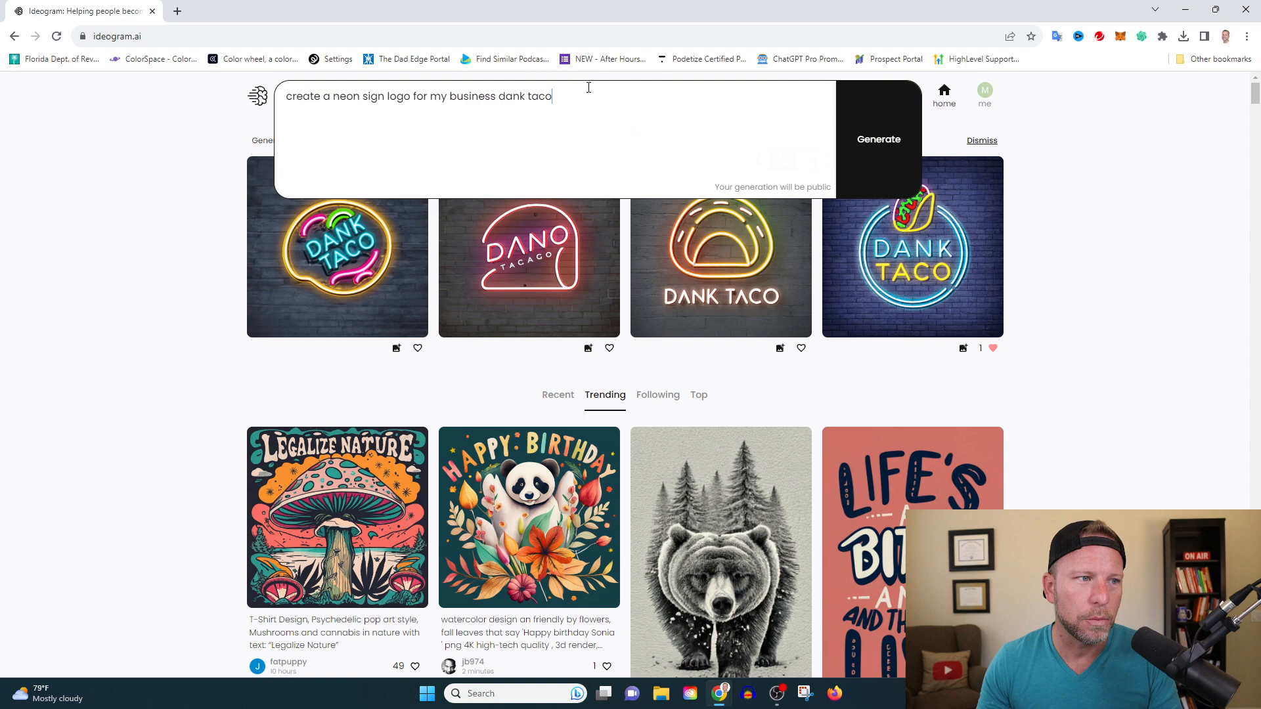
pyautogui.write('create a business logo for my car wash, the name of the business is bubbles')
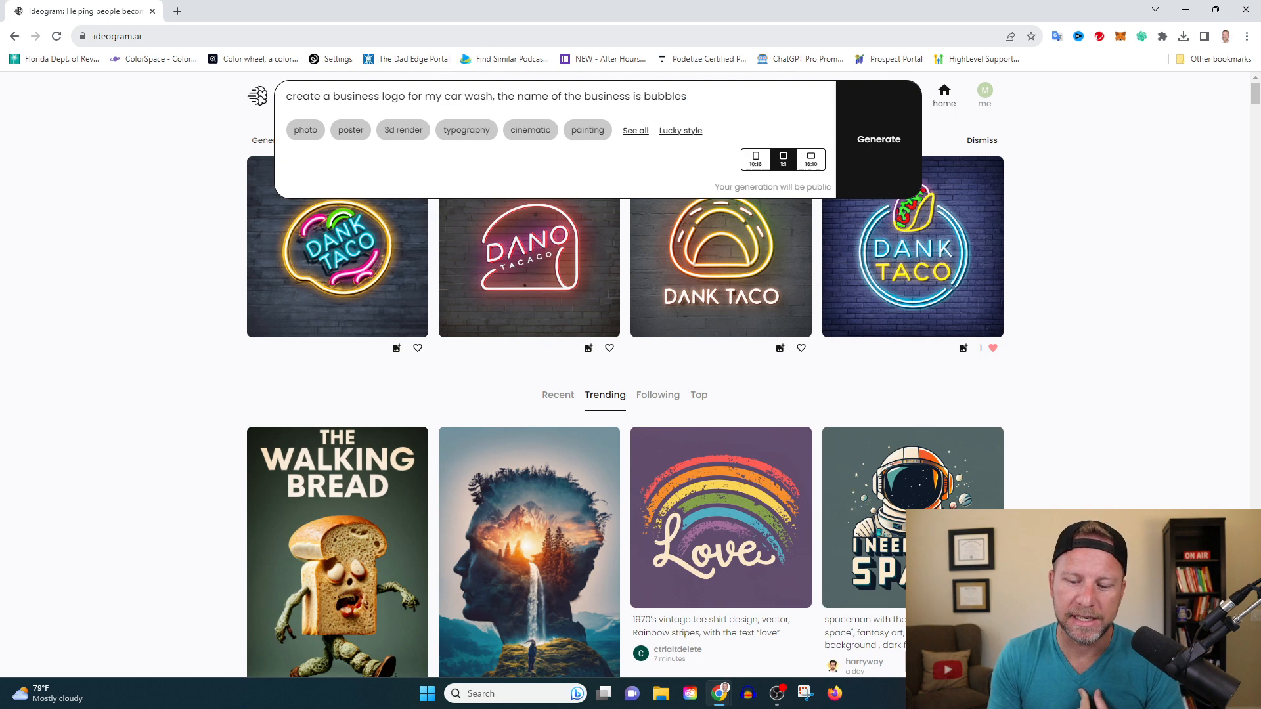
pyautogui.click(879, 96)
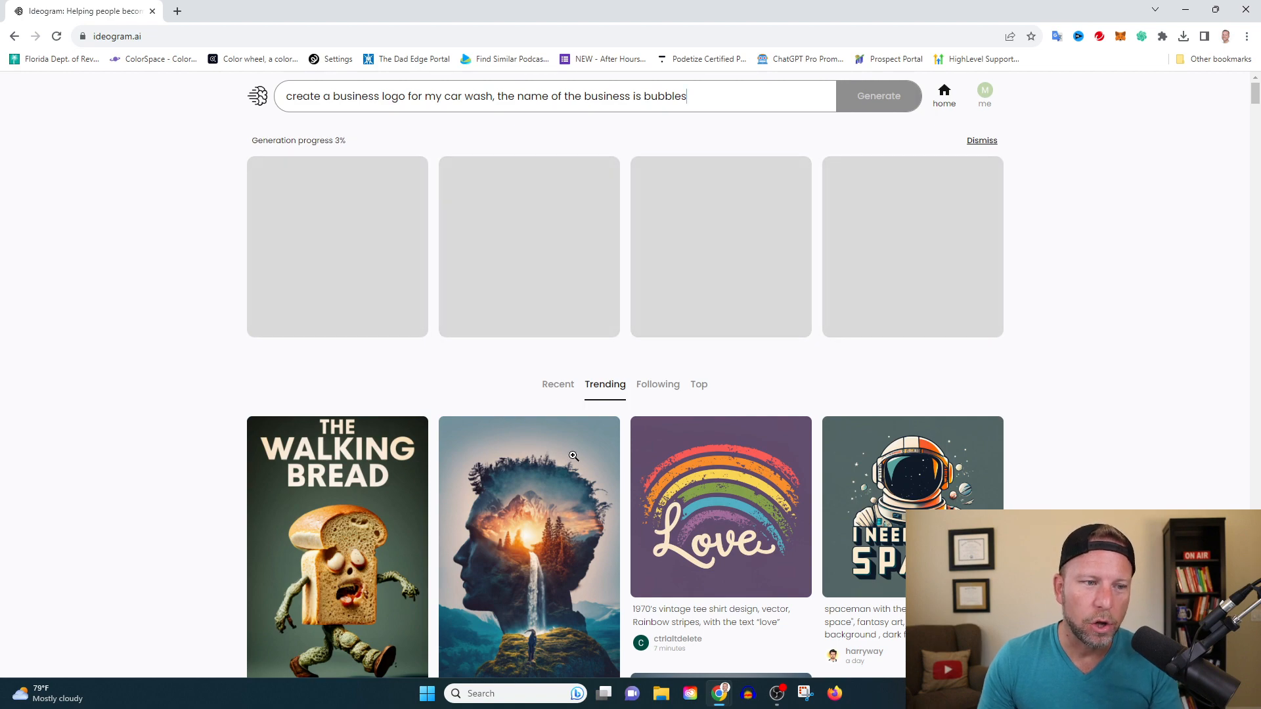
# Step: Browse the Trending feed and open the community Lord of the Wings poster
pyautogui.scroll(-3)
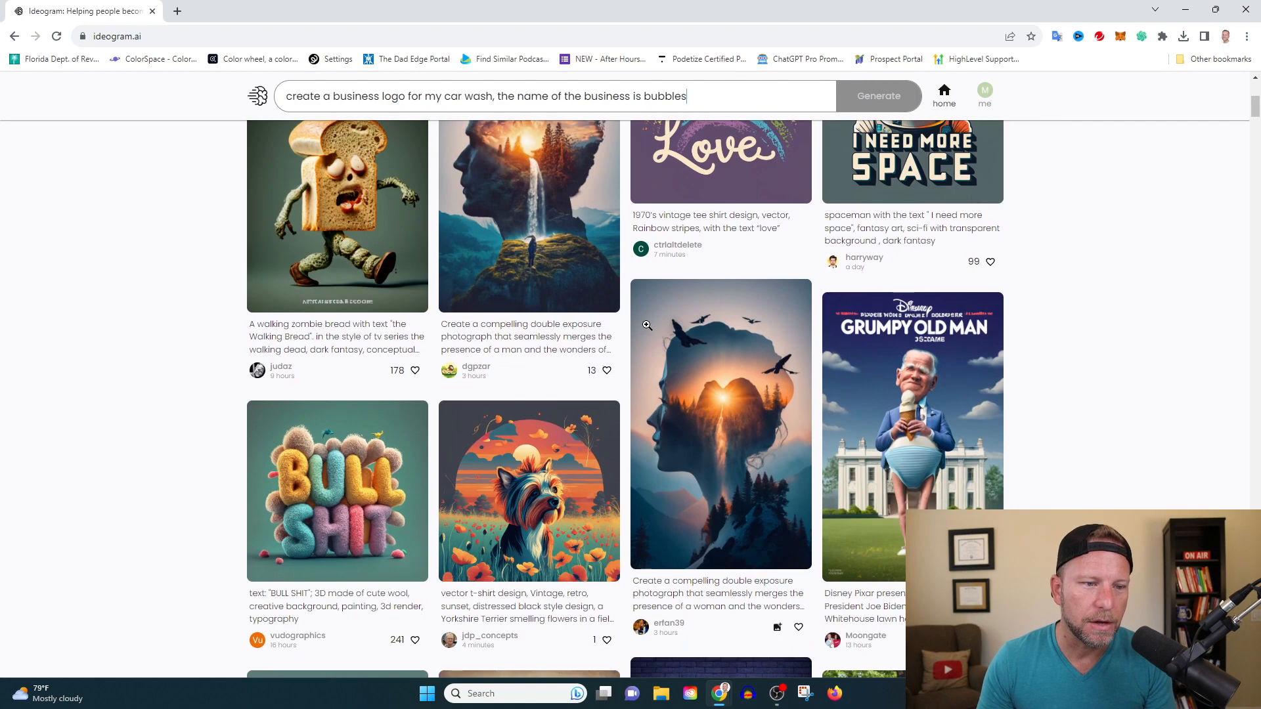
pyautogui.scroll(-3)
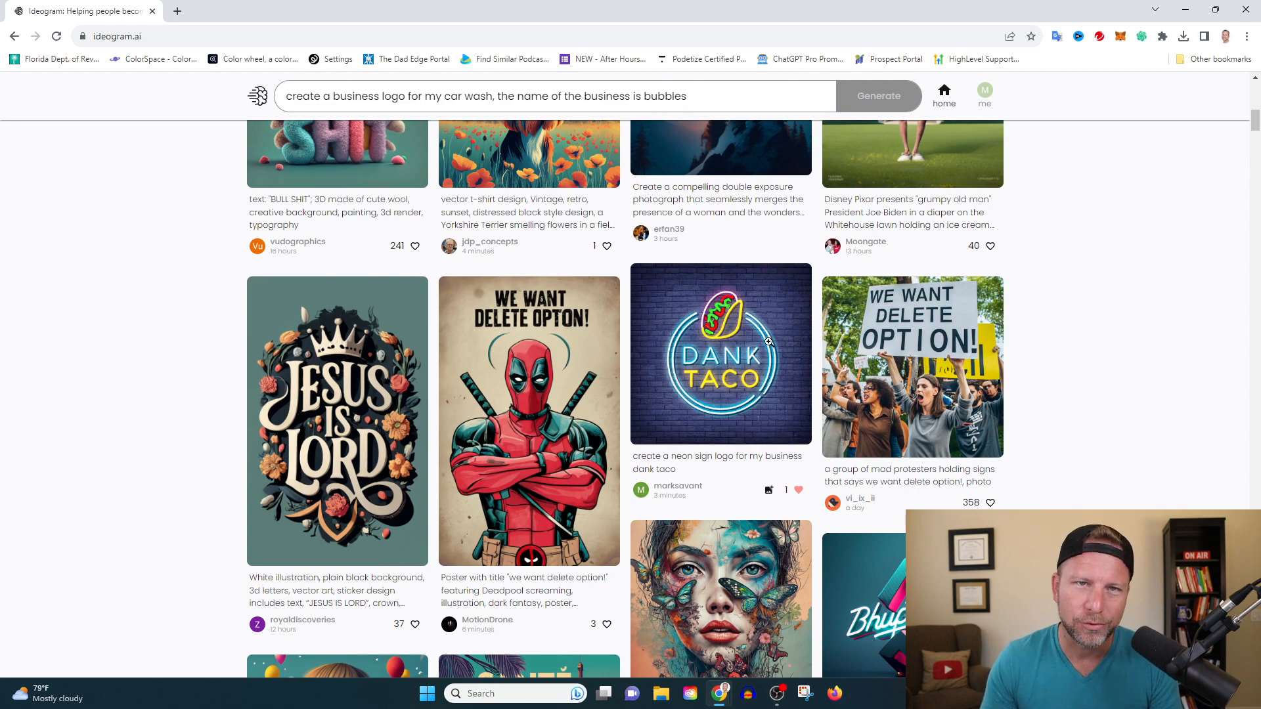
pyautogui.scroll(-3)
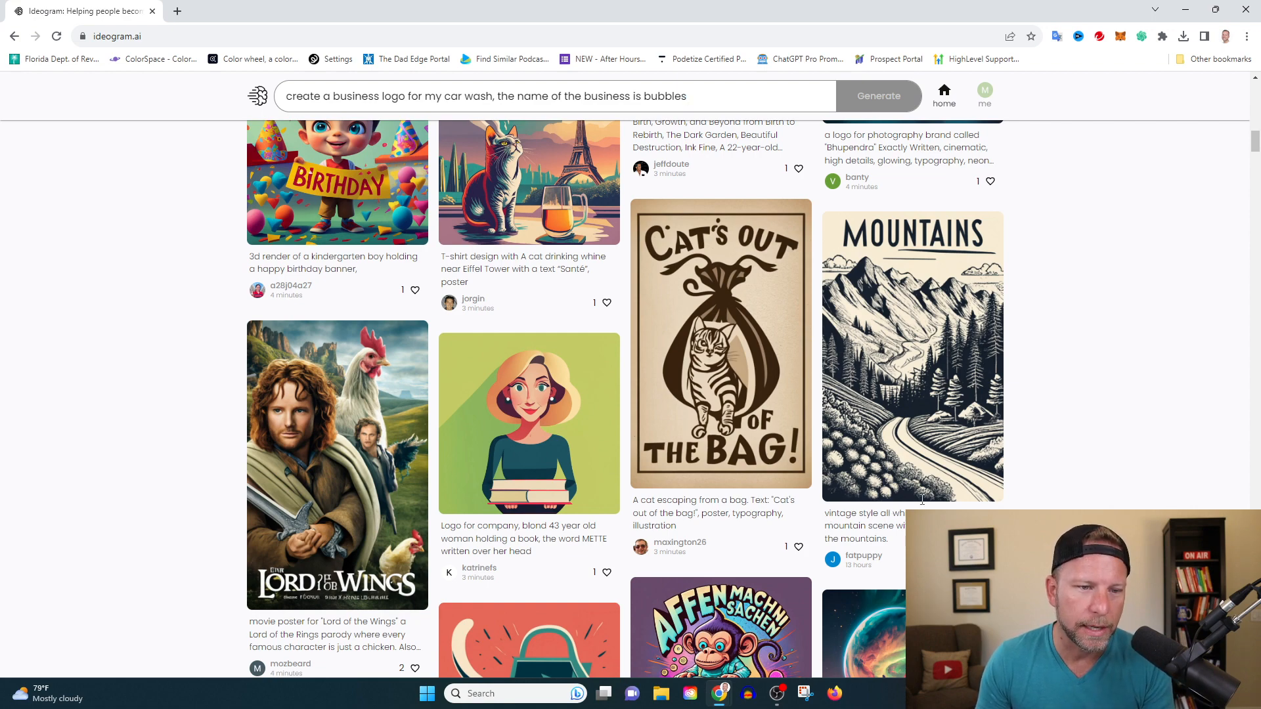
pyautogui.scroll(-3)
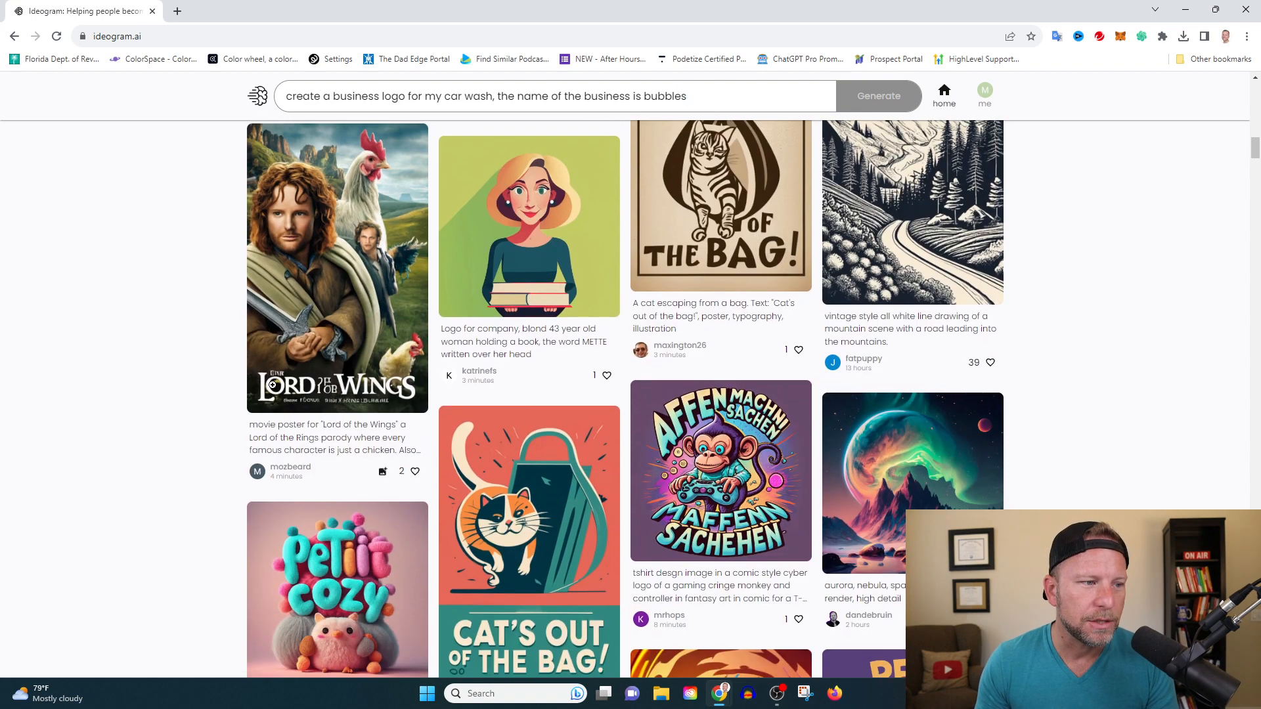
pyautogui.click(337, 268)
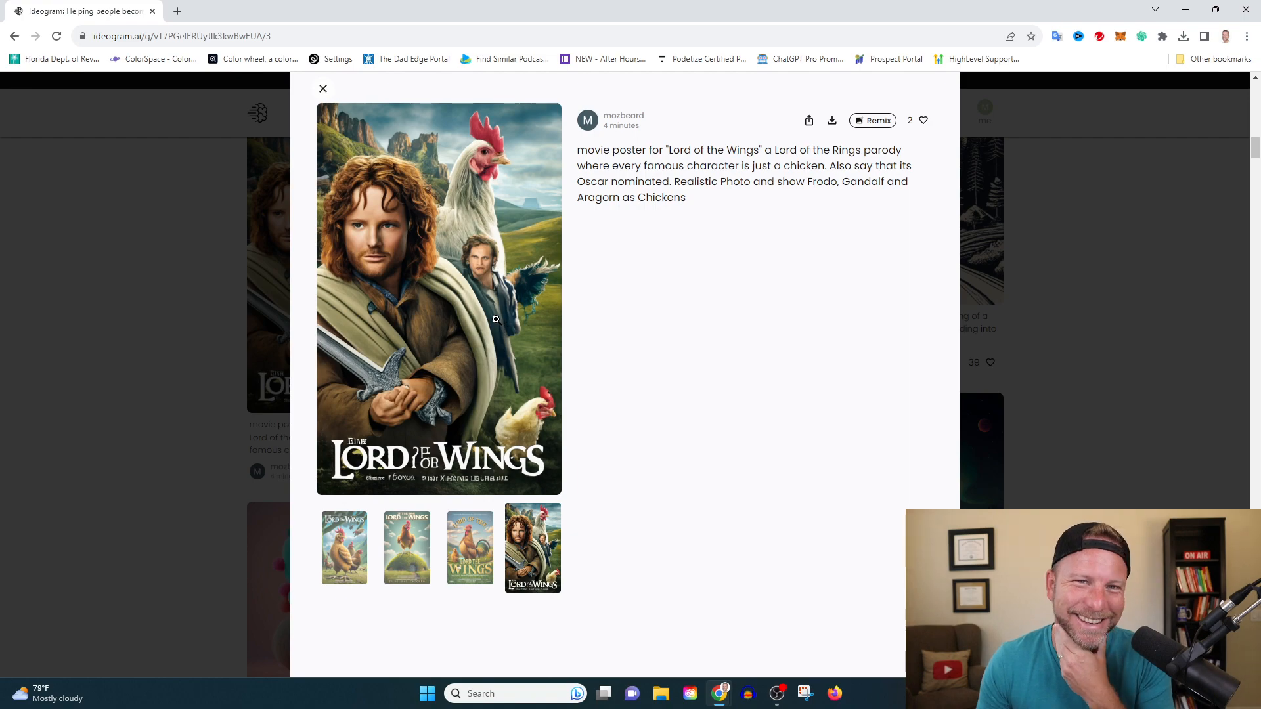
# Step: Close the poster details and scroll the feed back toward the finished Bubbles logos
pyautogui.click(323, 88)
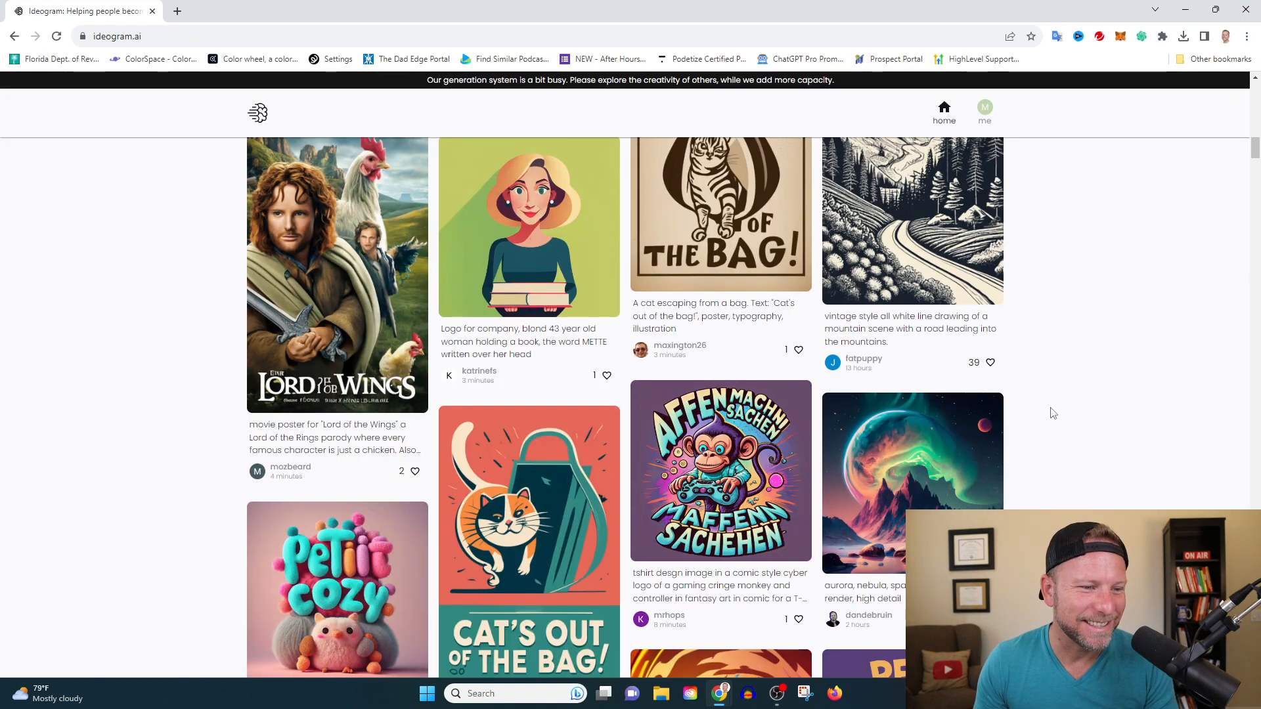
pyautogui.scroll(-3)
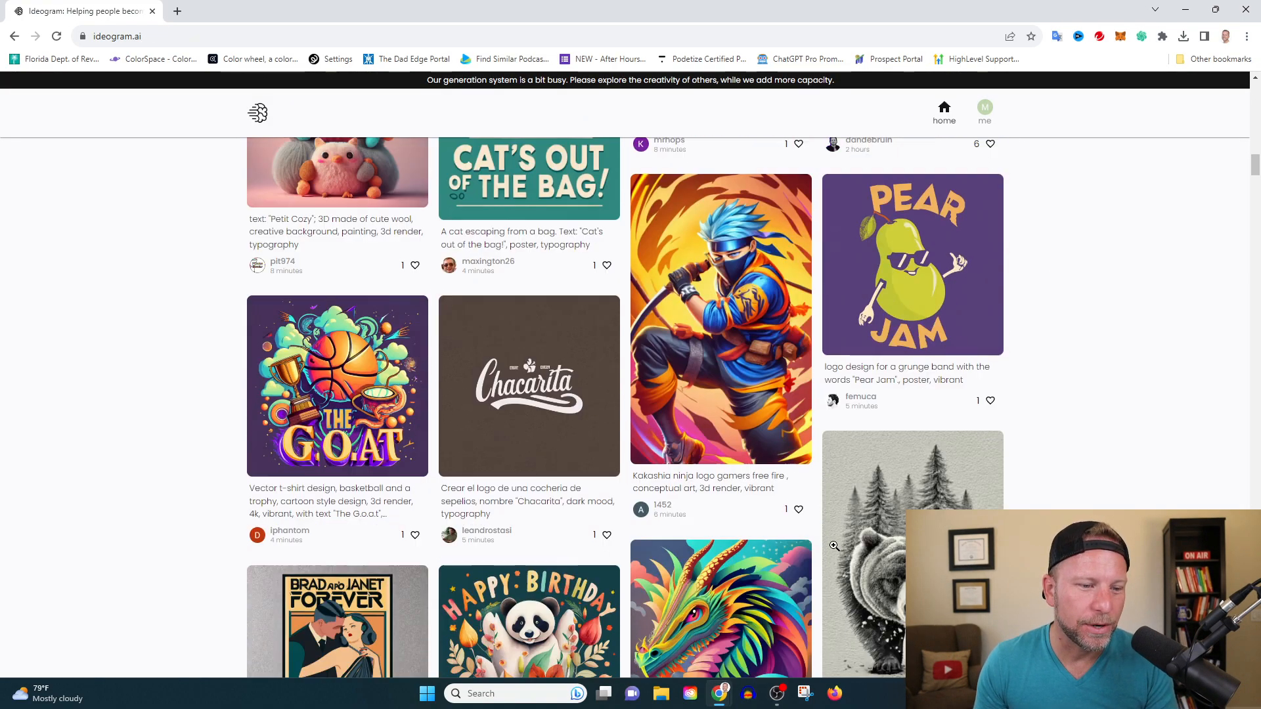
pyautogui.scroll(-3)
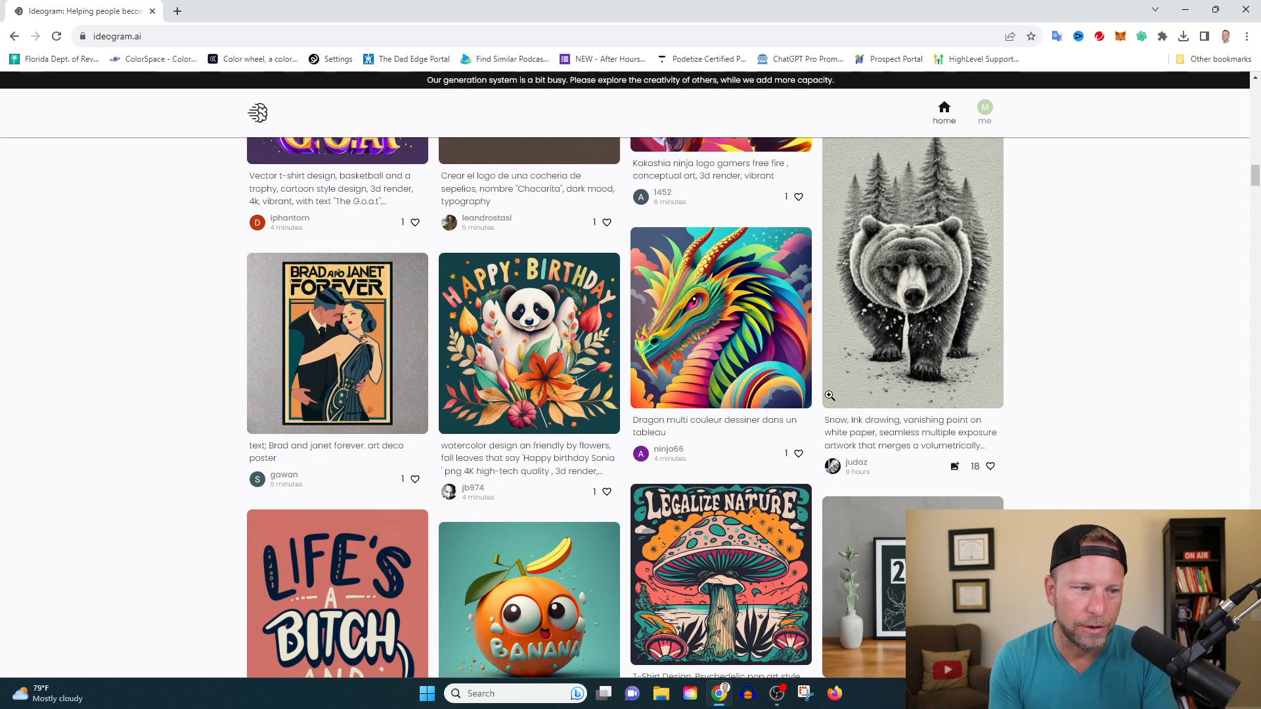
pyautogui.scroll(-3)
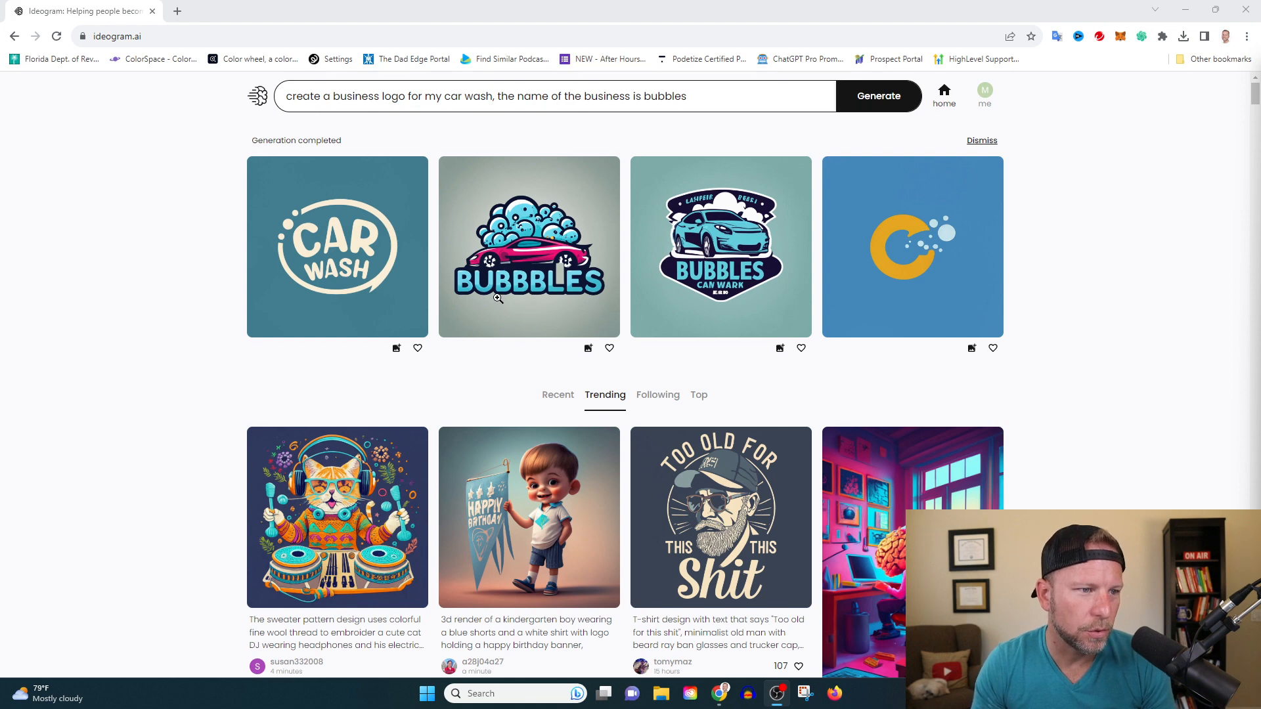
pyautogui.moveTo(566, 243)
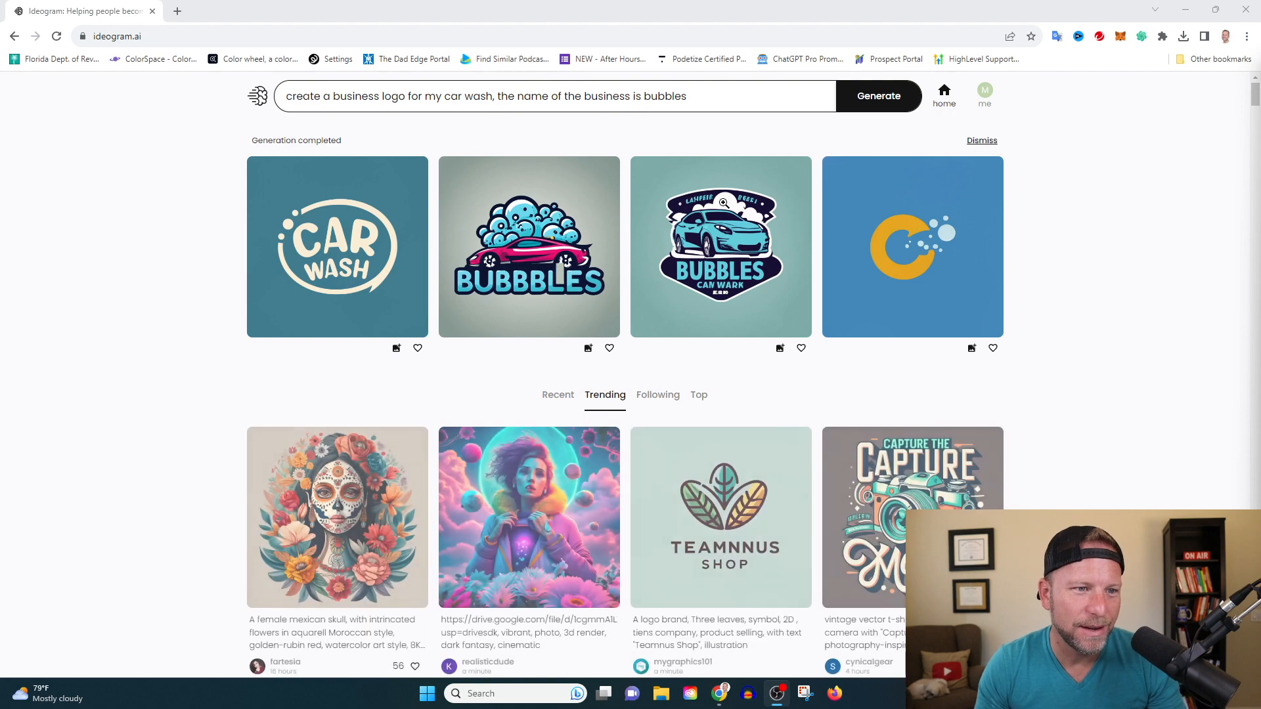
pyautogui.click(720, 246)
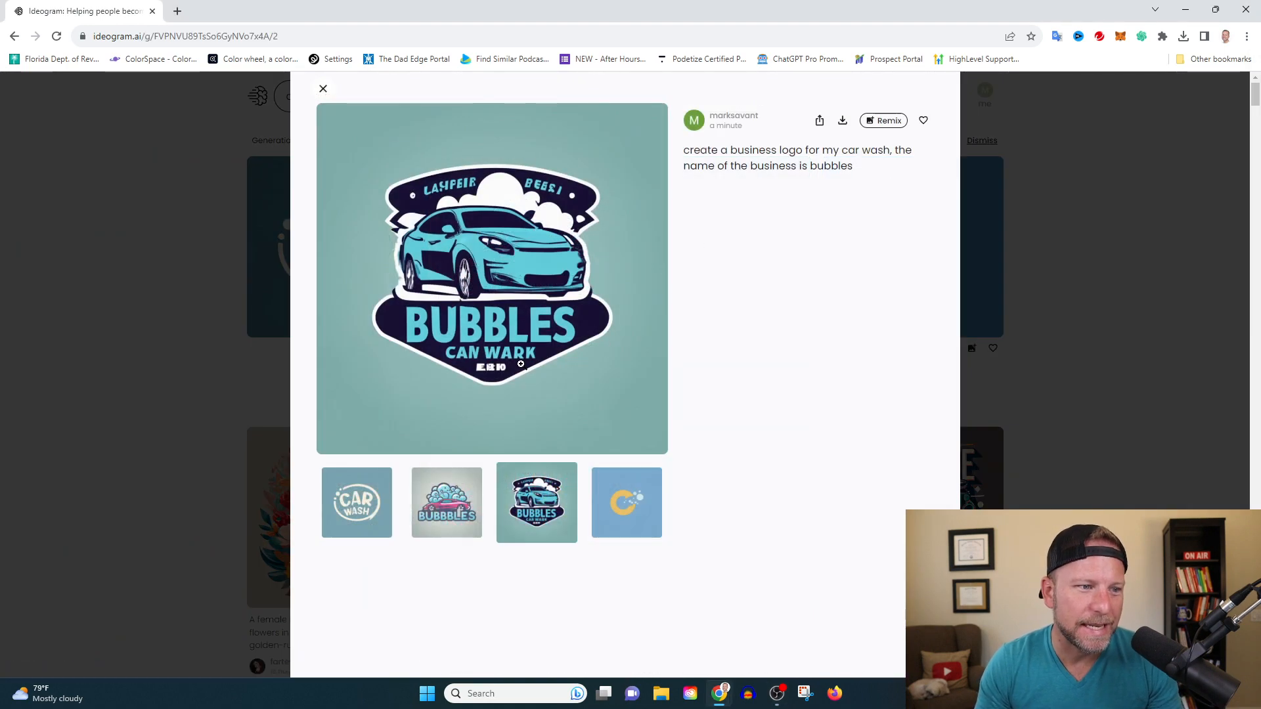
pyautogui.moveTo(558, 340)
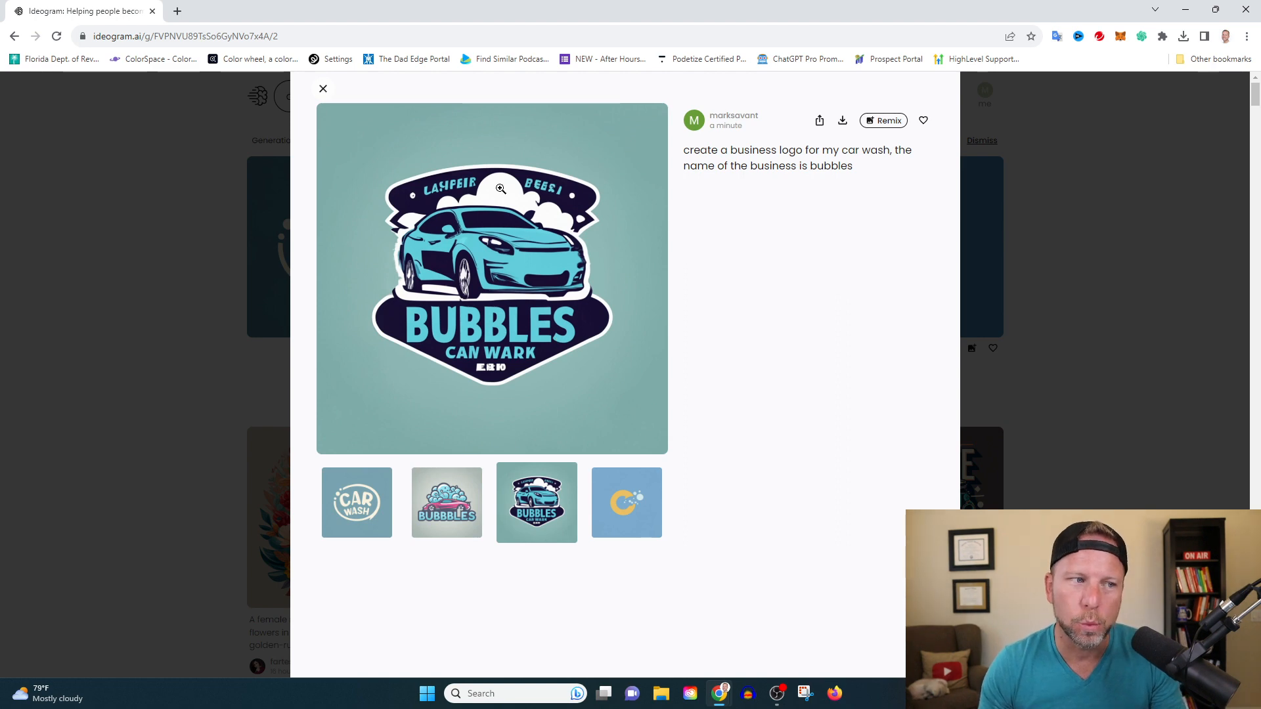
pyautogui.click(322, 88)
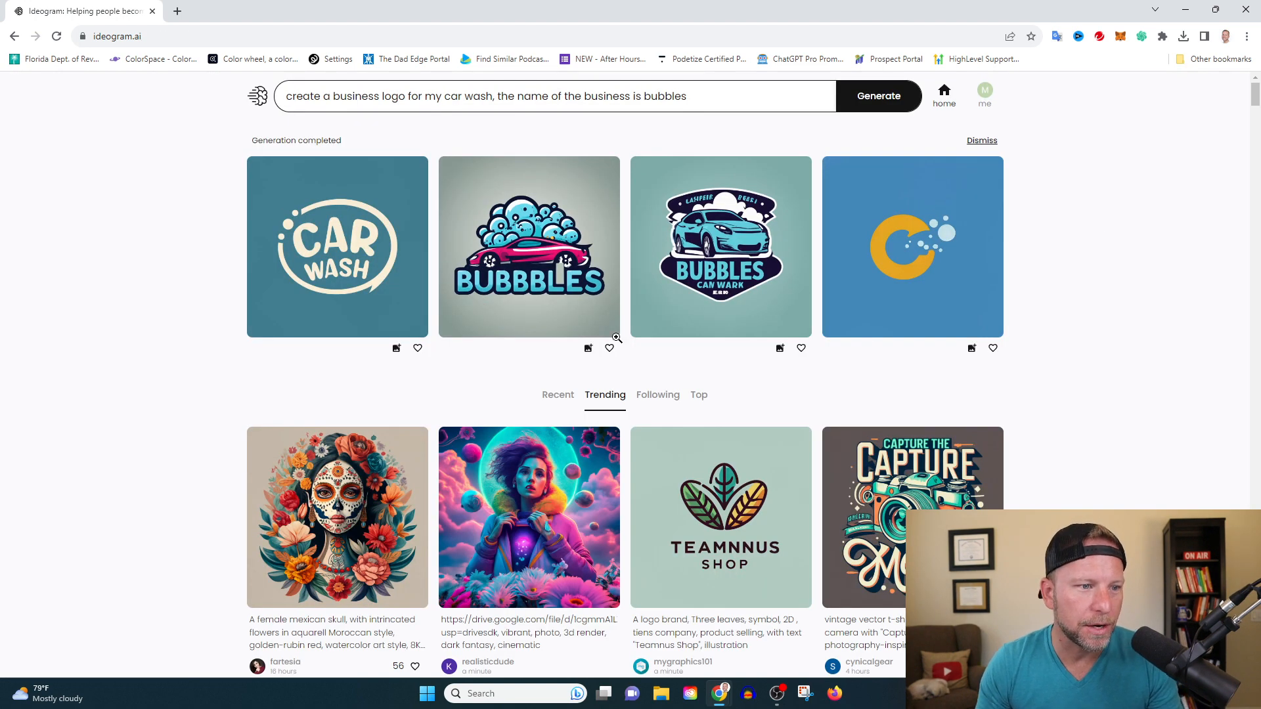
pyautogui.click(608, 348)
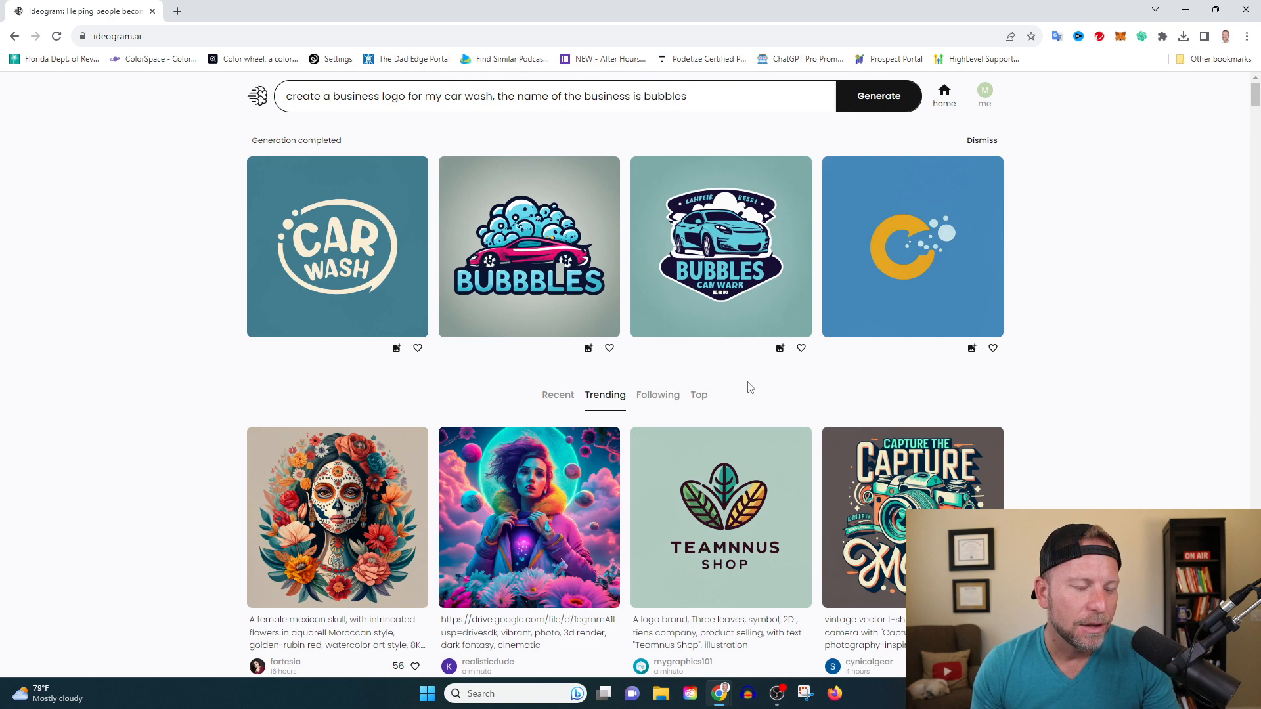
pyautogui.click(720, 247)
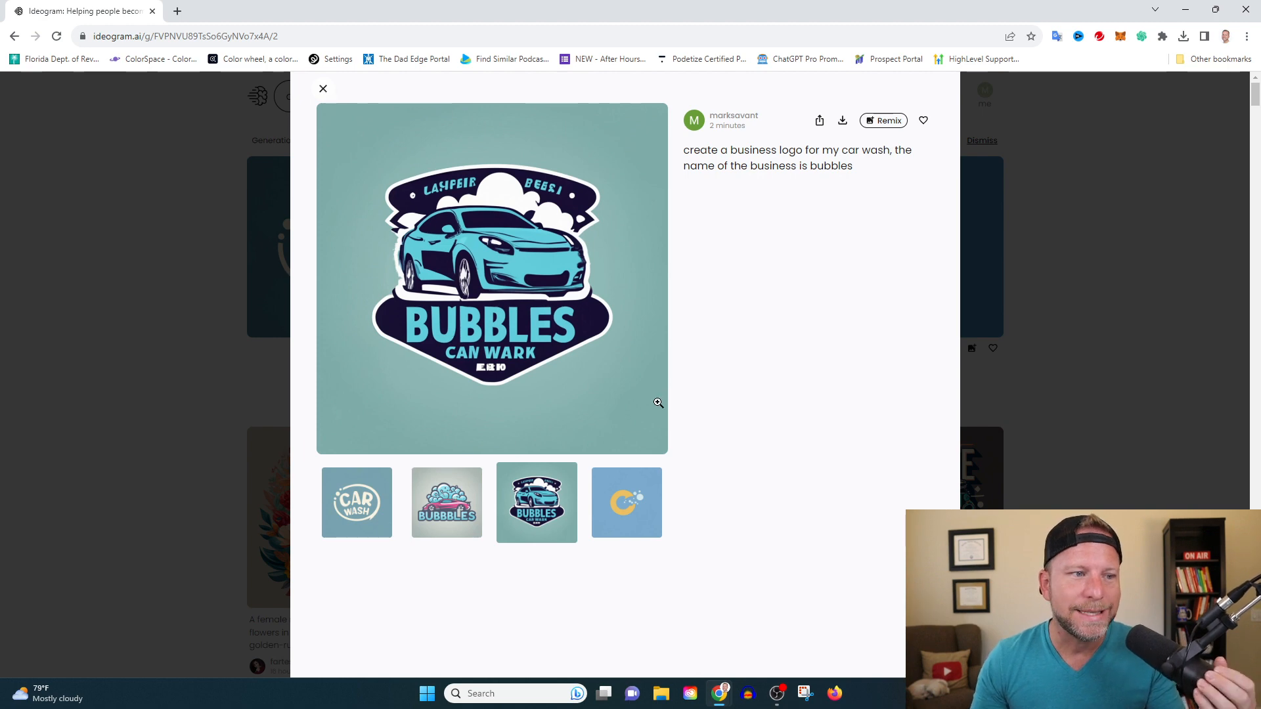
pyautogui.moveTo(485, 338)
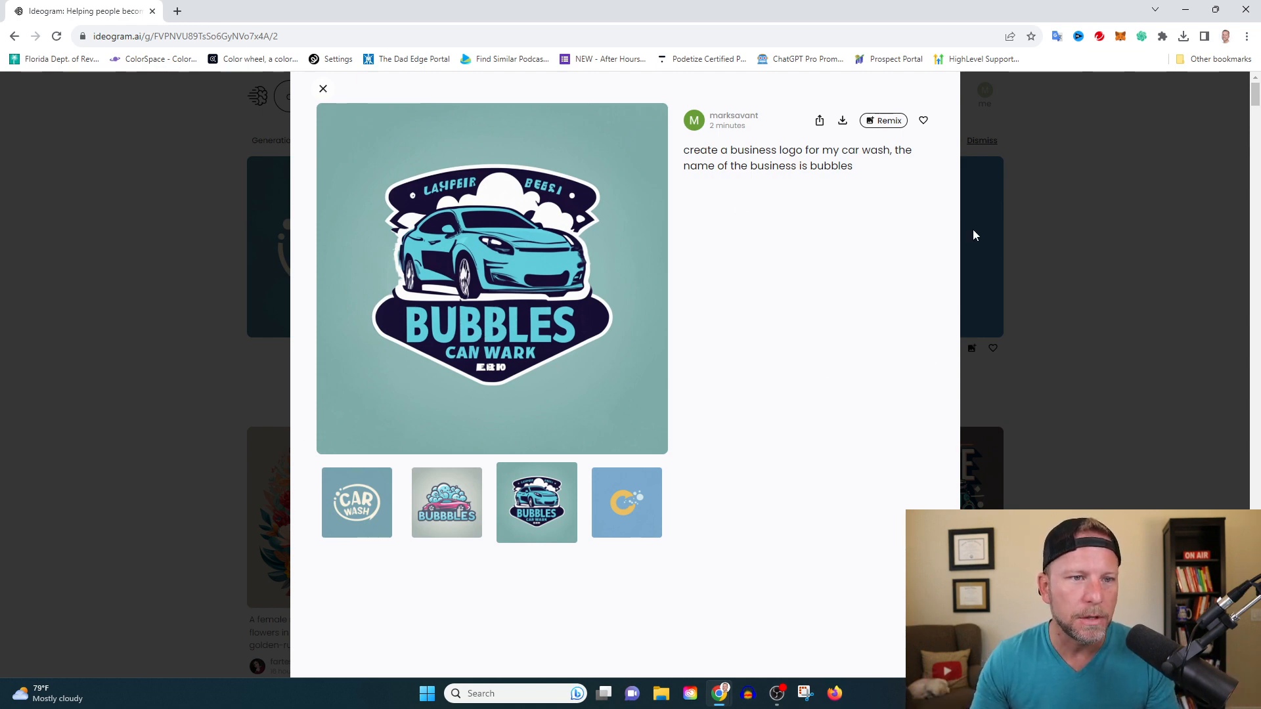
pyautogui.moveTo(1103, 278)
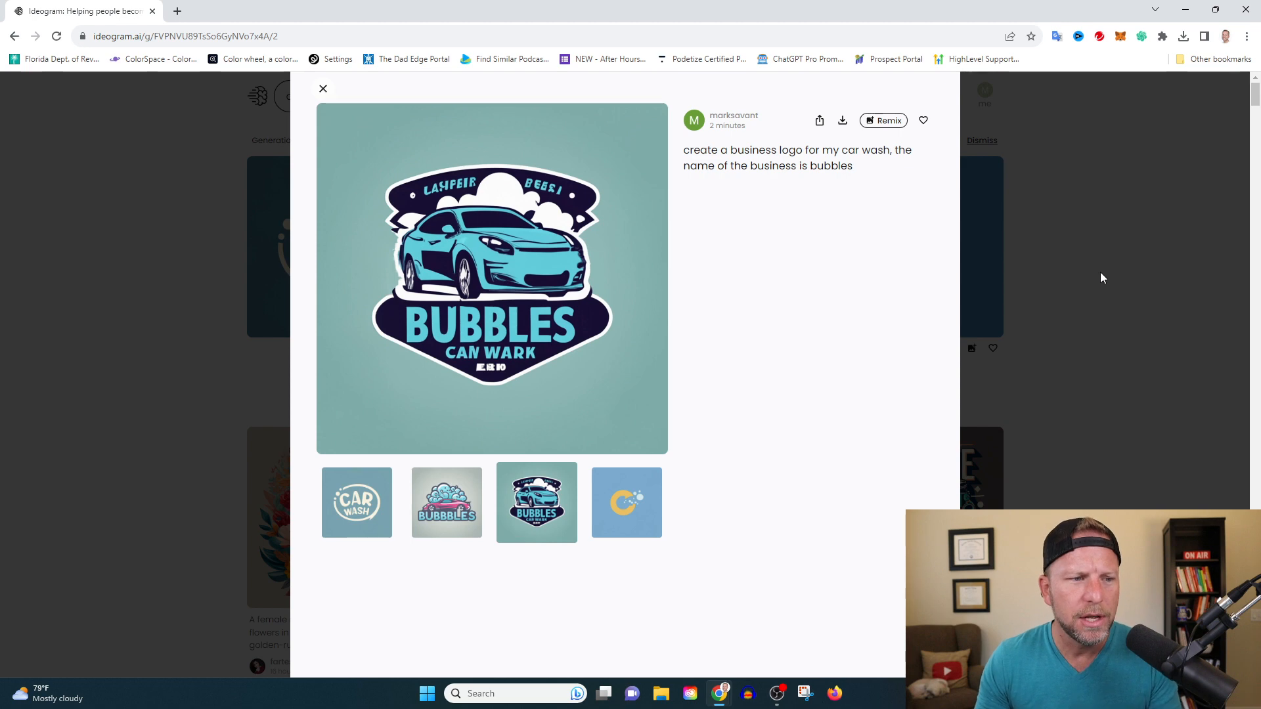
pyautogui.moveTo(1097, 293)
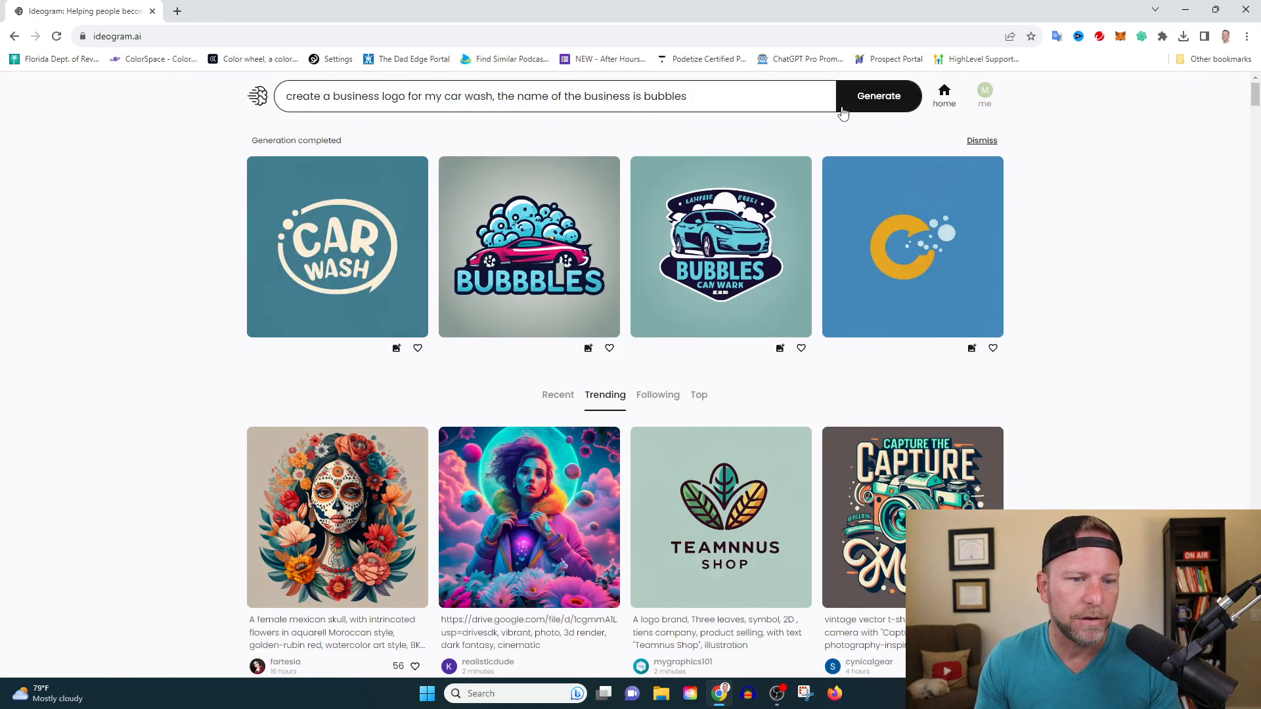
# Step: Generate the fox personal-brand logos, then reopen the prompt to add 'include the word FOX'
pyautogui.click(563, 95)
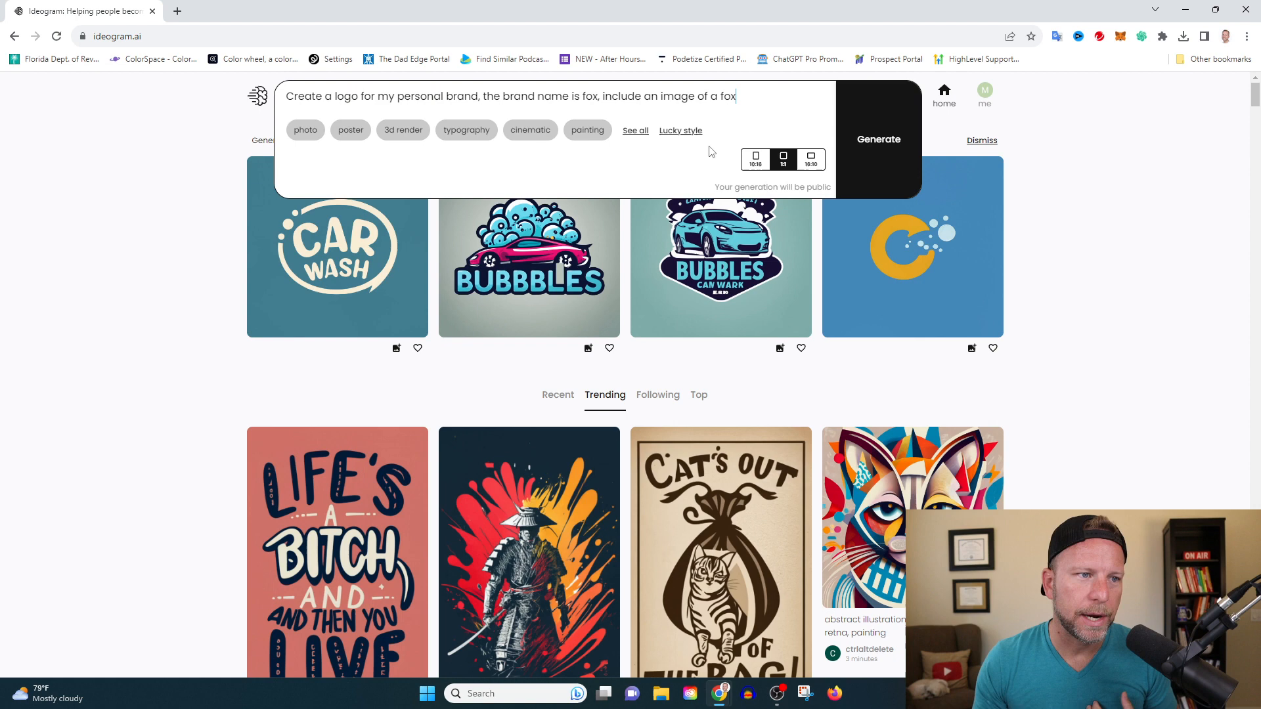
pyautogui.moveTo(688, 172)
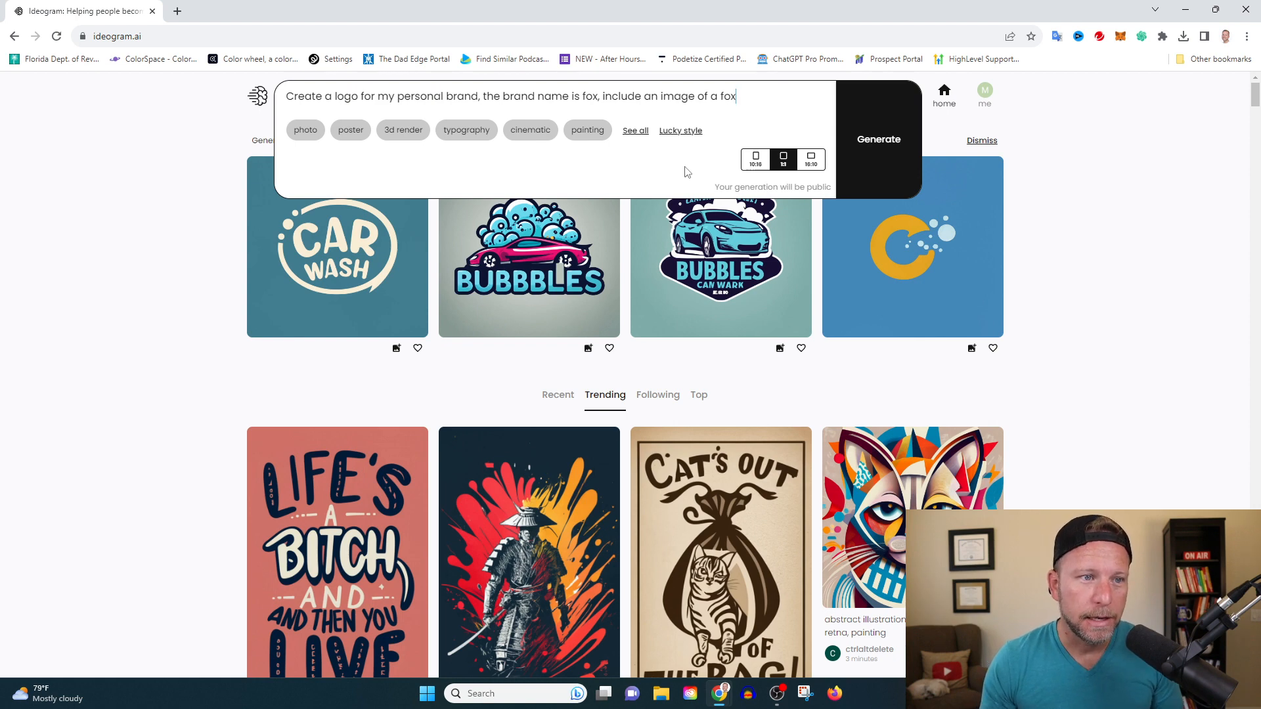
pyautogui.click(878, 96)
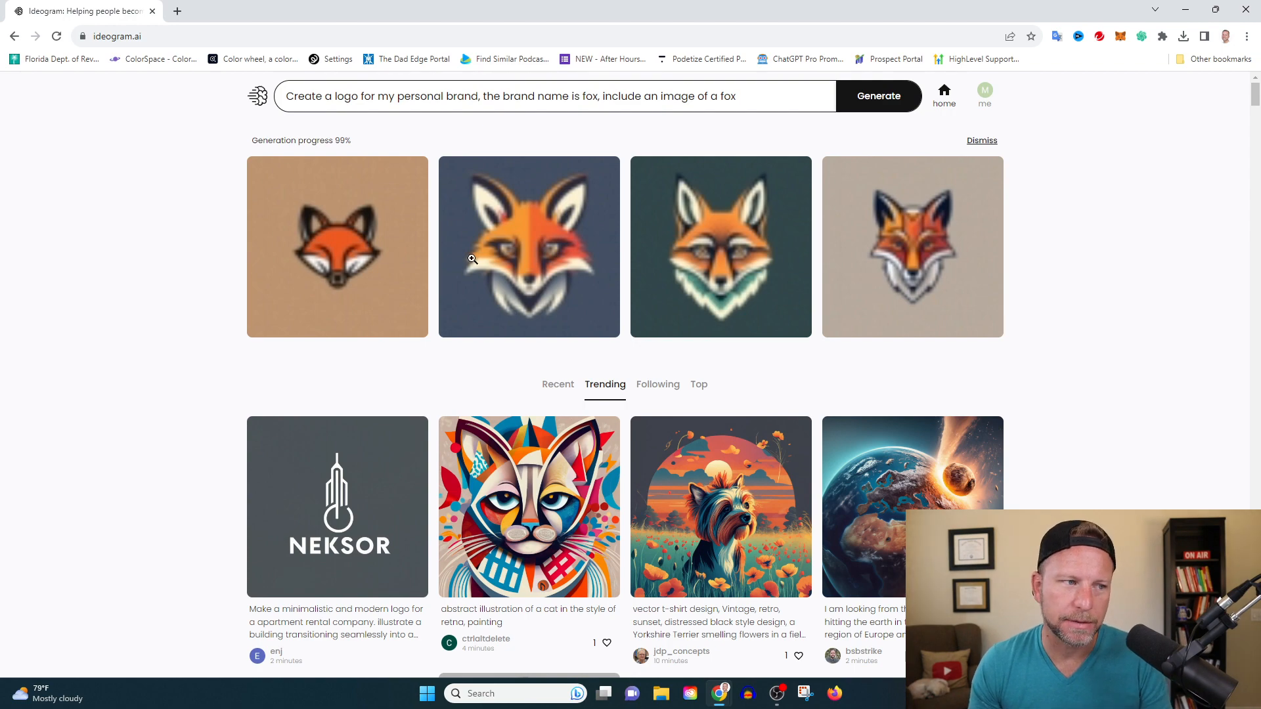
pyautogui.click(981, 140)
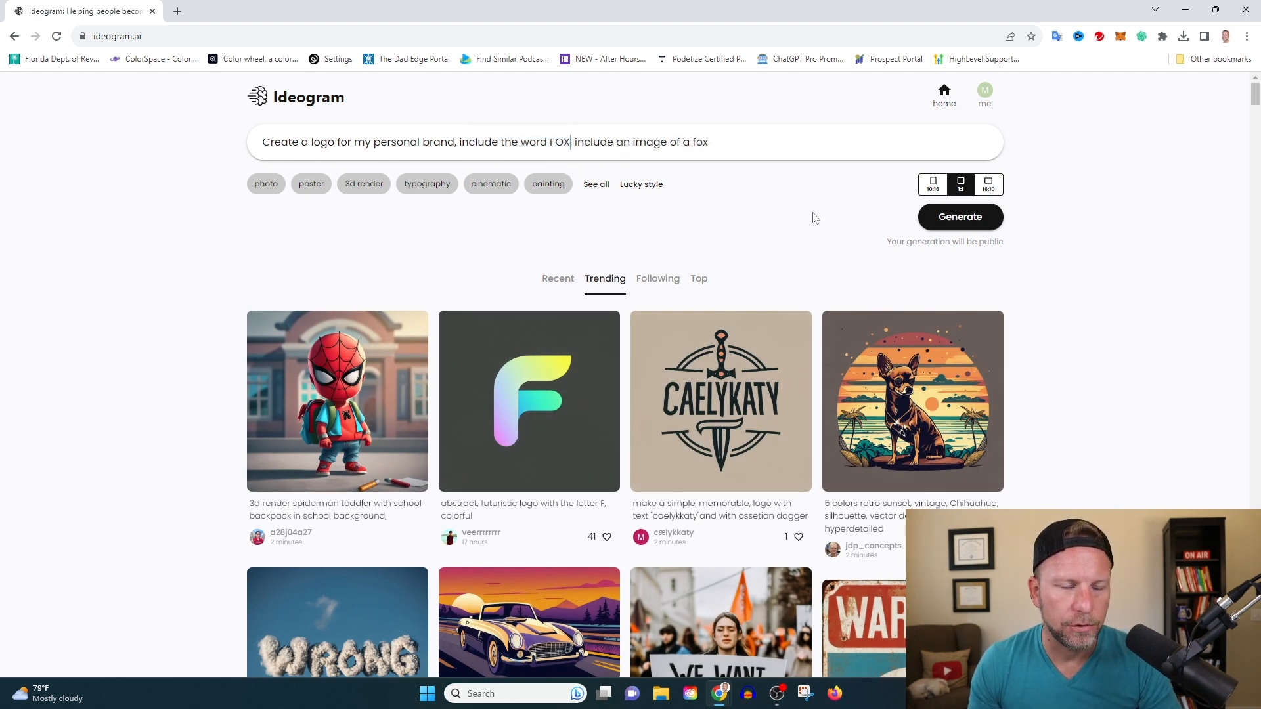
# Step: Generate the revised FOX prompt and browse the Trending feed, highlighting a 'Minimalist logo' caption
pyautogui.click(960, 216)
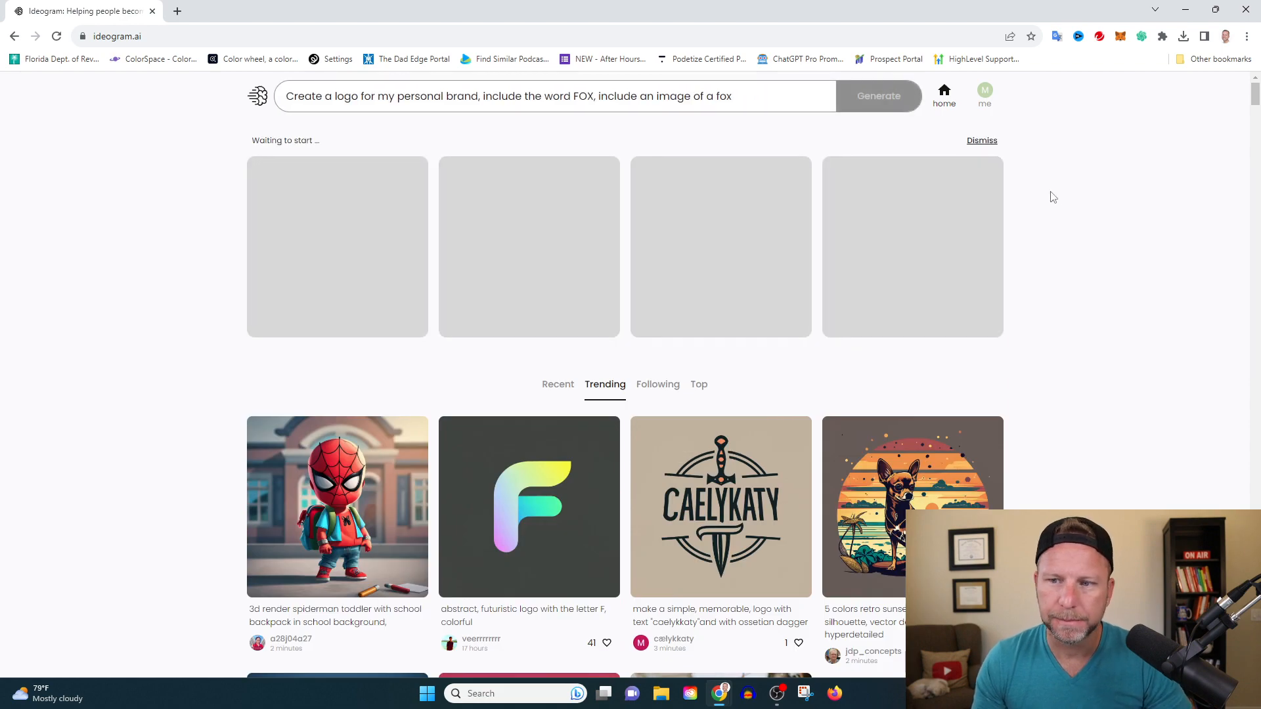
pyautogui.scroll(-3)
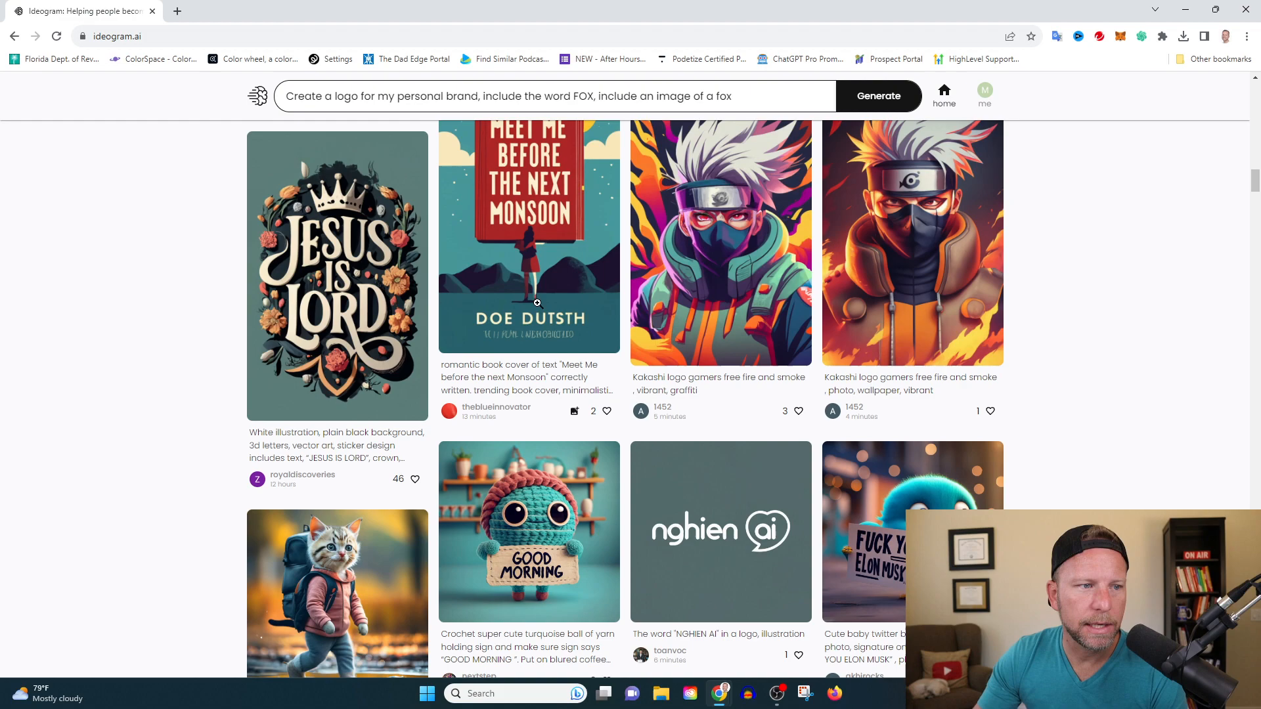
pyautogui.scroll(-3)
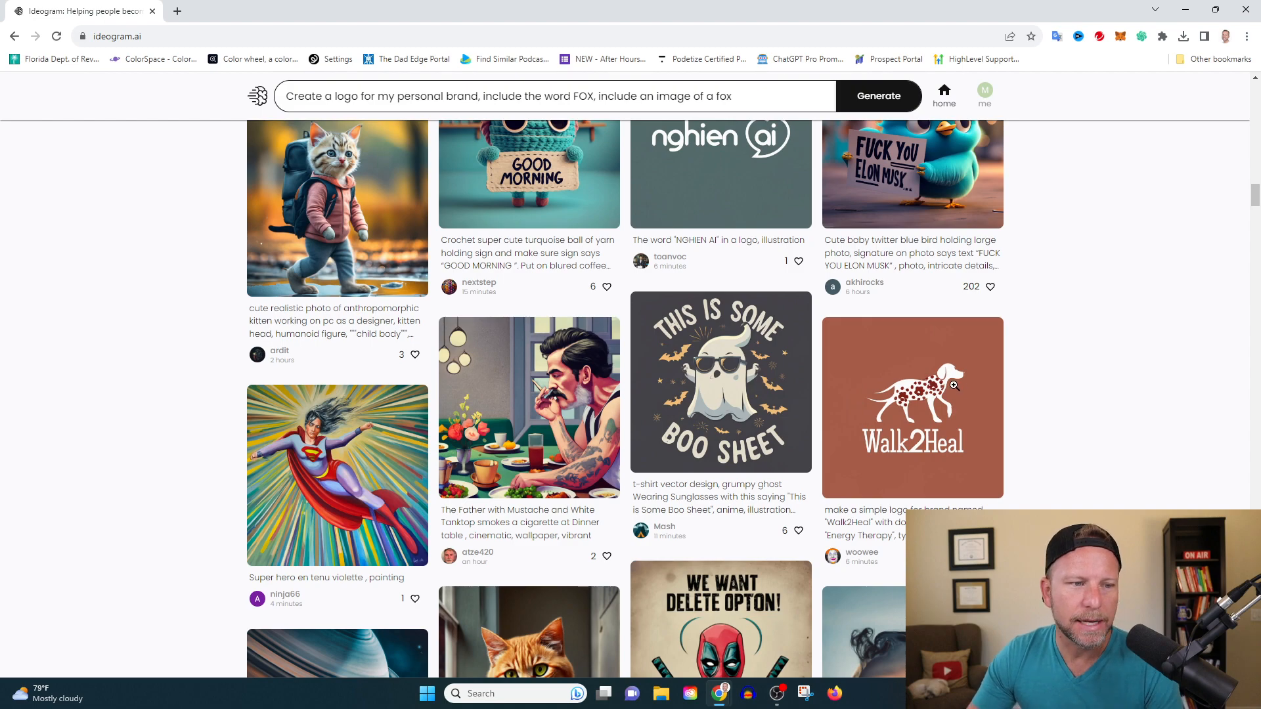
pyautogui.scroll(-3)
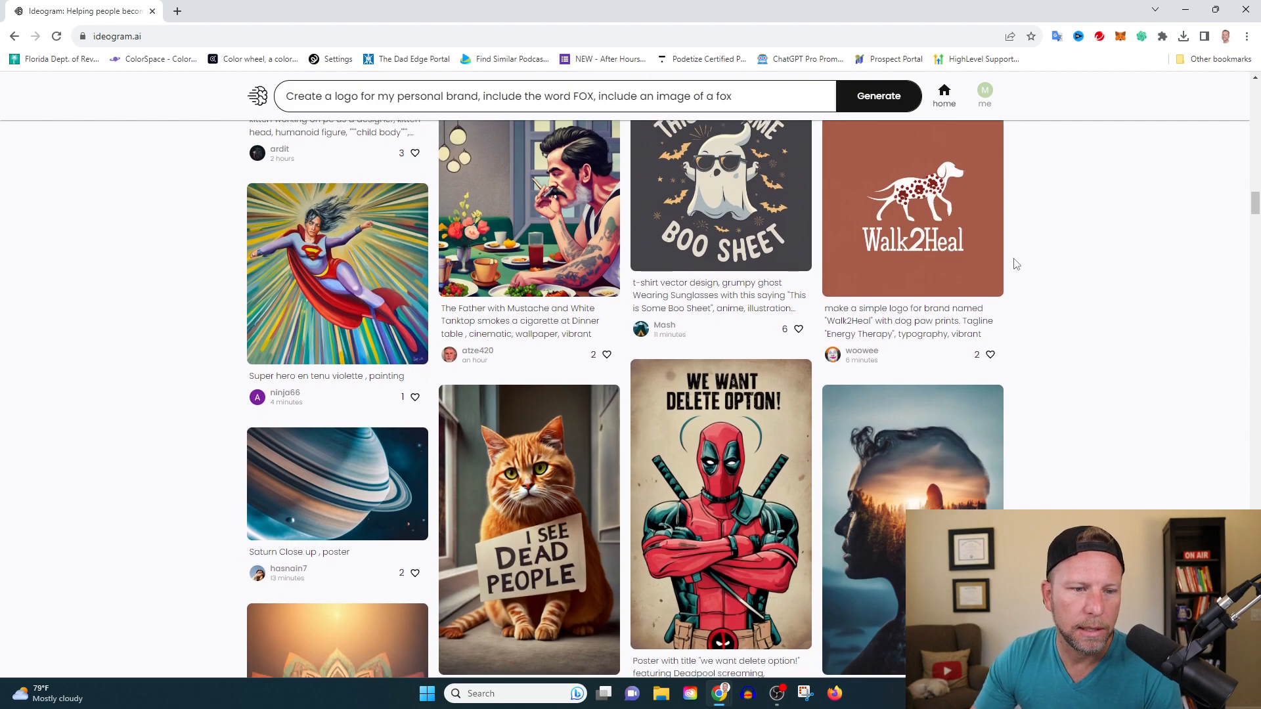
pyautogui.scroll(-3)
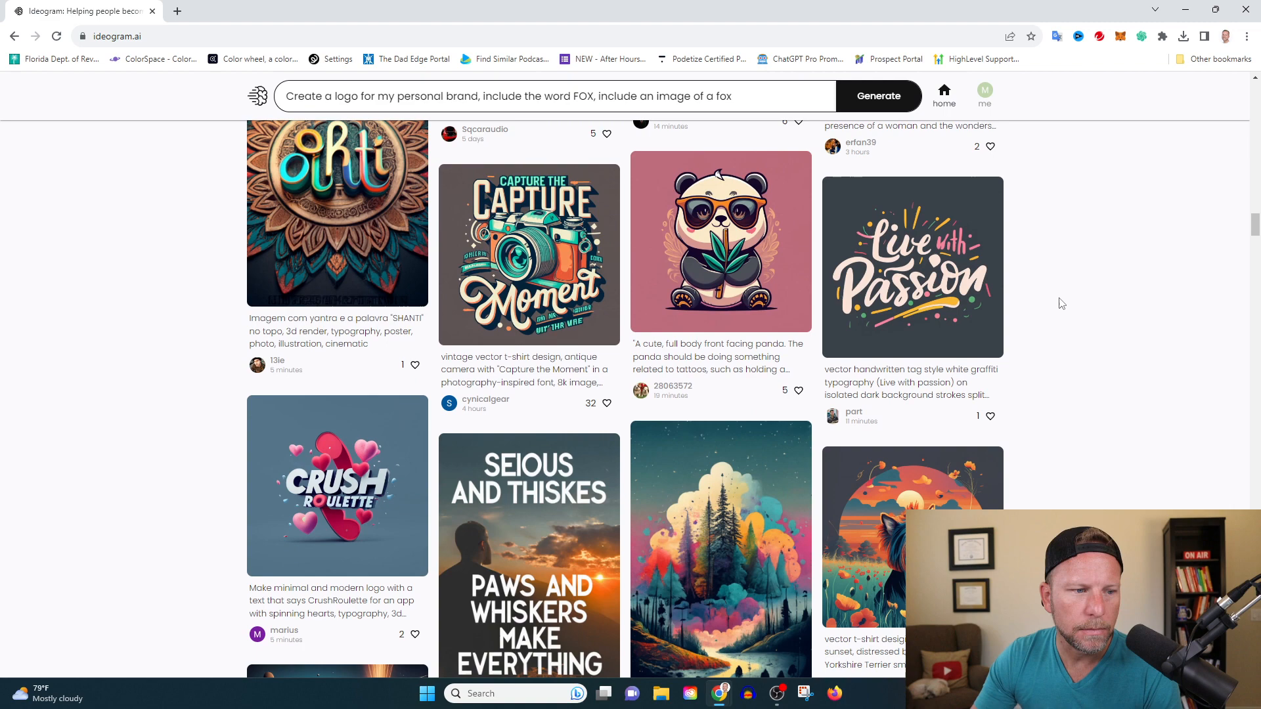
pyautogui.moveTo(1138, 260)
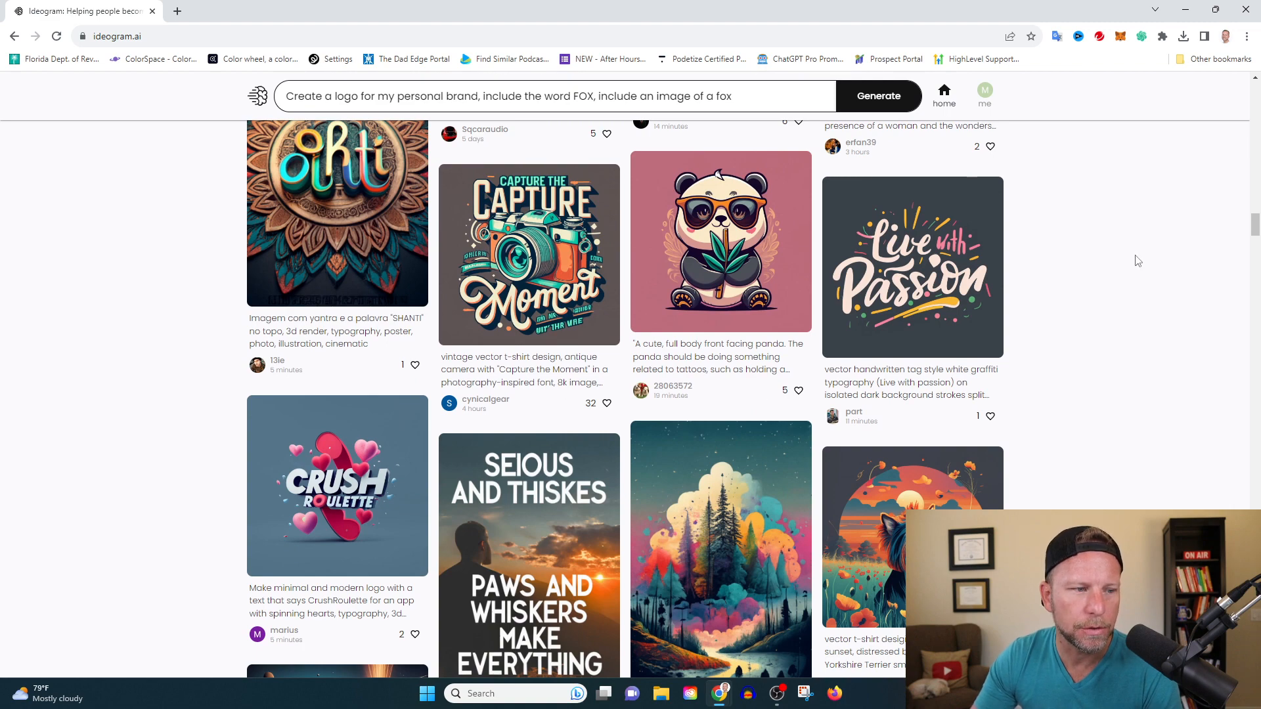
pyautogui.scroll(-3)
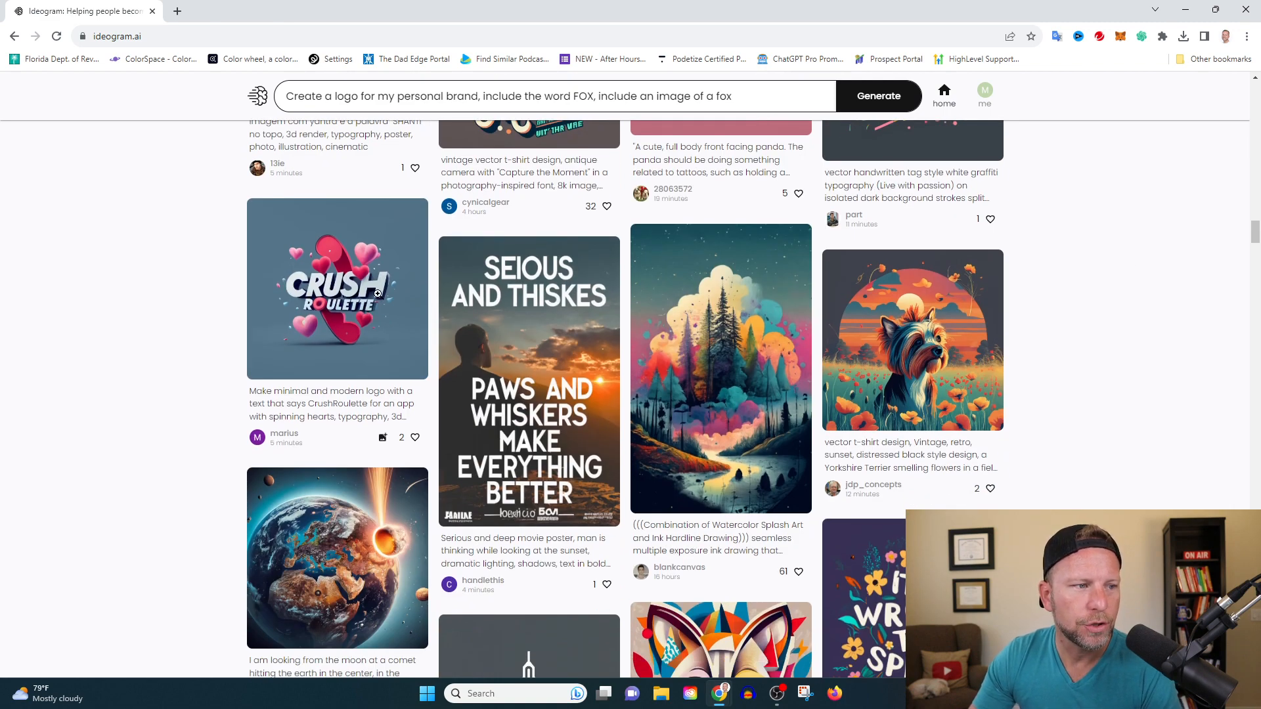
pyautogui.moveTo(414, 319)
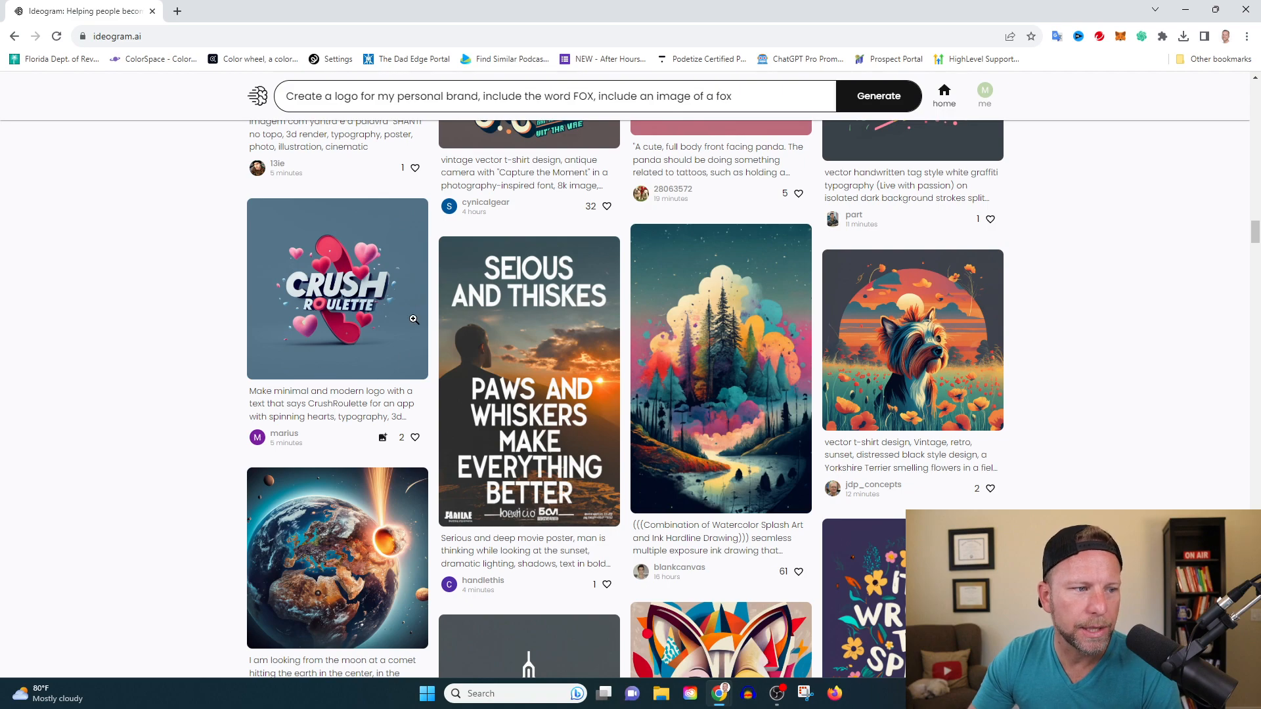
pyautogui.moveTo(340, 347)
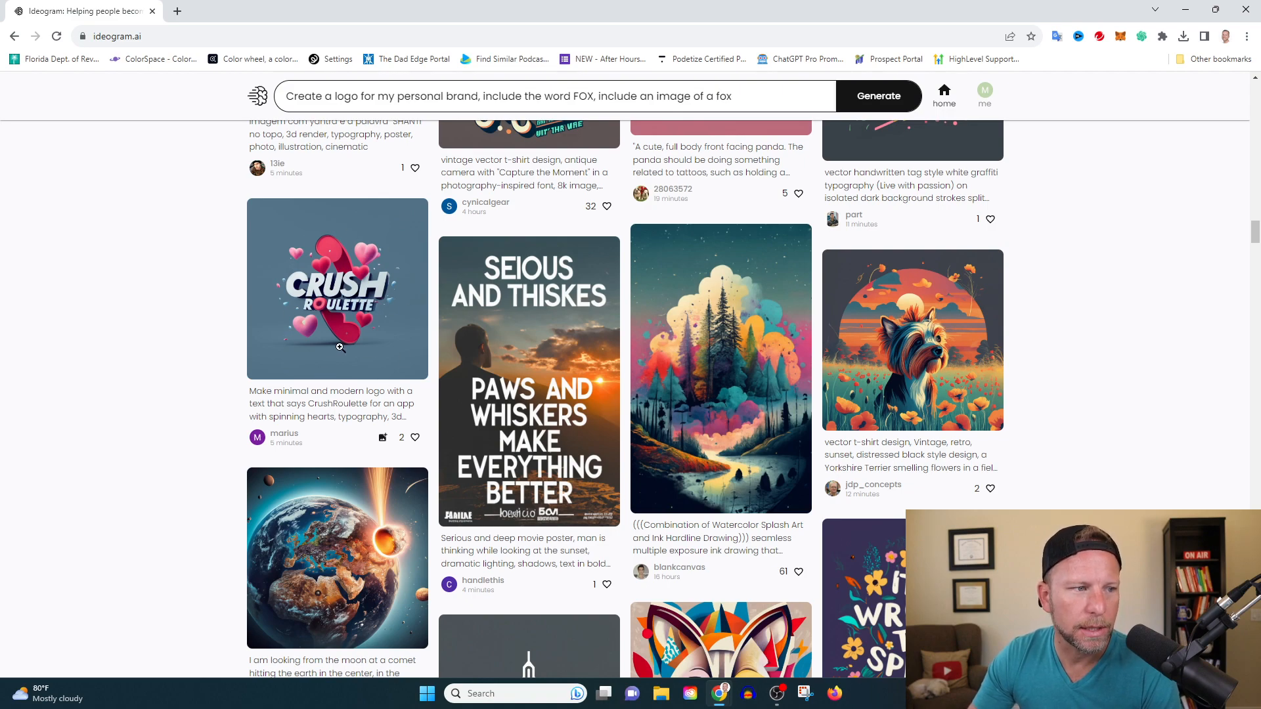
pyautogui.scroll(-3)
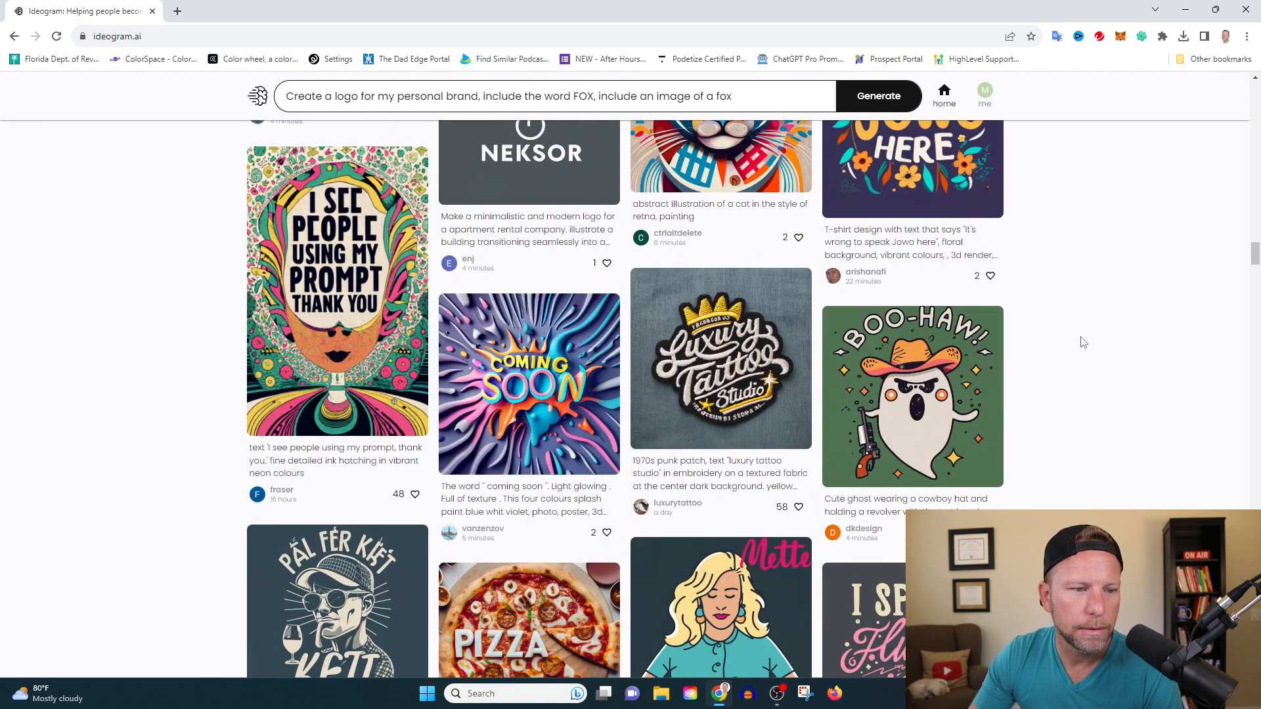
pyautogui.moveTo(1103, 448)
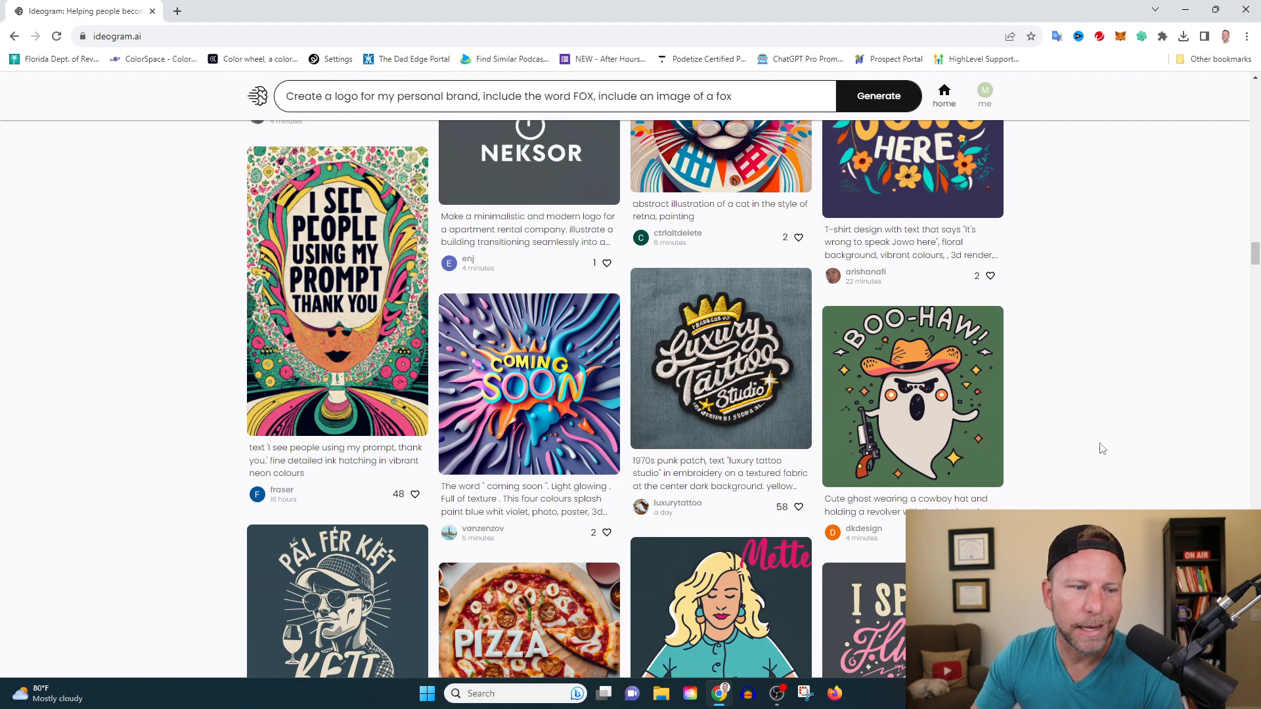
pyautogui.scroll(-3)
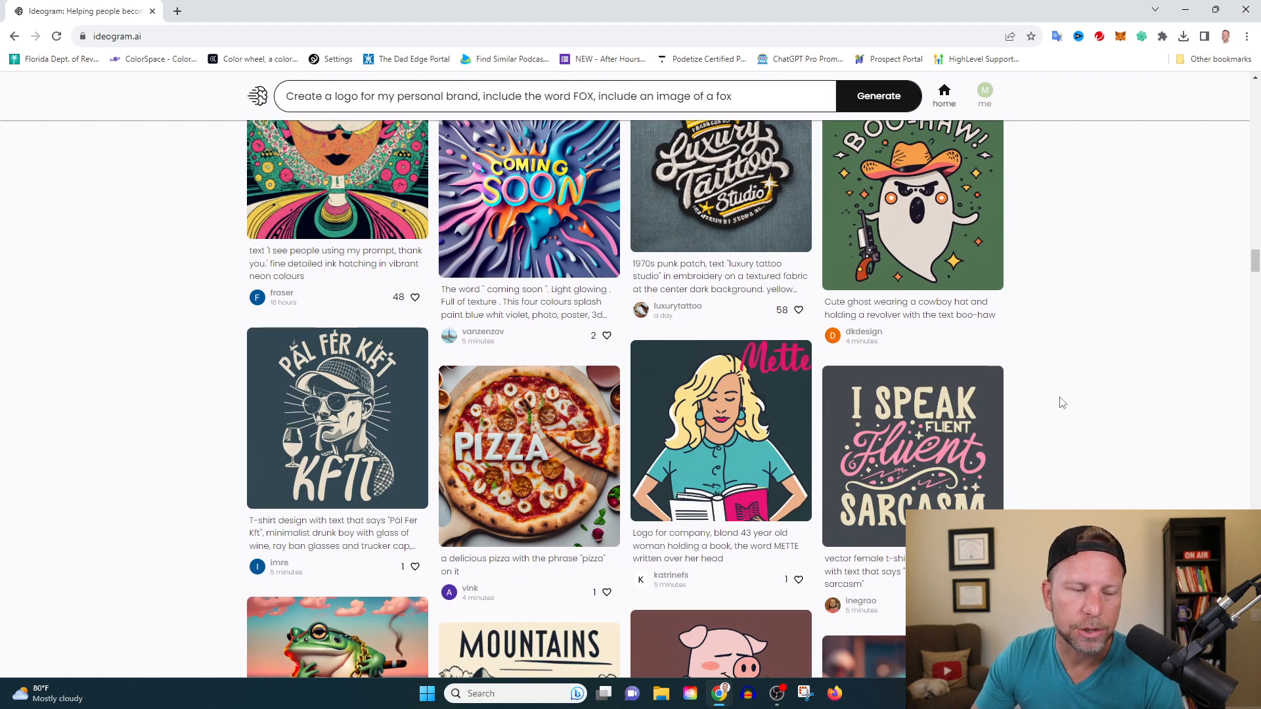
pyautogui.scroll(-3)
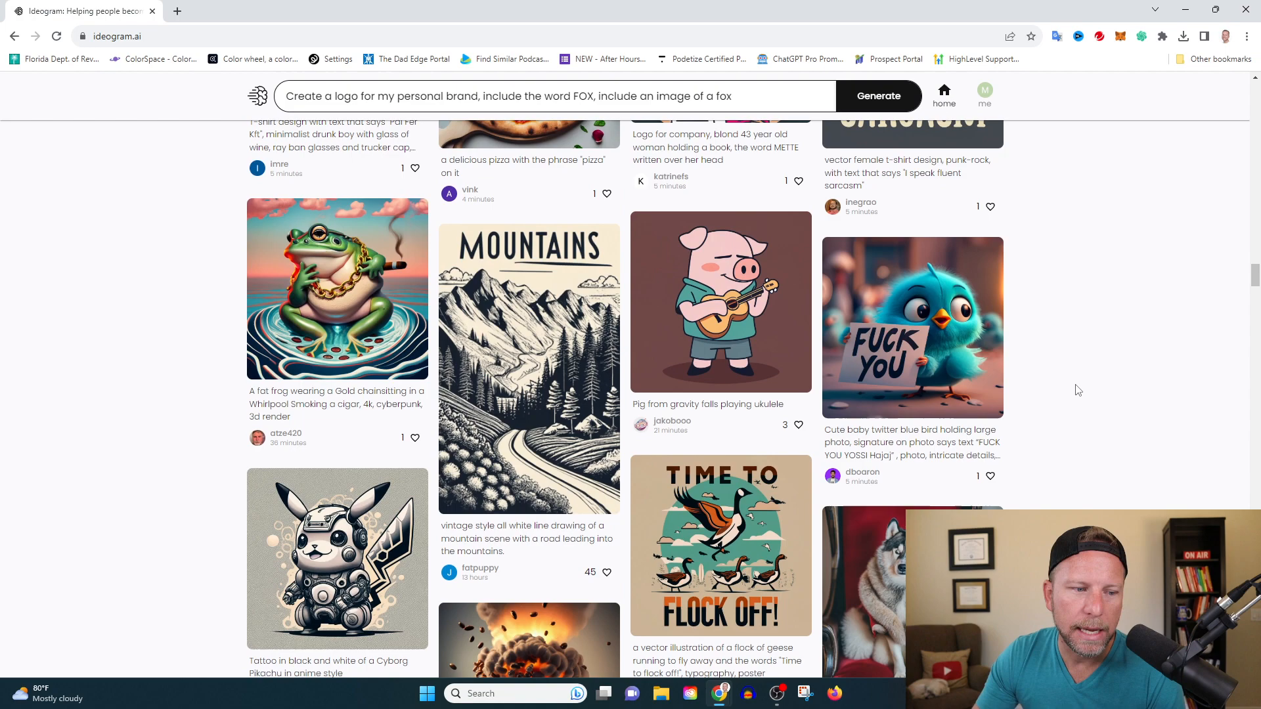
pyautogui.scroll(-3)
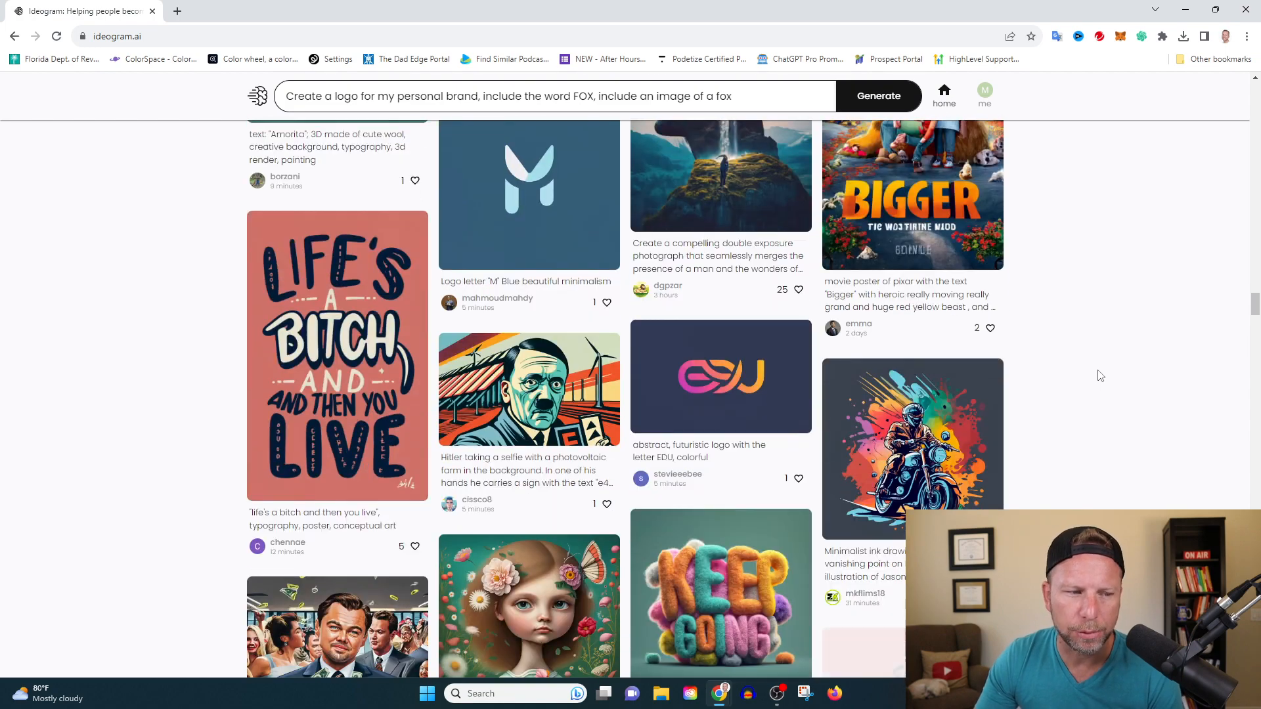
pyautogui.scroll(-3)
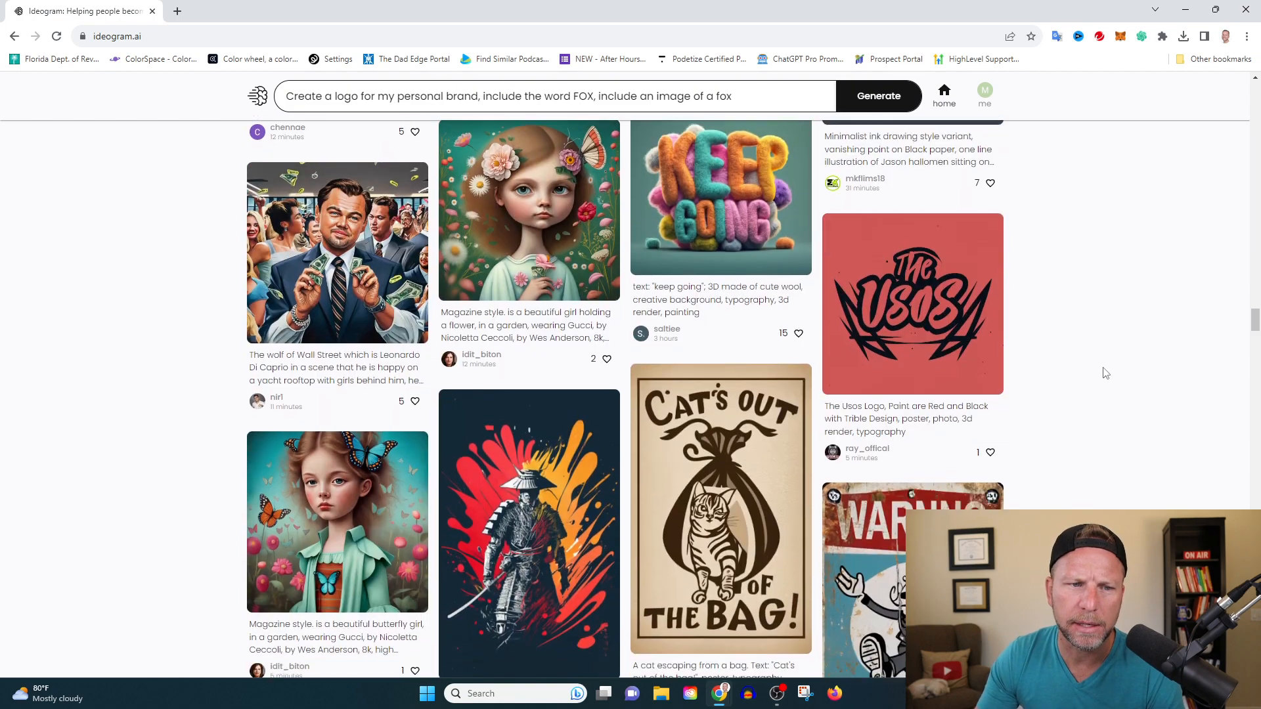
pyautogui.scroll(-3)
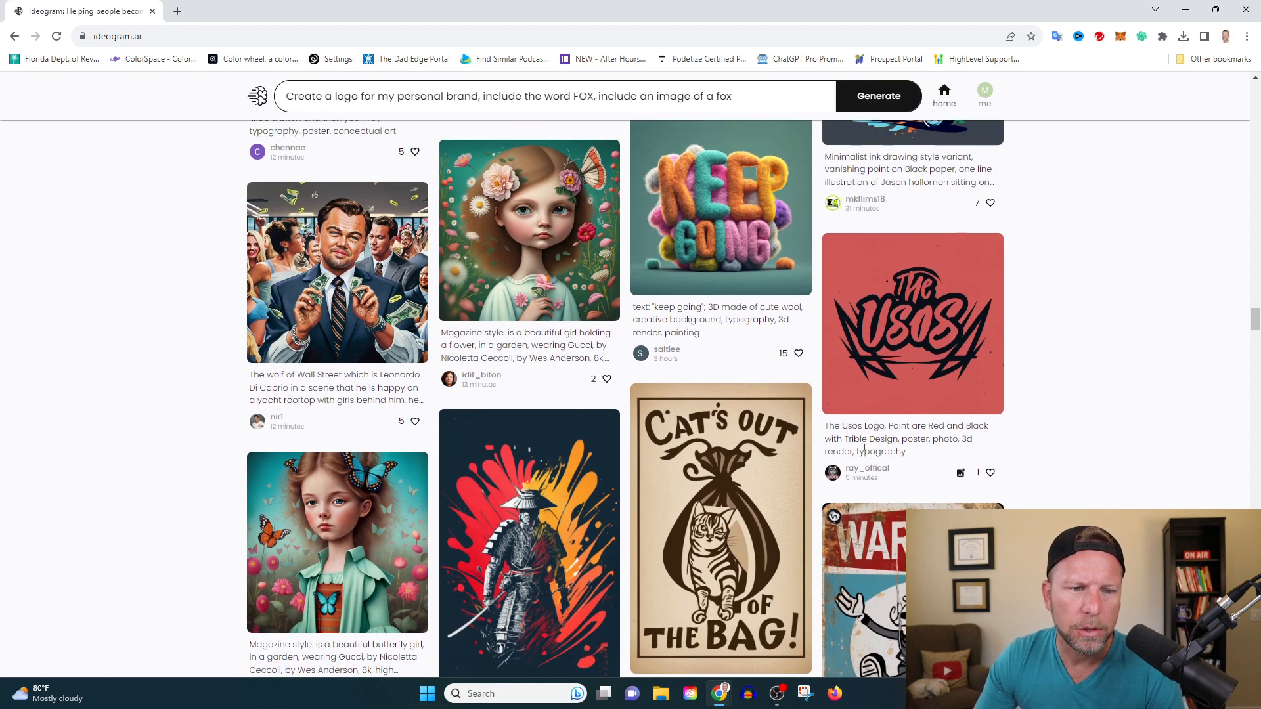
pyautogui.moveTo(861, 387)
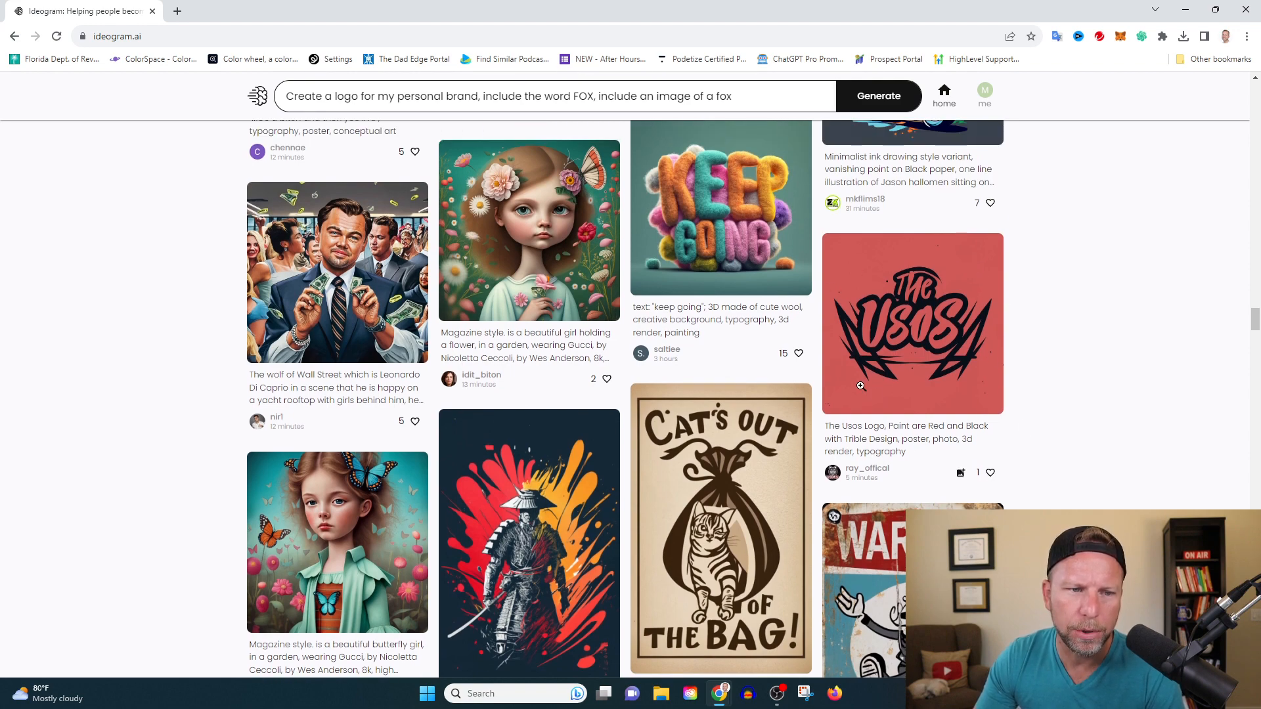
pyautogui.moveTo(1014, 328)
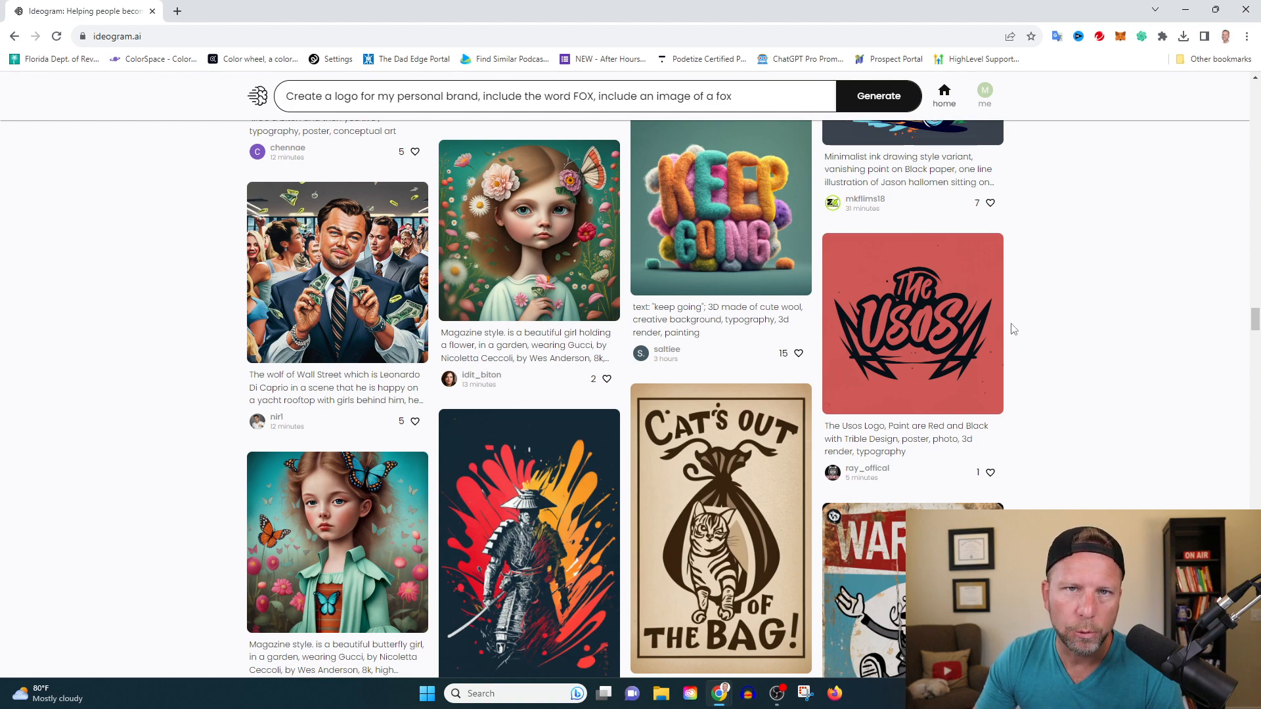
pyautogui.scroll(-3)
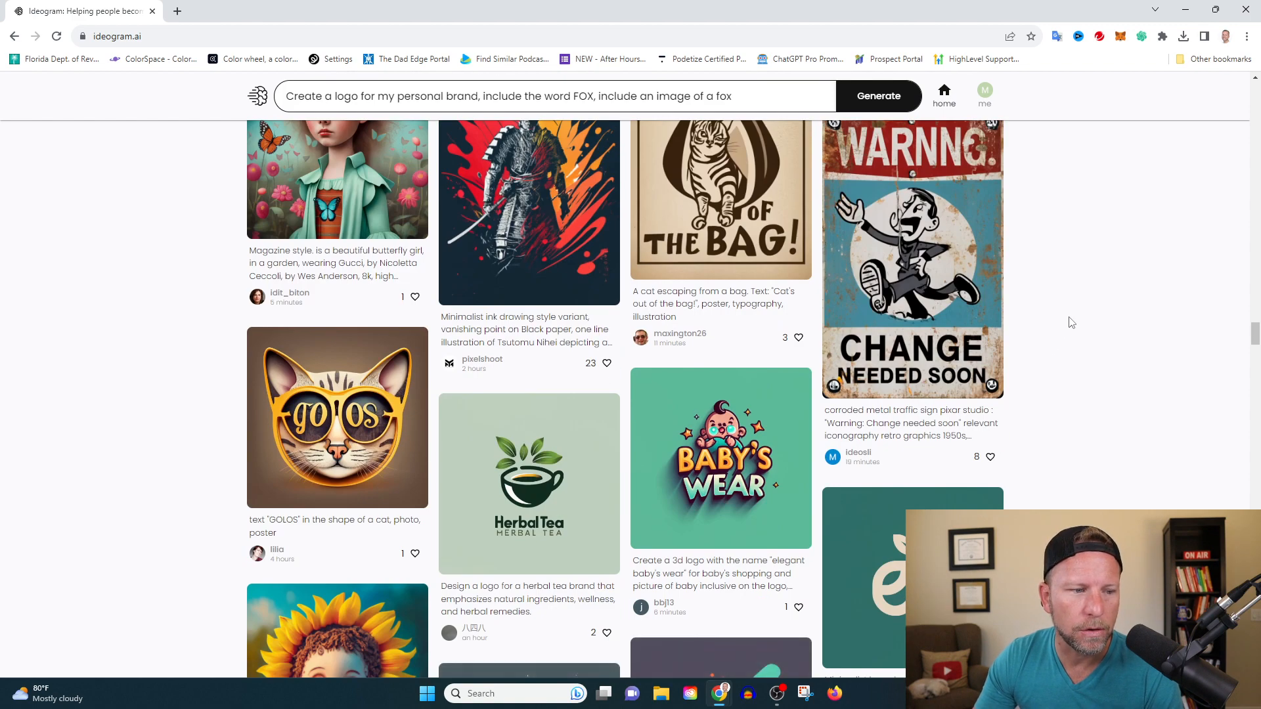
pyautogui.scroll(-3)
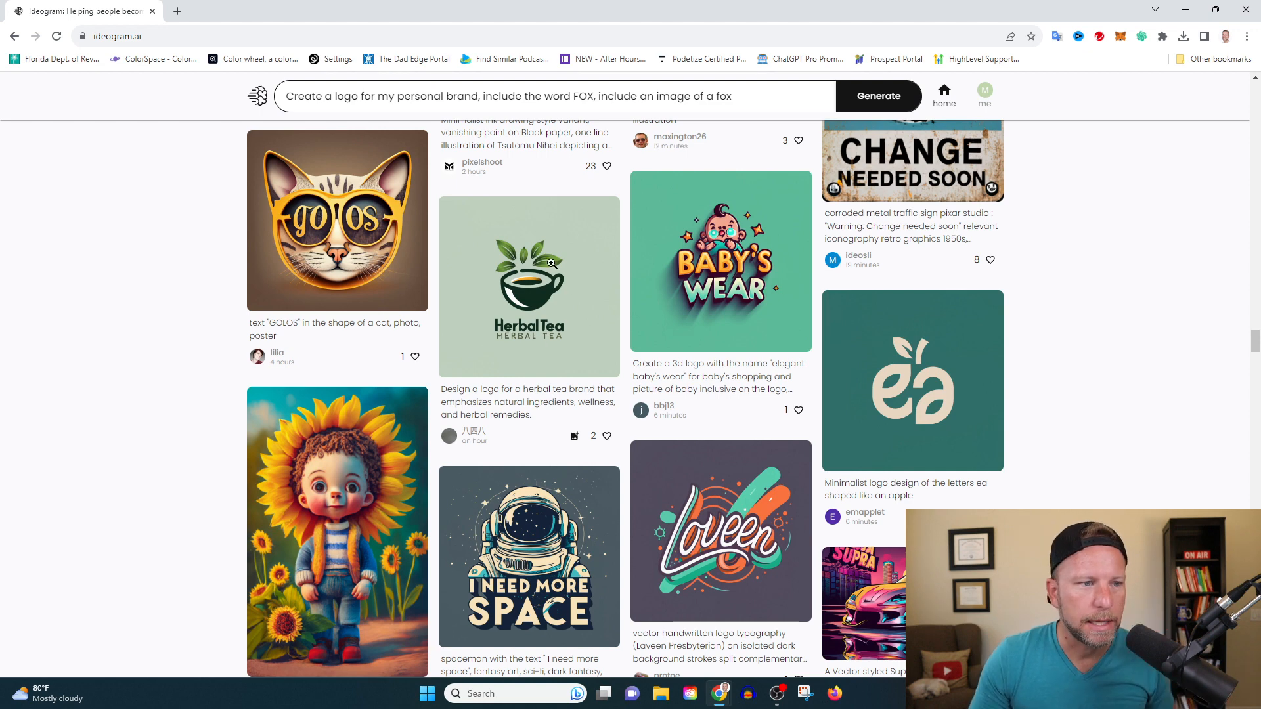
pyautogui.moveTo(495, 267)
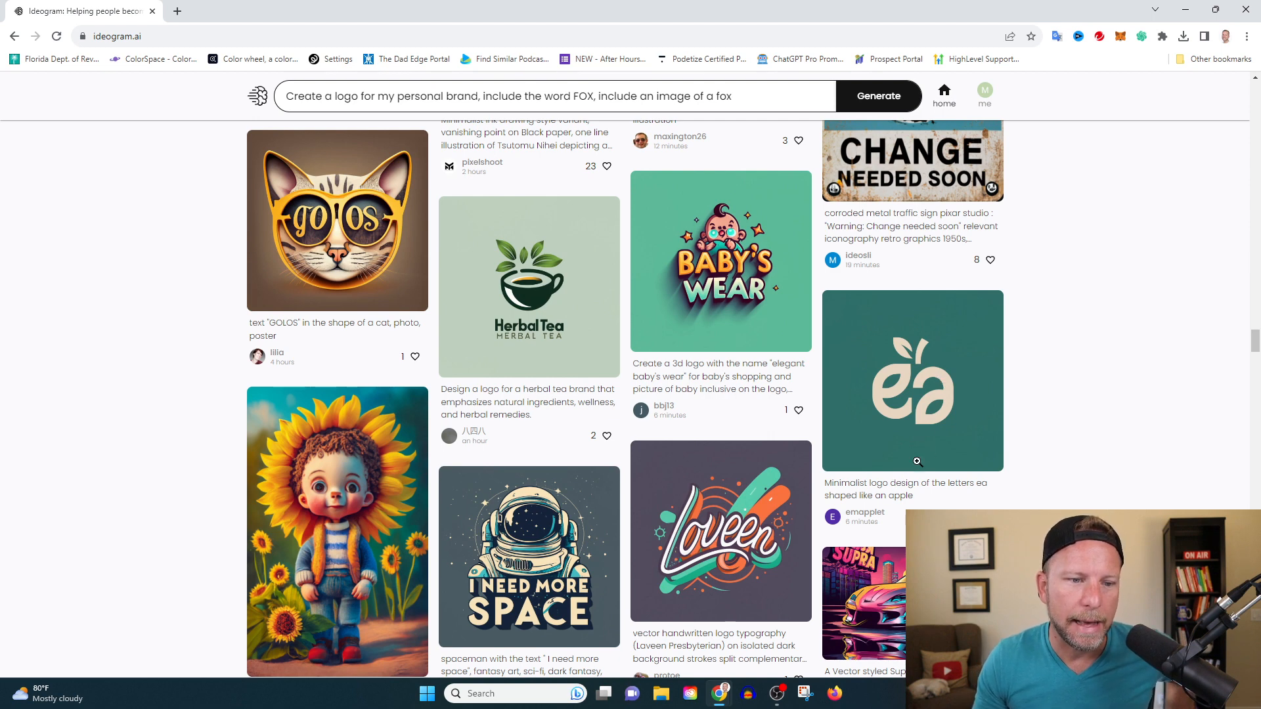
pyautogui.doubleClick(828, 482)
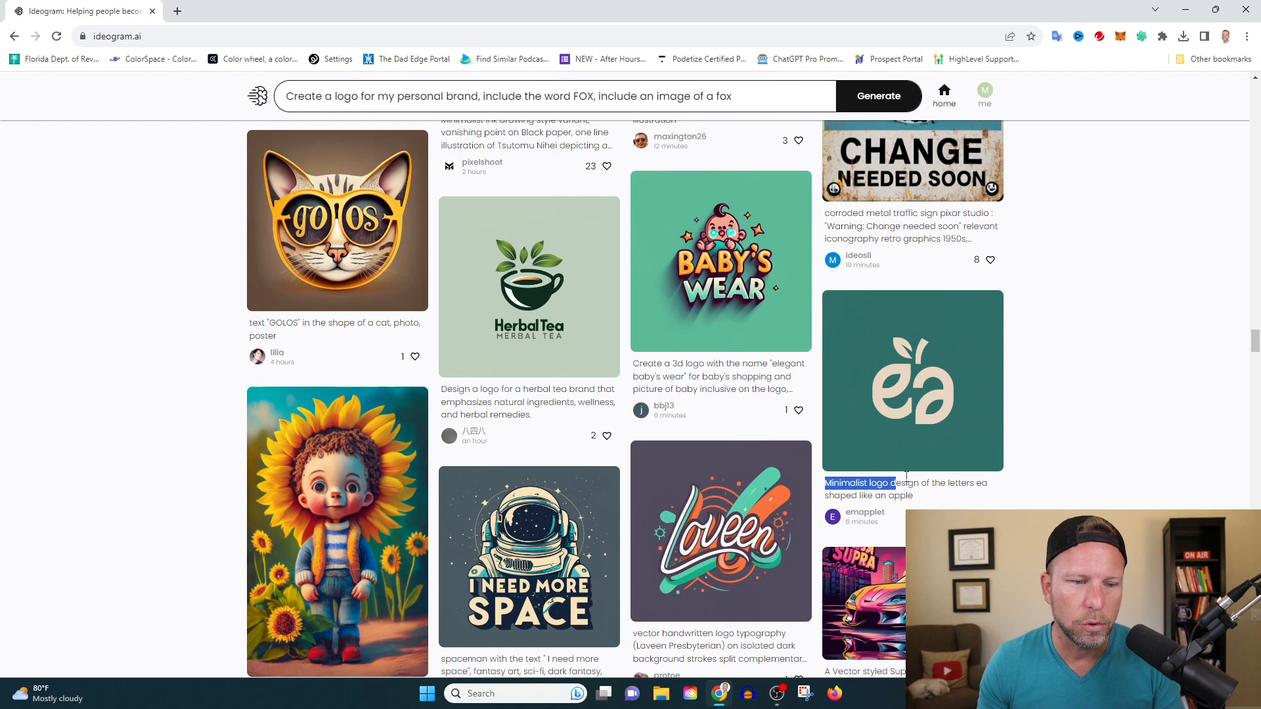
pyautogui.scroll(-3)
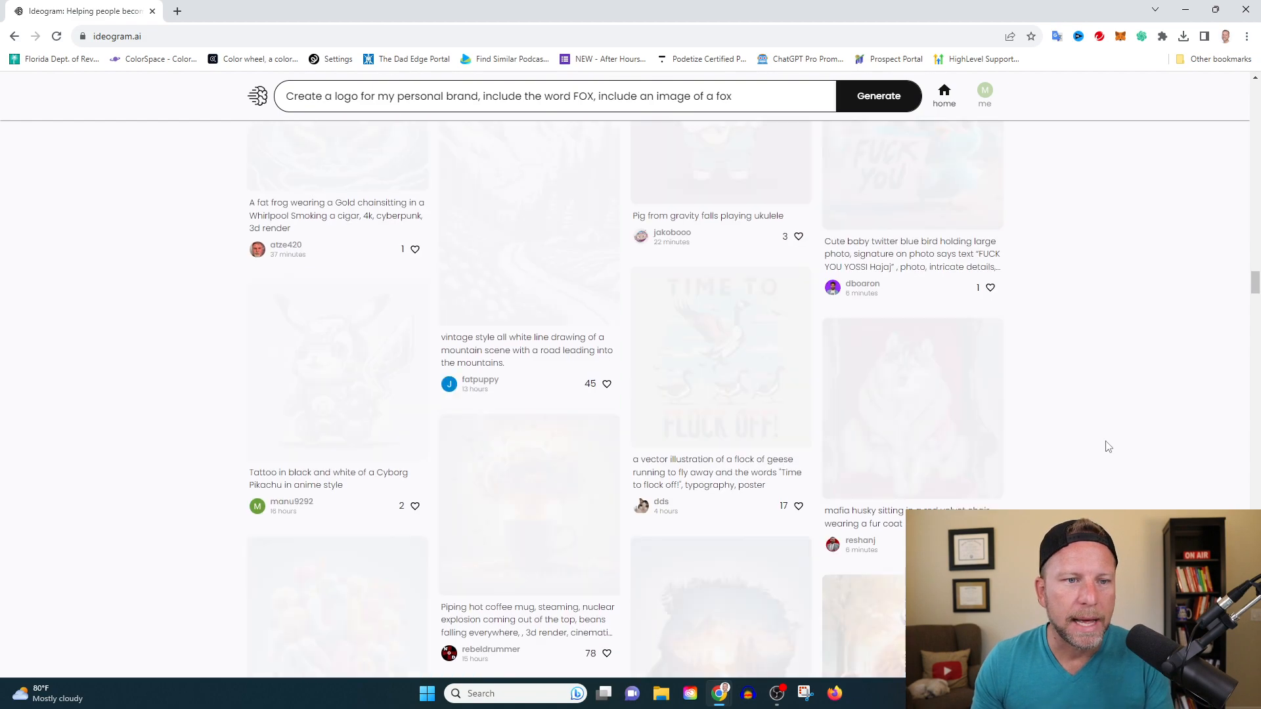
# Step: Return to the four finished fox logo results from the FOX prompt
pyautogui.click(878, 96)
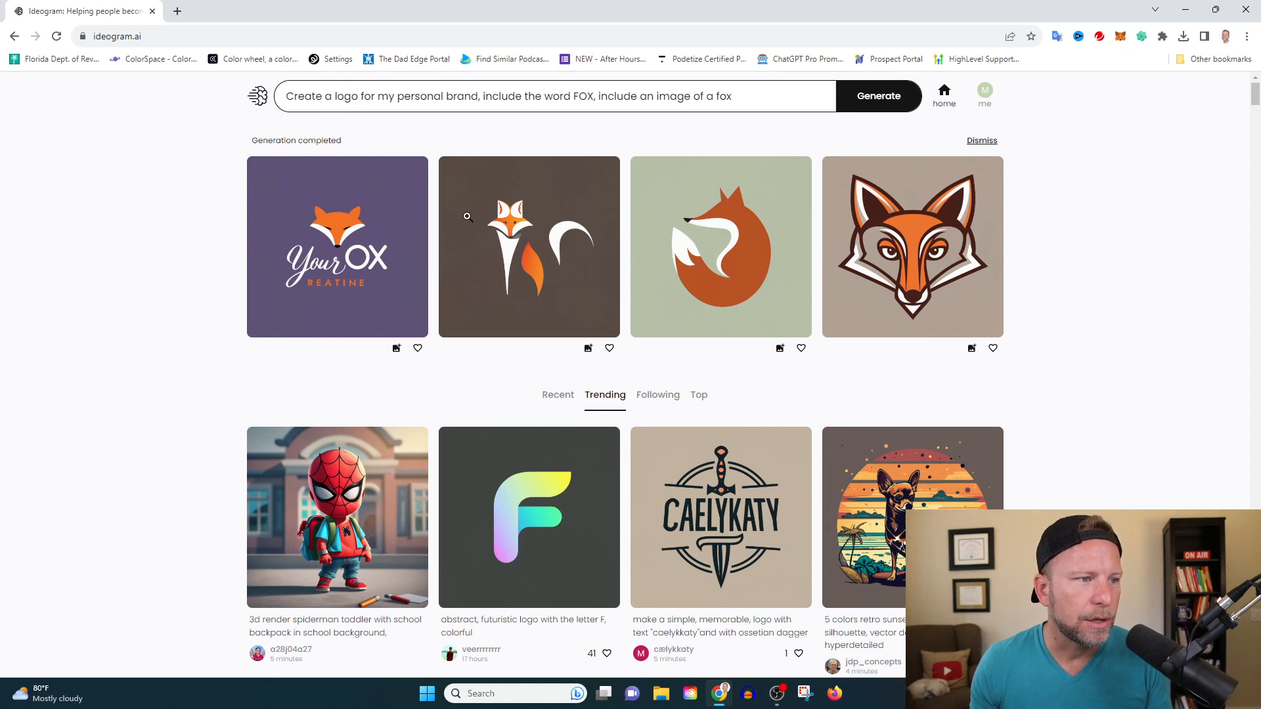
pyautogui.moveTo(363, 273)
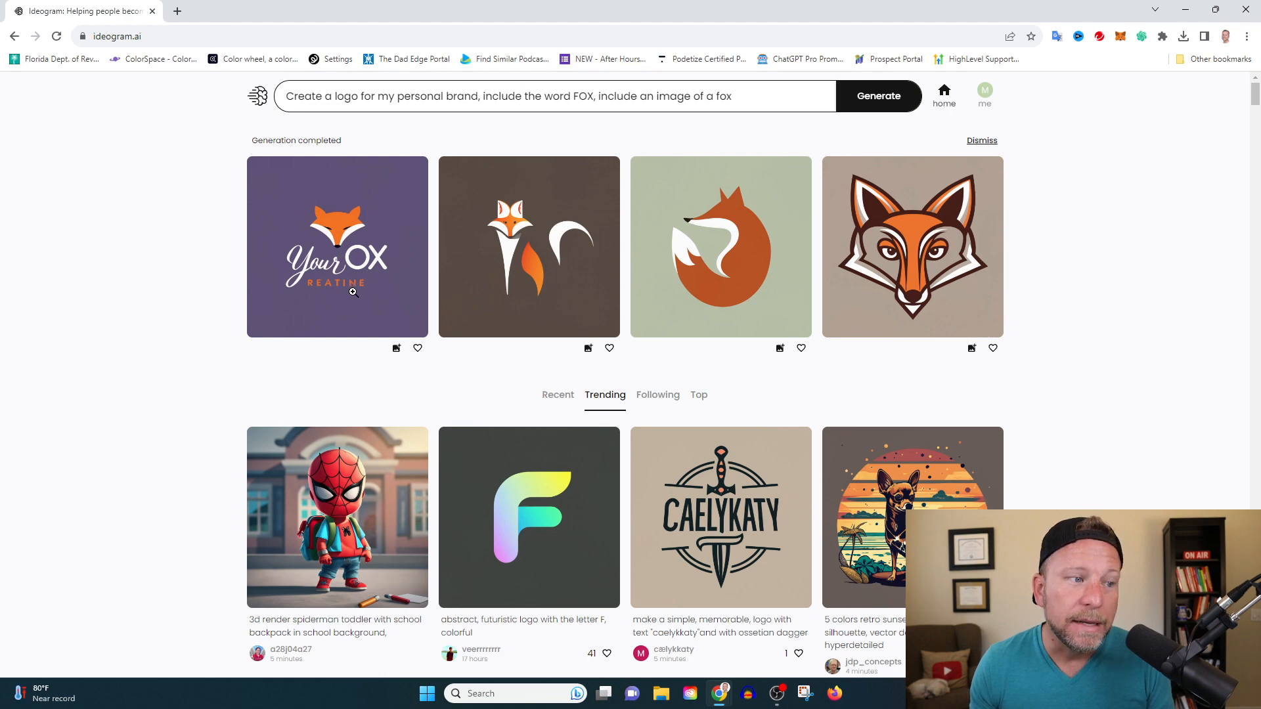
pyautogui.moveTo(370, 288)
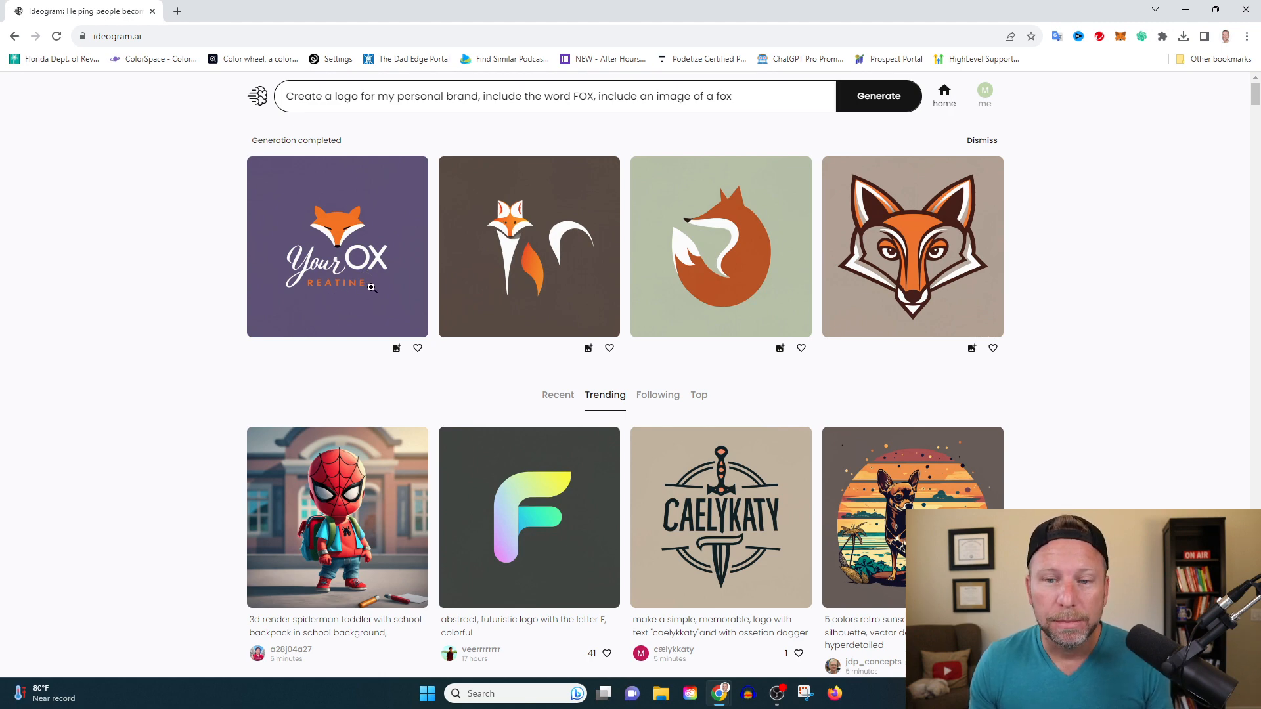
pyautogui.moveTo(763, 265)
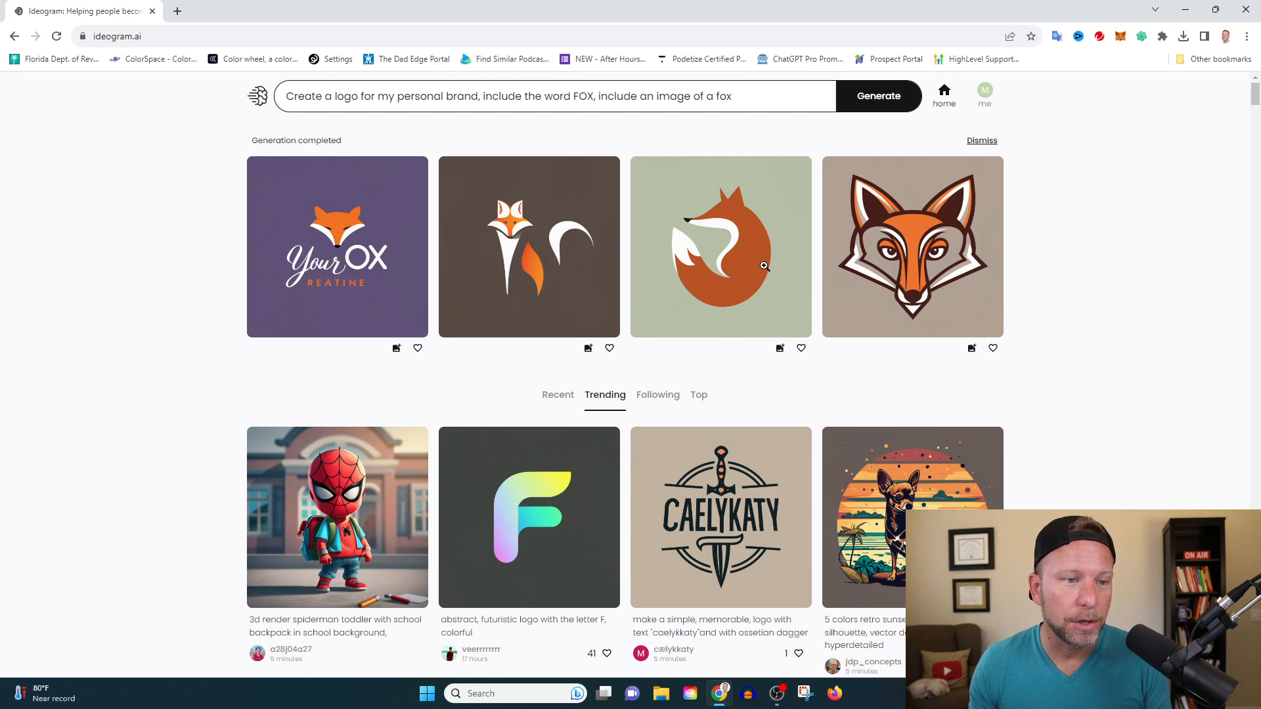
pyautogui.moveTo(698, 261)
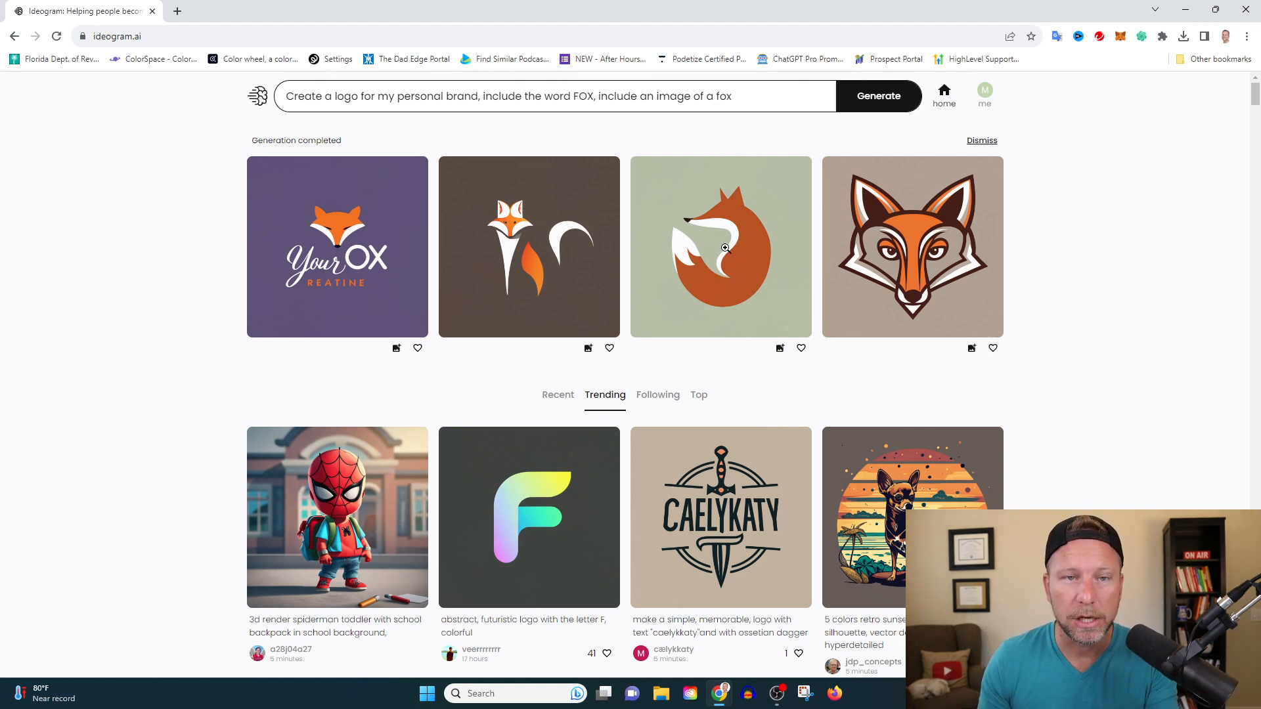
pyautogui.moveTo(749, 246)
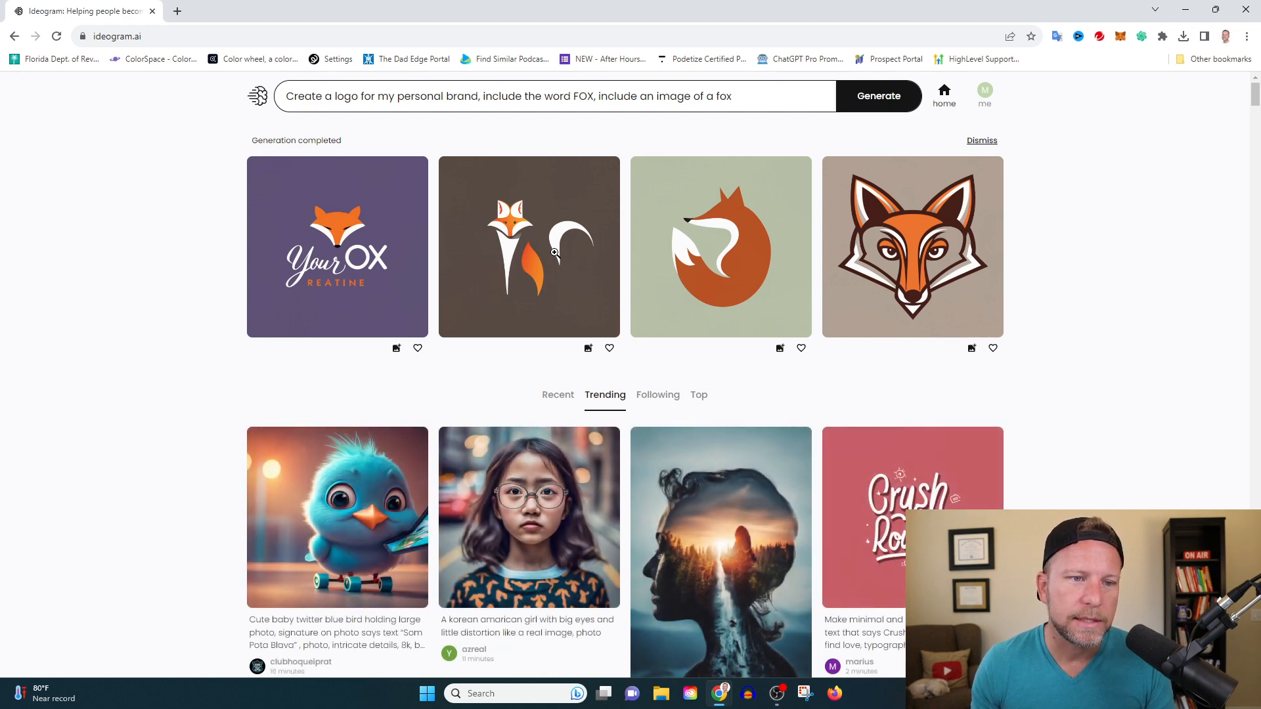
pyautogui.moveTo(567, 311)
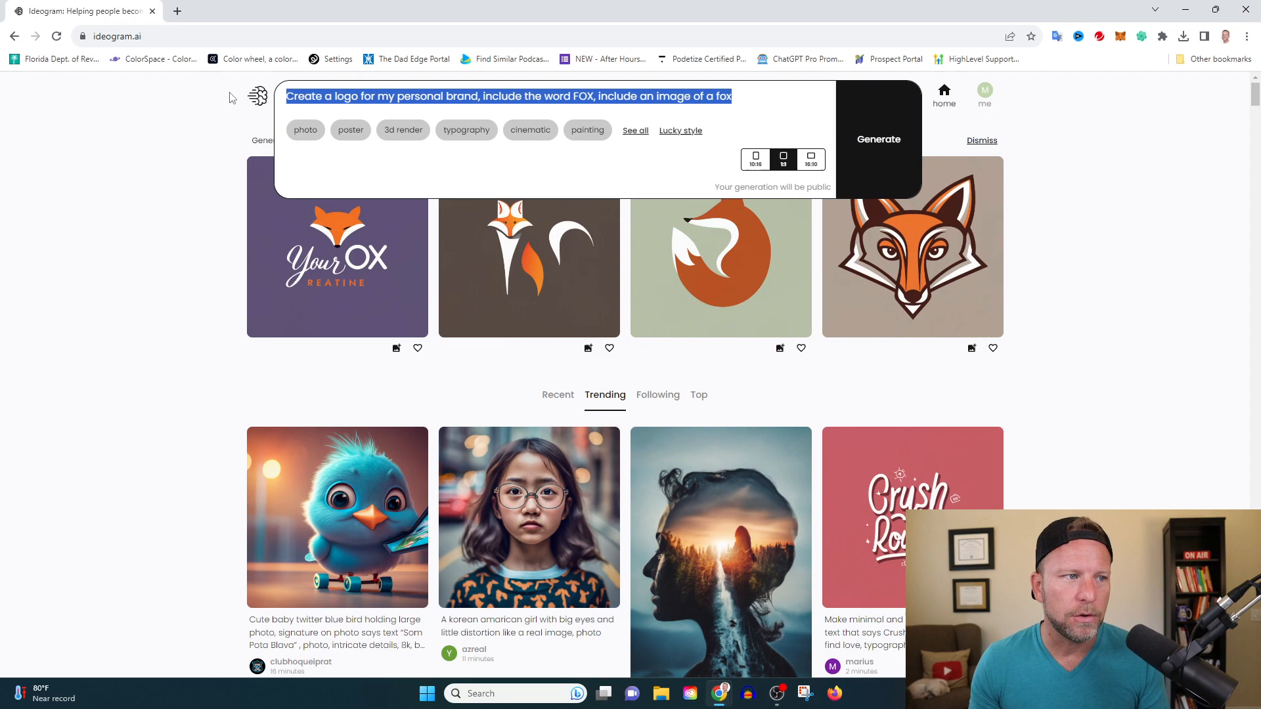
# Step: Submit 'minimalist logo design of the letters MSM', dropping the 'with podcast imagery' phrase
pyautogui.scroll(-3)
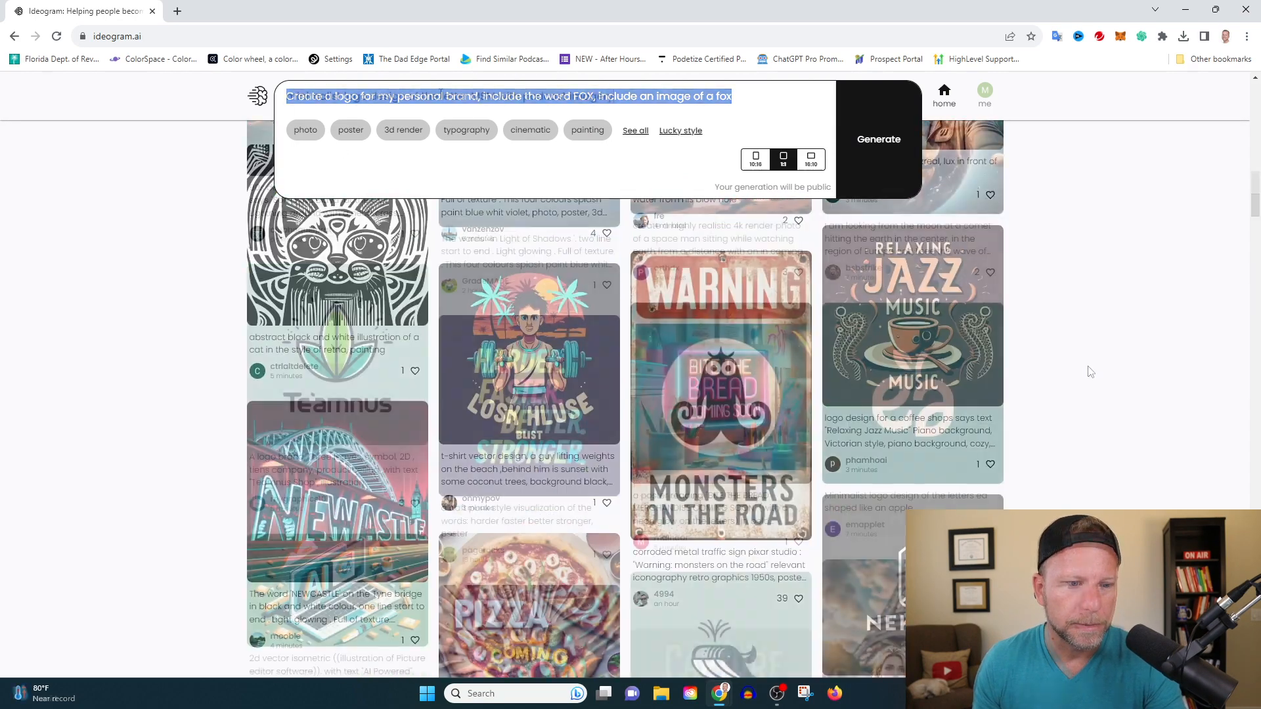
pyautogui.write('minimalist logo design of the letter MSM with podcast imagery')
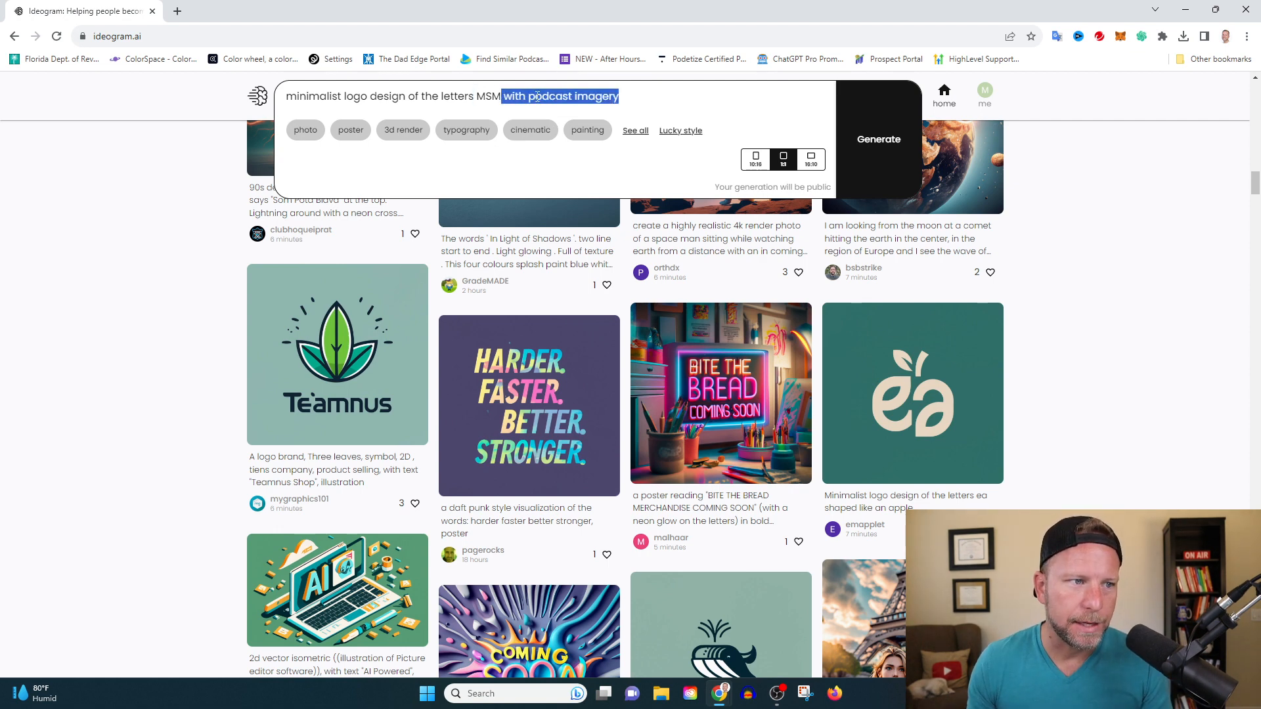
pyautogui.rightClick(559, 96)
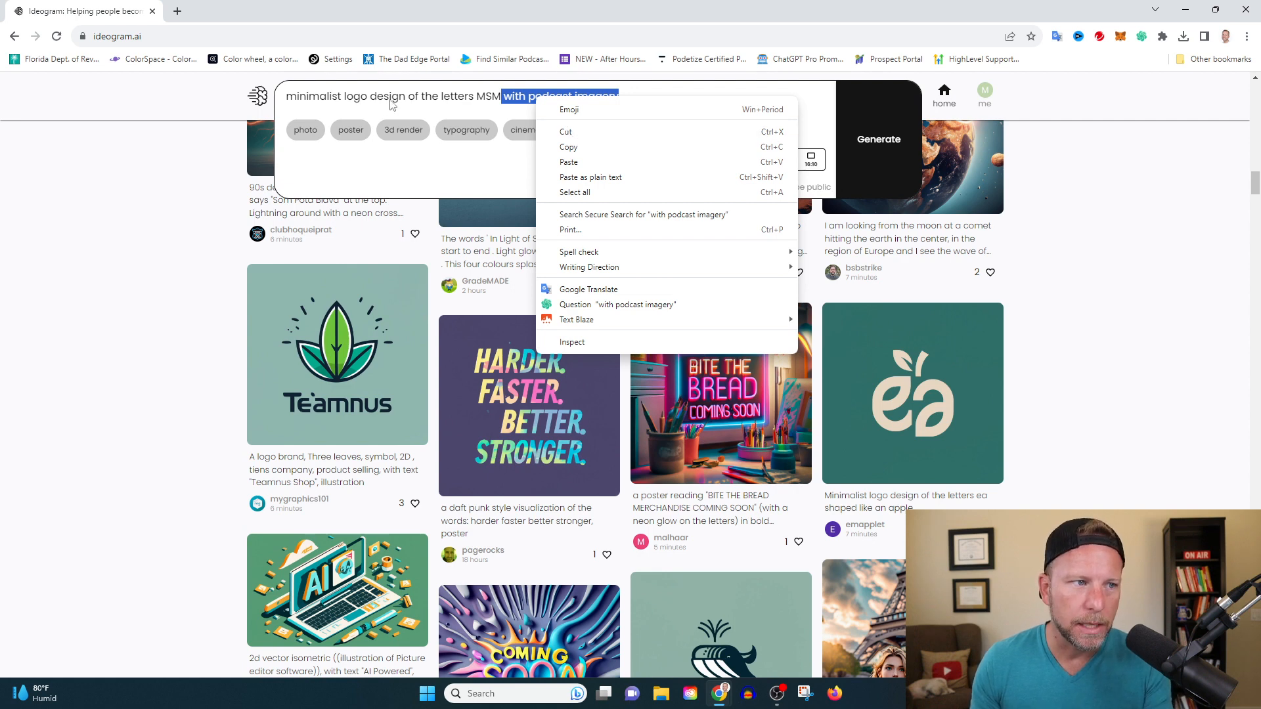
pyautogui.moveTo(497, 123)
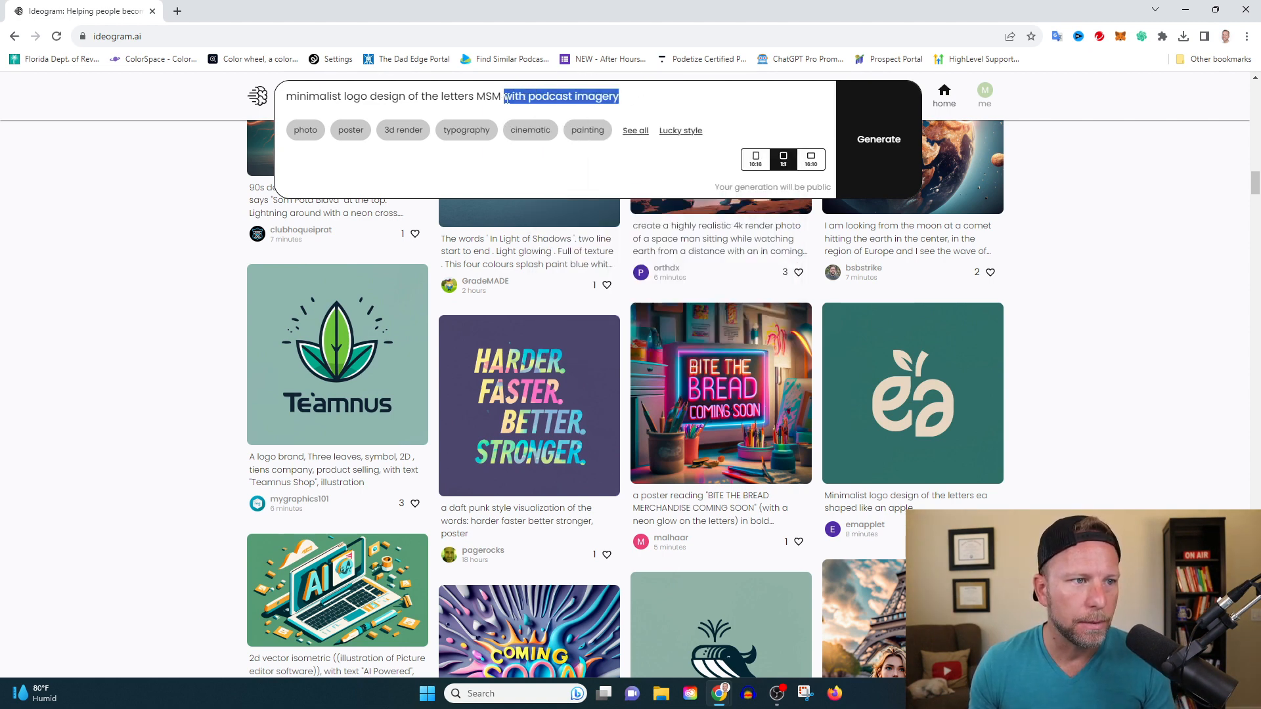
pyautogui.click(878, 96)
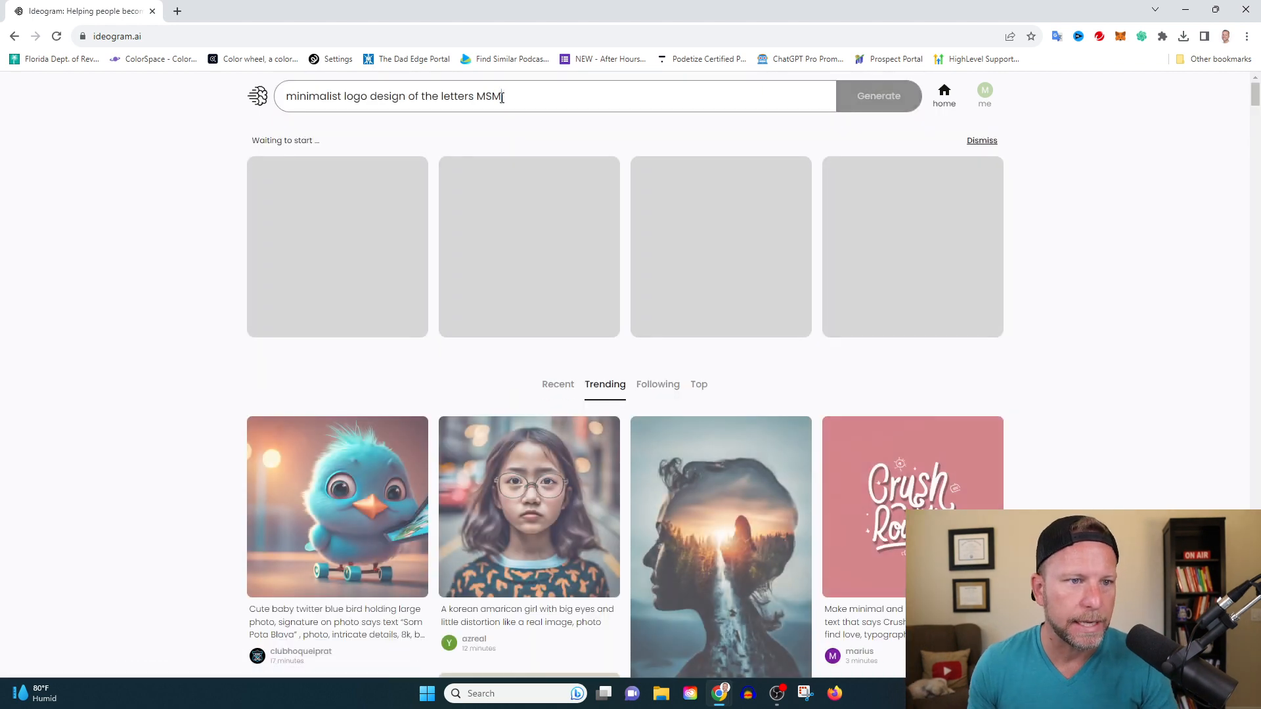
# Step: Review the four minimalist MSM logo results, including the bold black wordmark
pyautogui.click(879, 96)
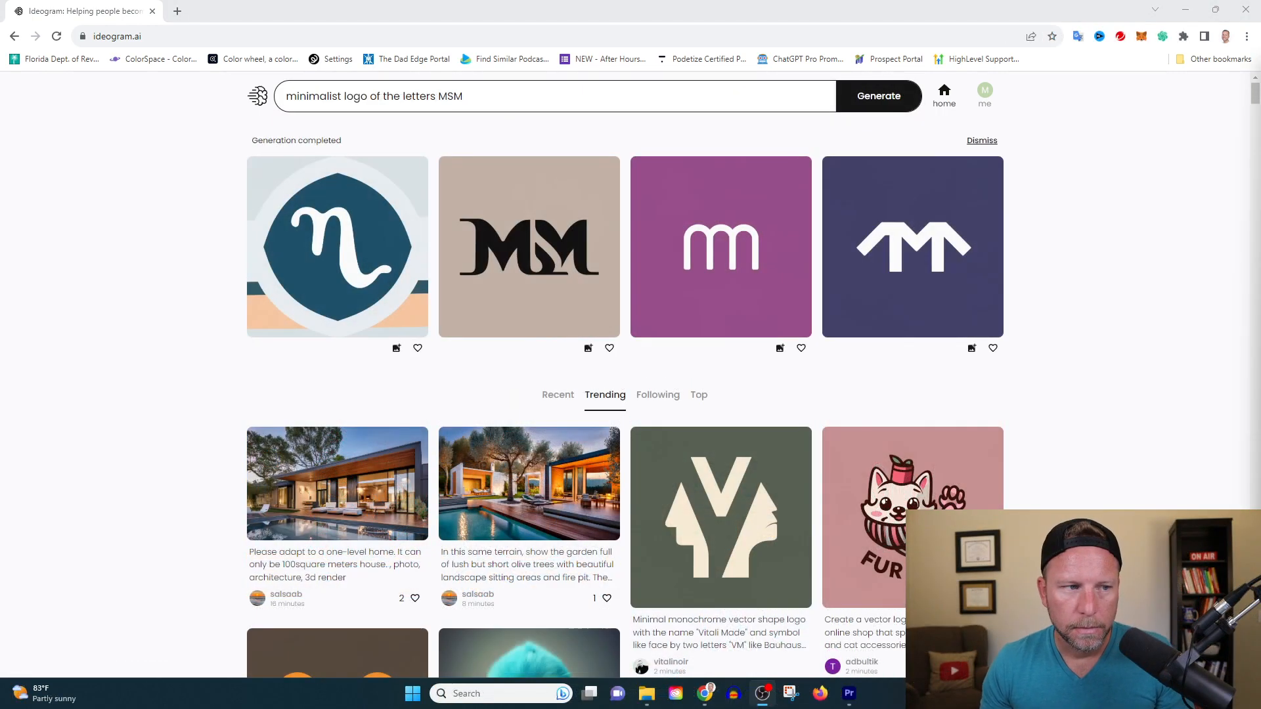
pyautogui.moveTo(1058, 294)
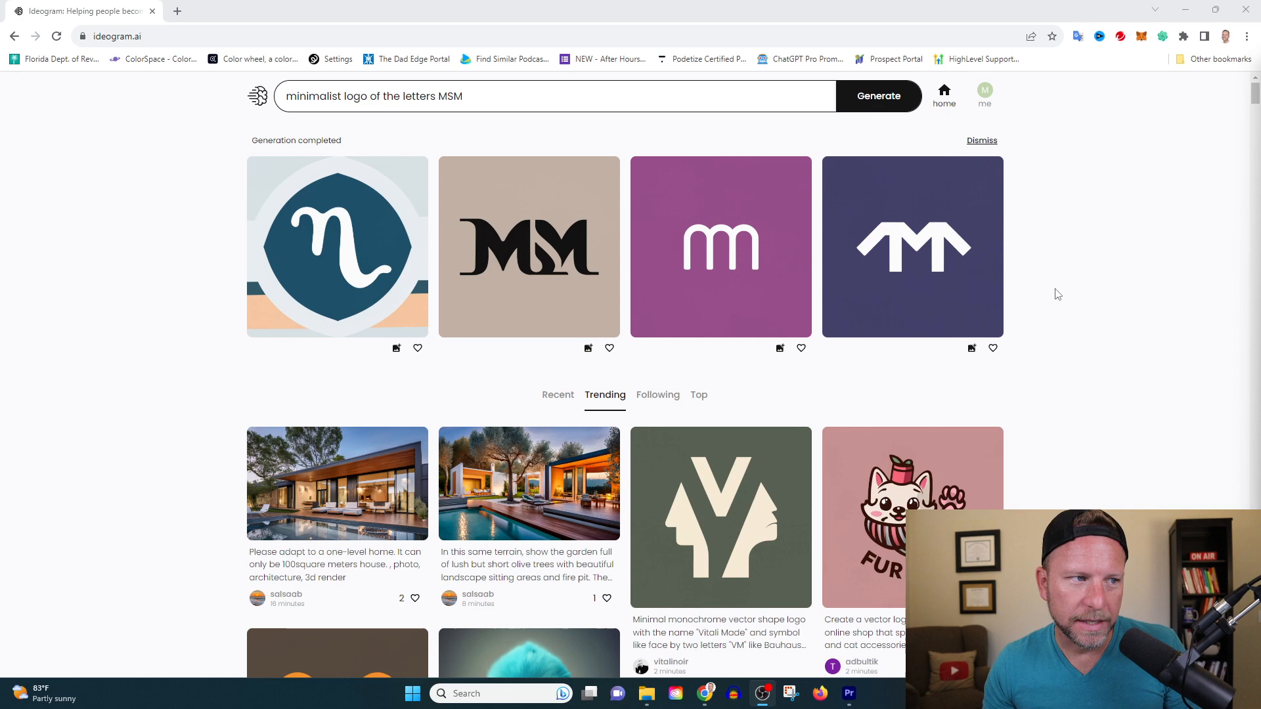
pyautogui.moveTo(910, 185)
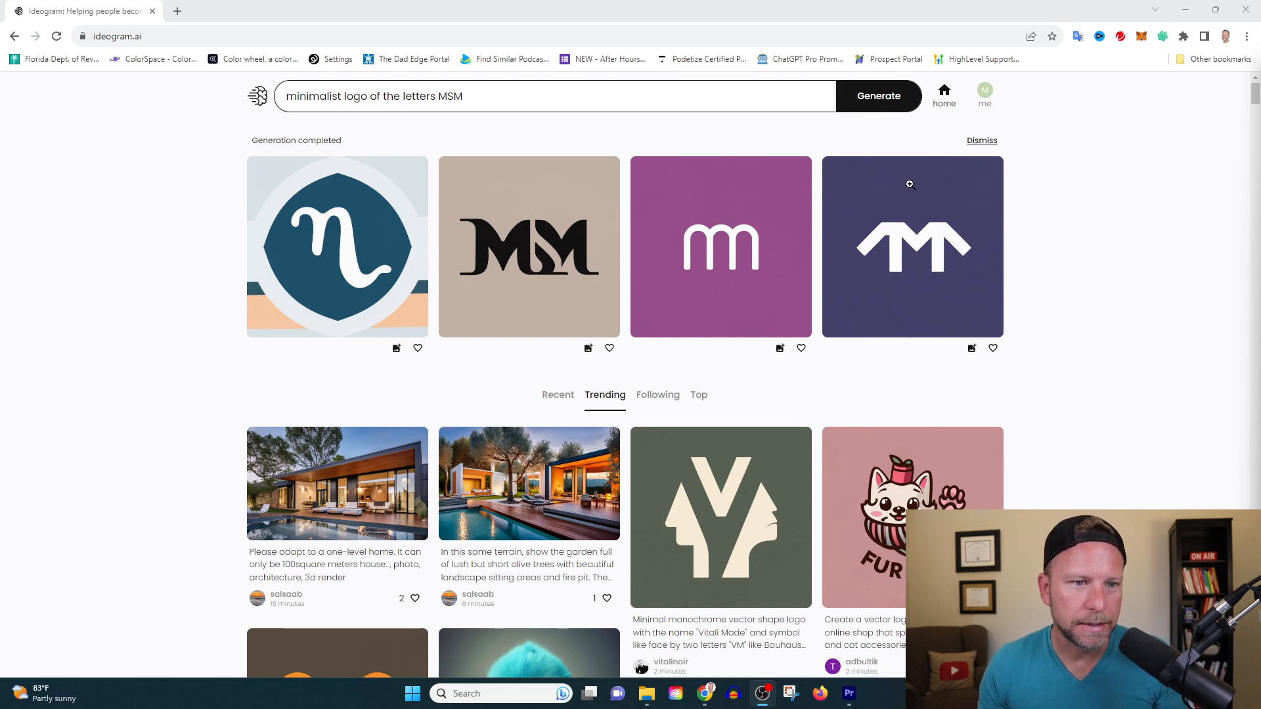
pyautogui.moveTo(943, 222)
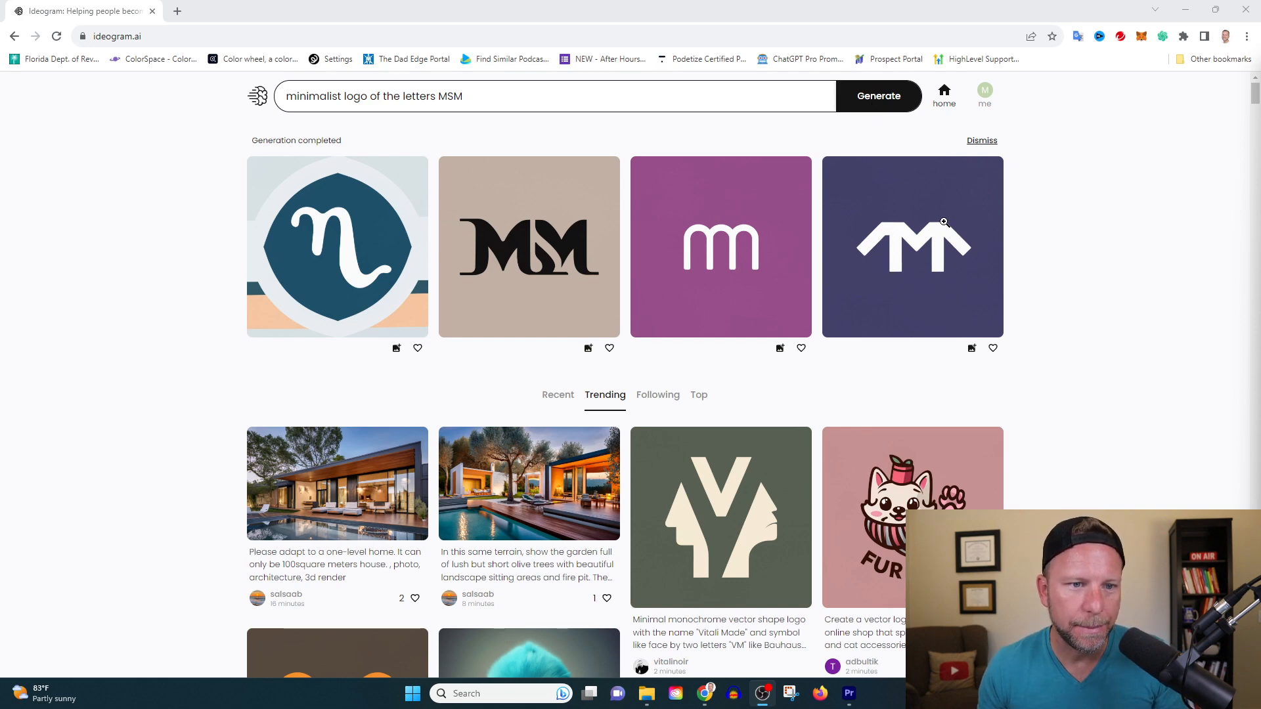
pyautogui.scroll(-3)
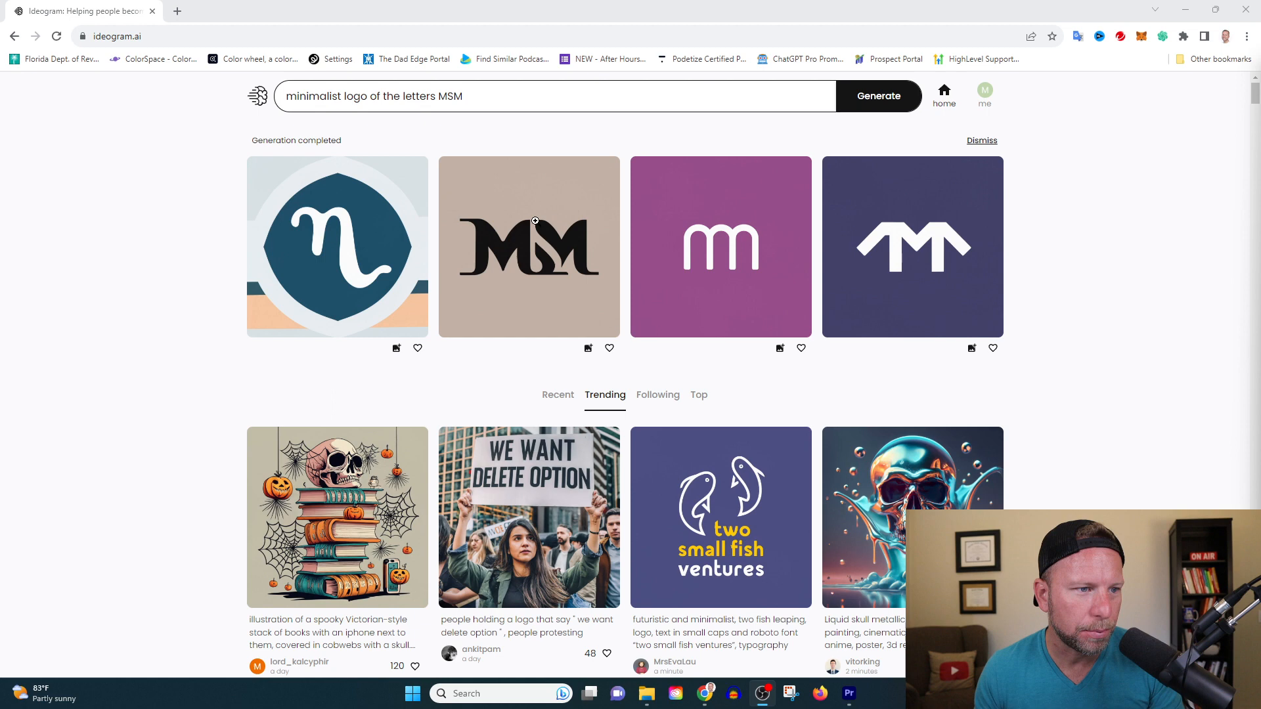
pyautogui.moveTo(498, 264)
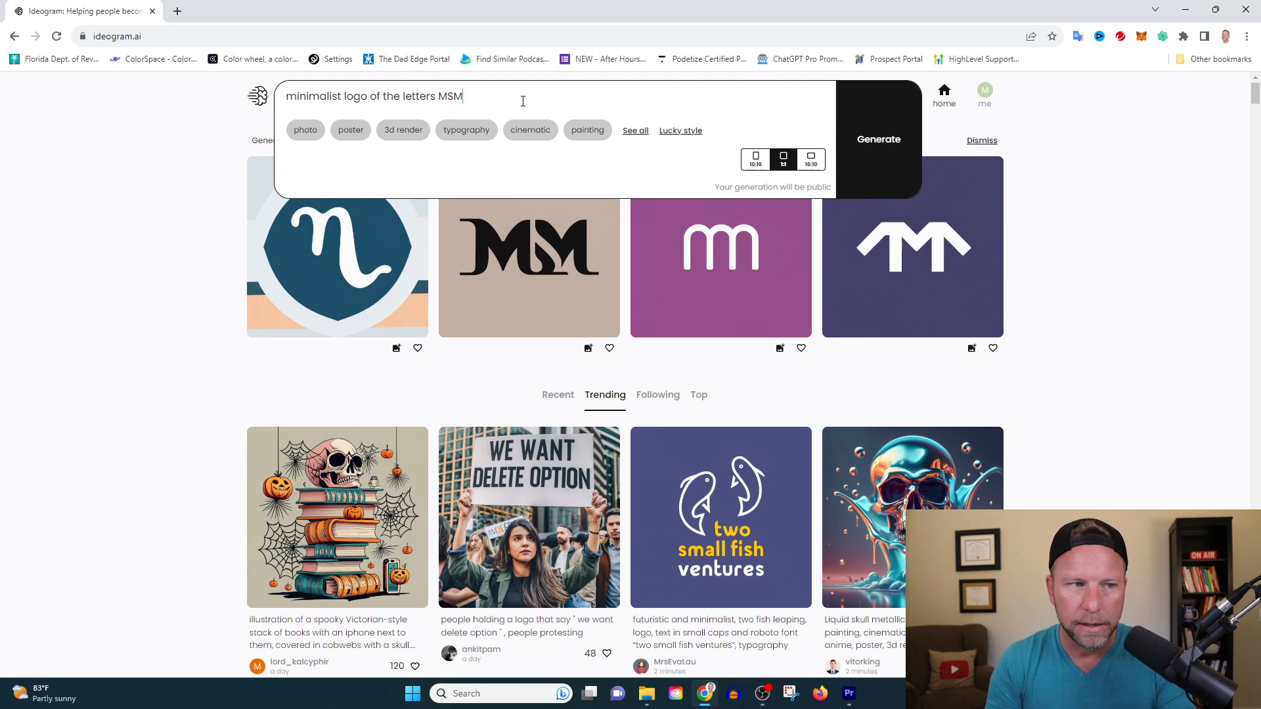
# Step: Append ', add headphones and a mic' to the MSM prompt and generate new logos
pyautogui.write(', add headphones and a')
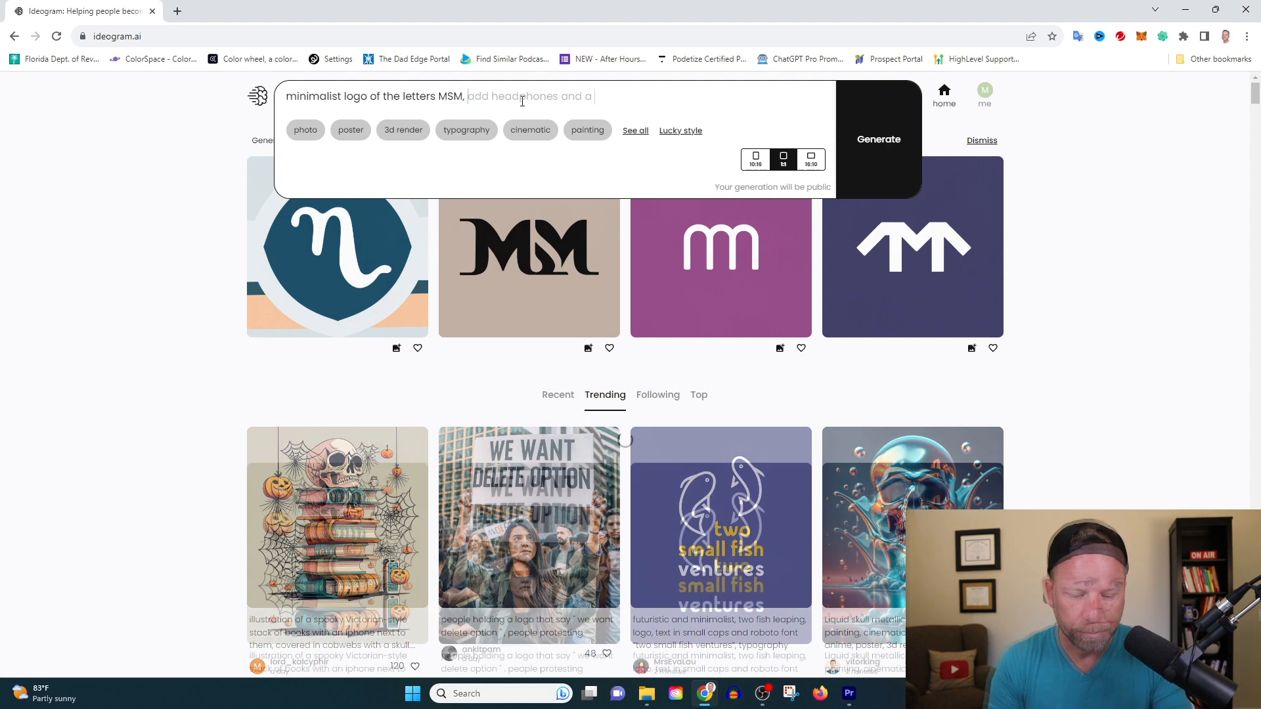
pyautogui.write('add headphones and a mic')
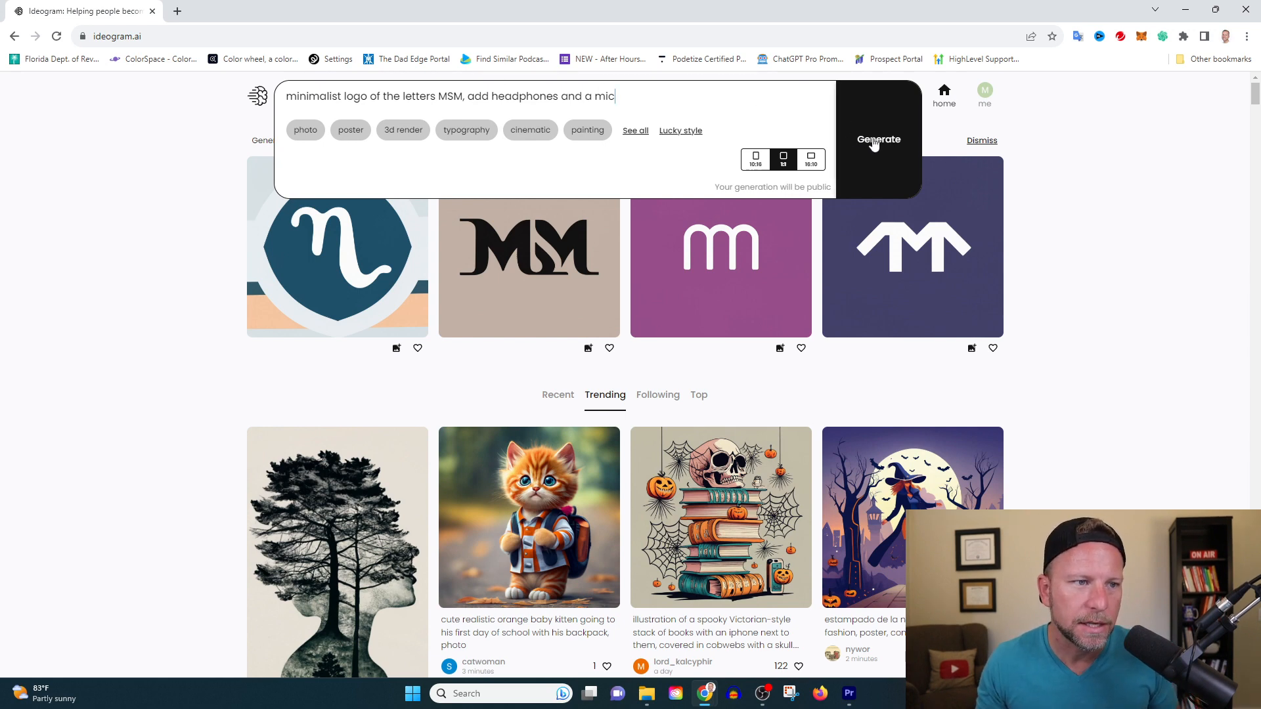
pyautogui.click(878, 96)
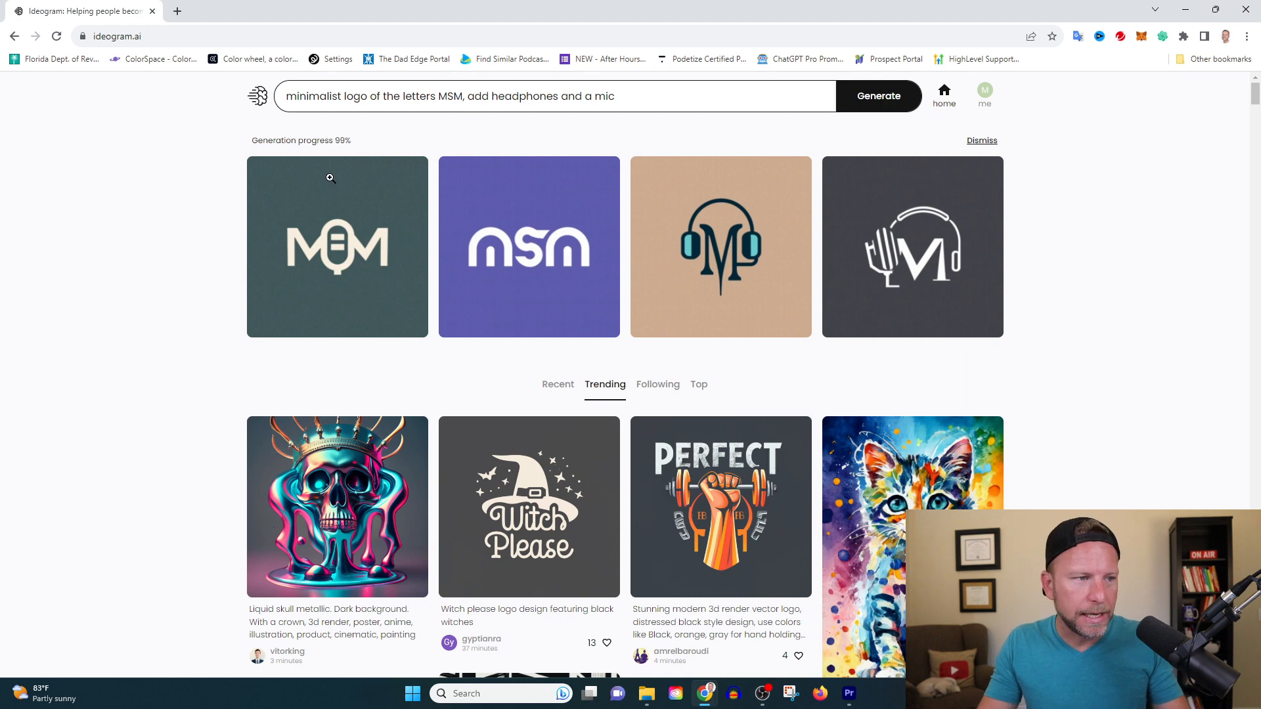
pyautogui.moveTo(623, 286)
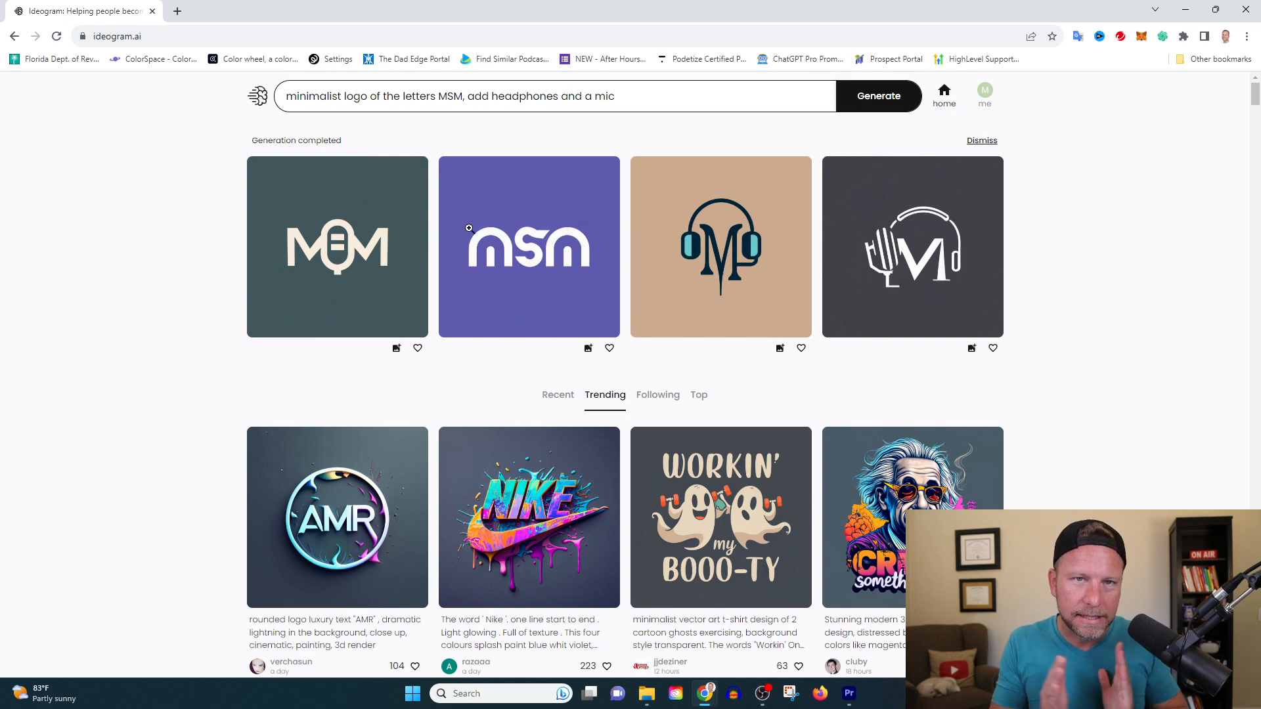
pyautogui.moveTo(400, 280)
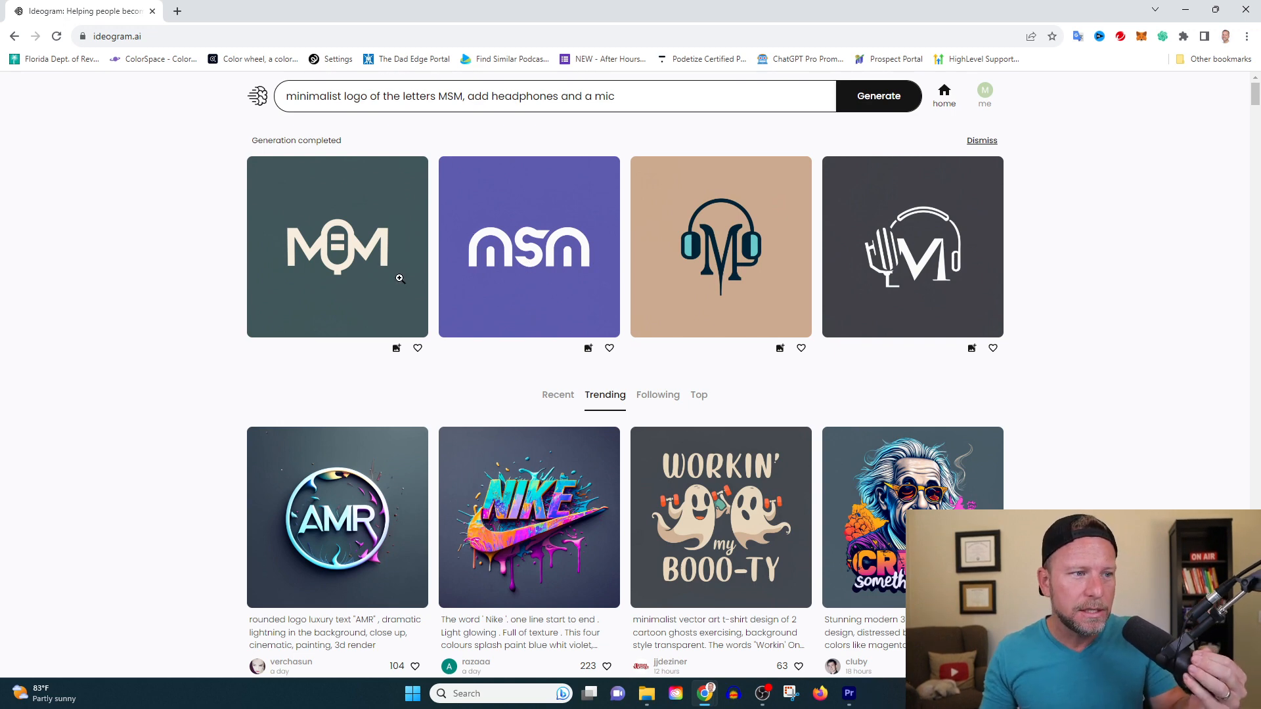
pyautogui.moveTo(344, 233)
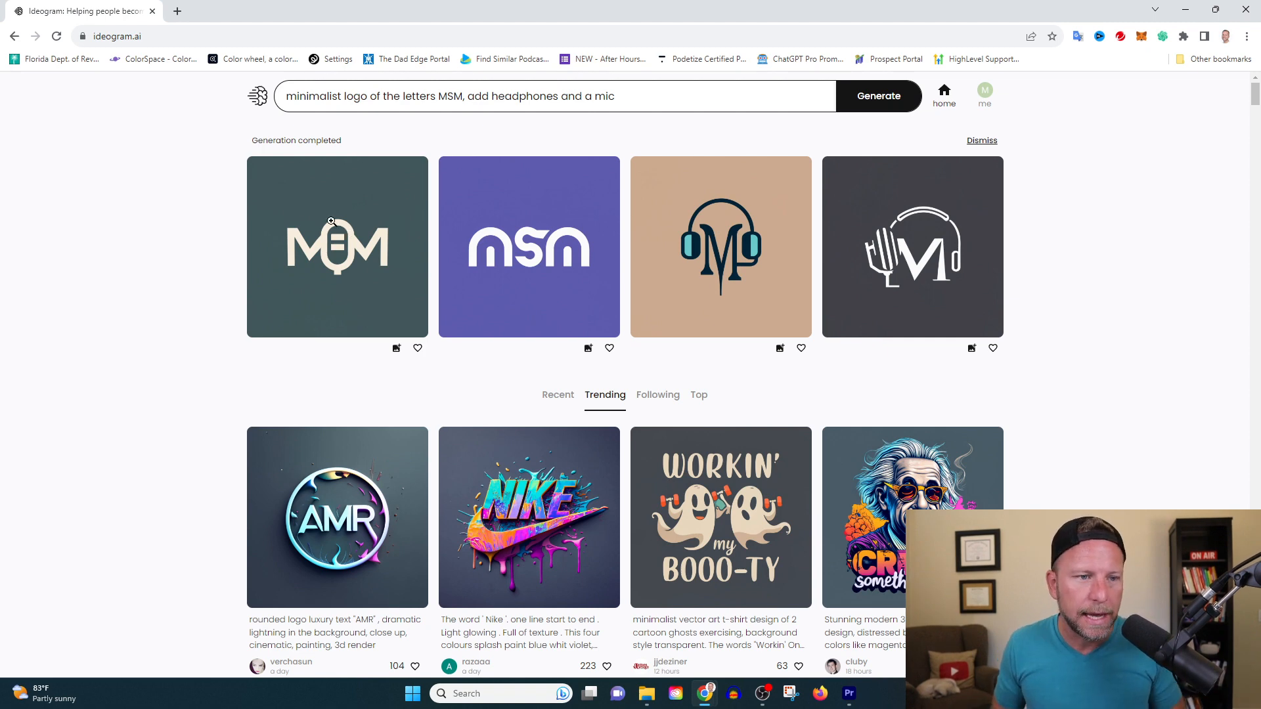
pyautogui.moveTo(462, 263)
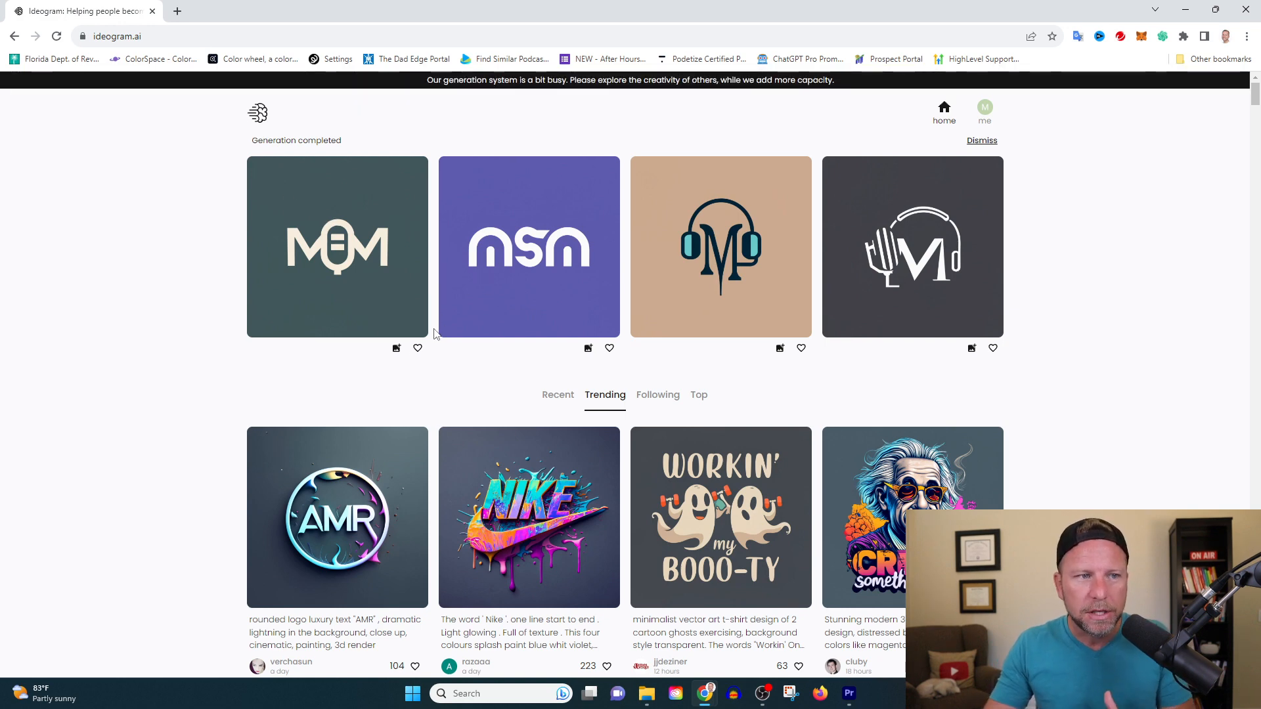
# Step: Focus the prompt bar to remove 'minimalist' from the MSM logo prompt
pyautogui.click(337, 247)
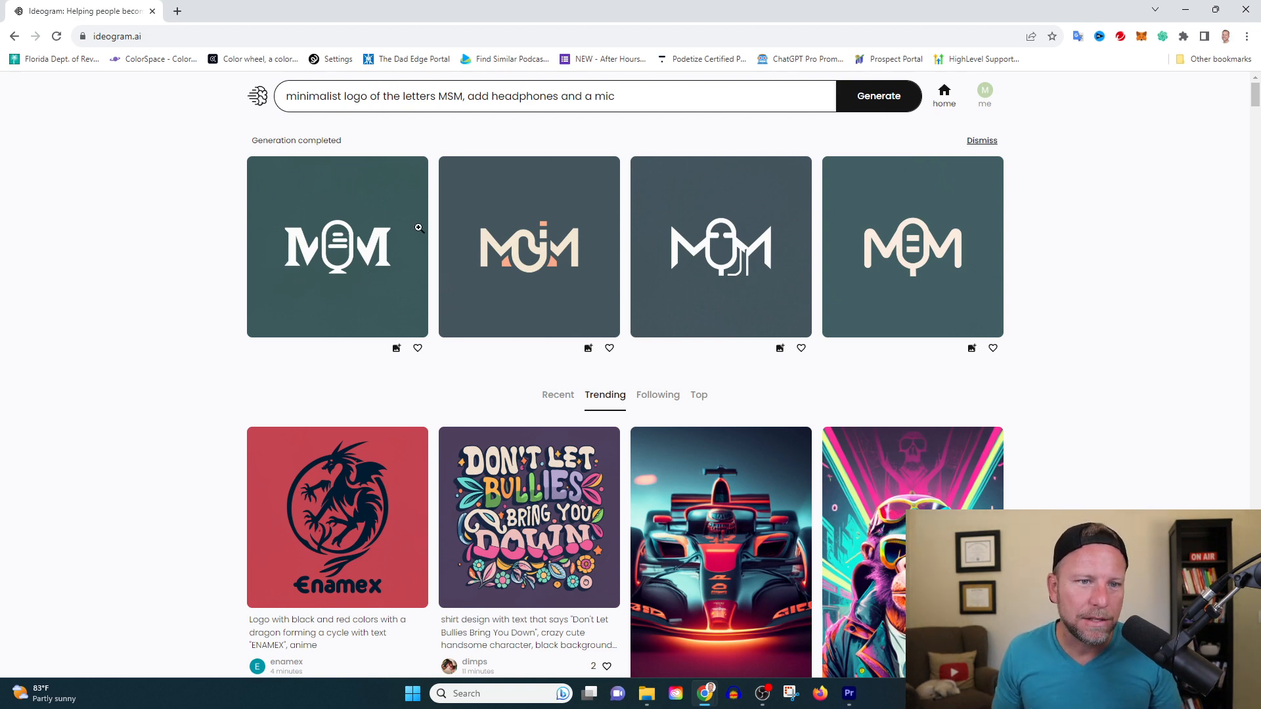
pyautogui.moveTo(939, 266)
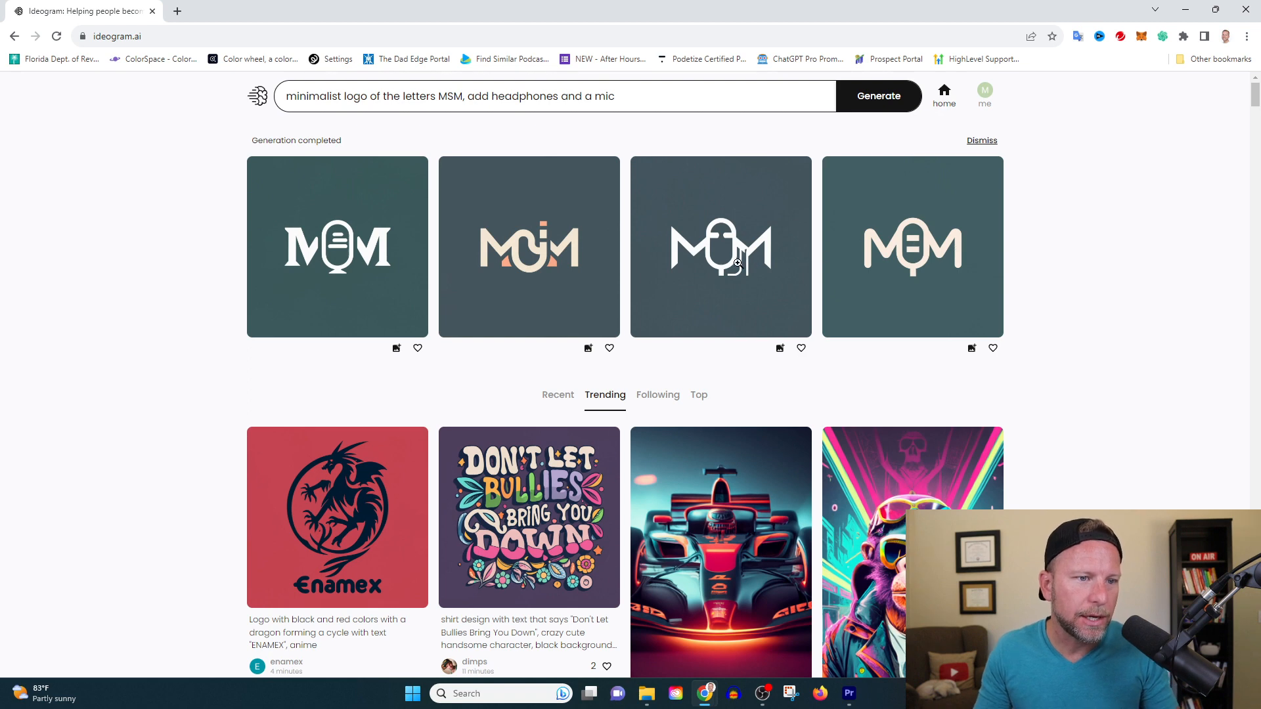
pyautogui.moveTo(708, 287)
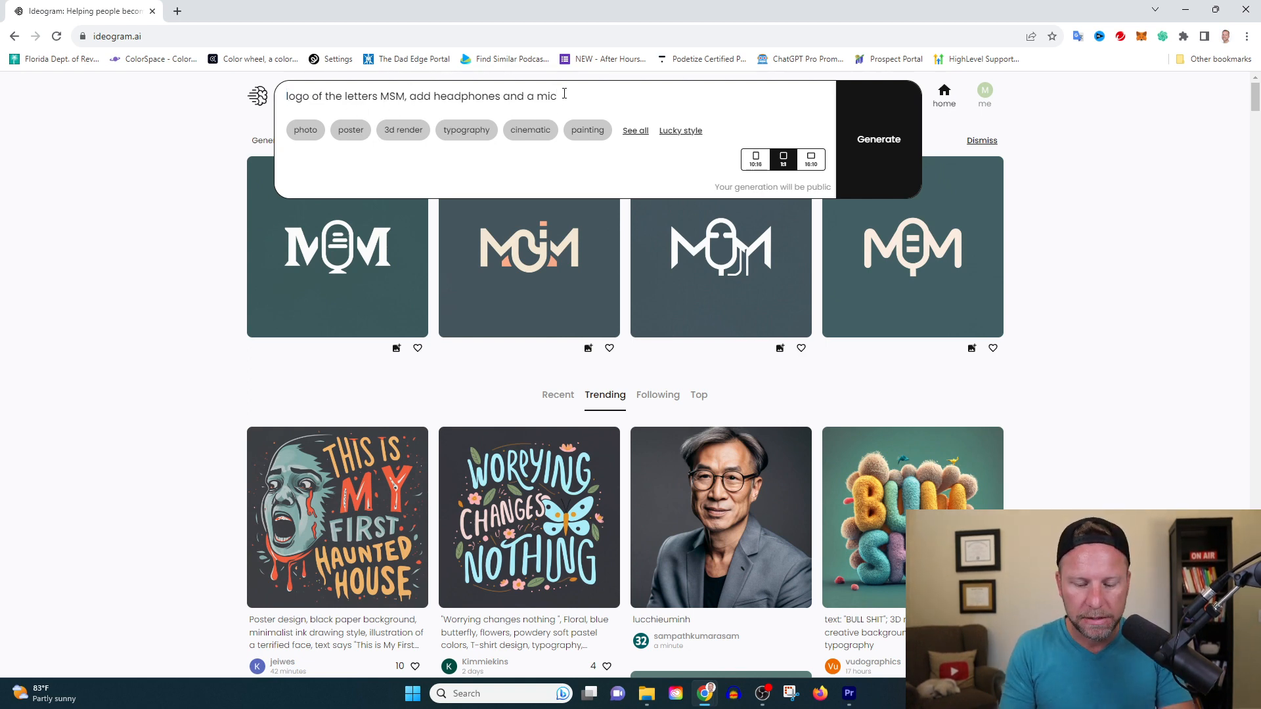
# Step: Reword the prompt for a 3D logo with the '3d render' style and generate the MSM logos
pyautogui.write(',')
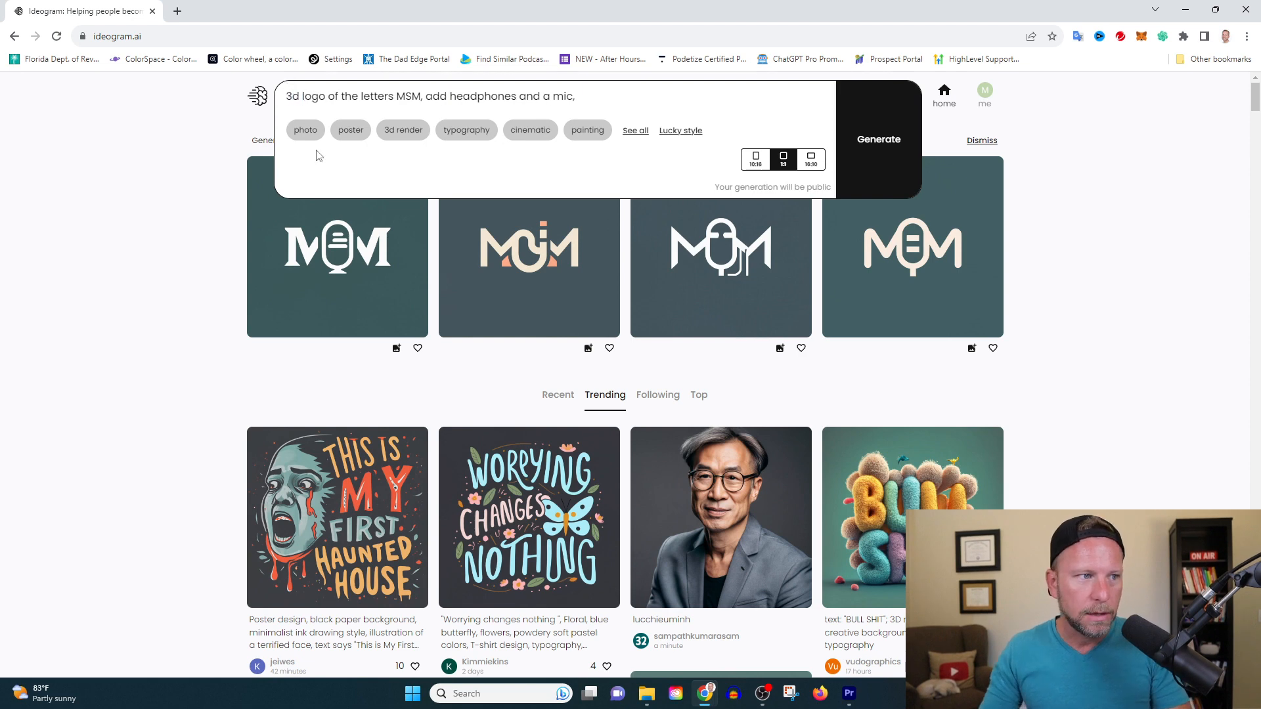
pyautogui.click(402, 129)
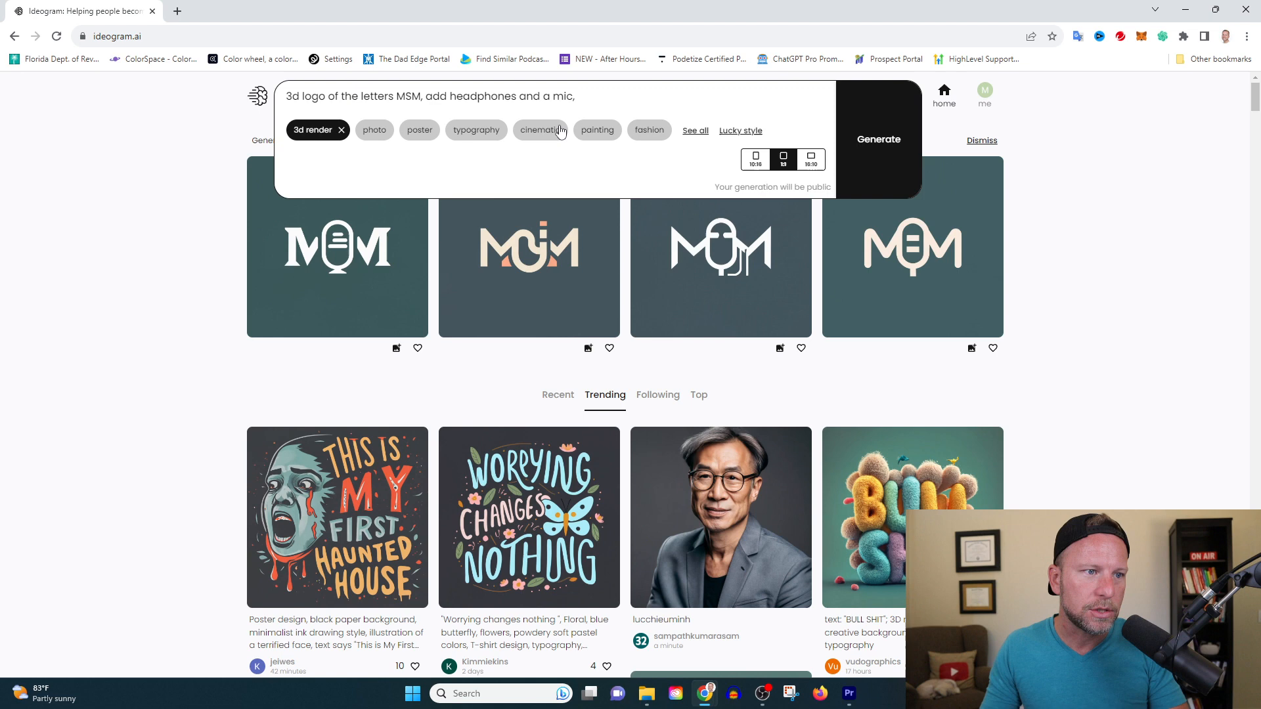
pyautogui.click(695, 130)
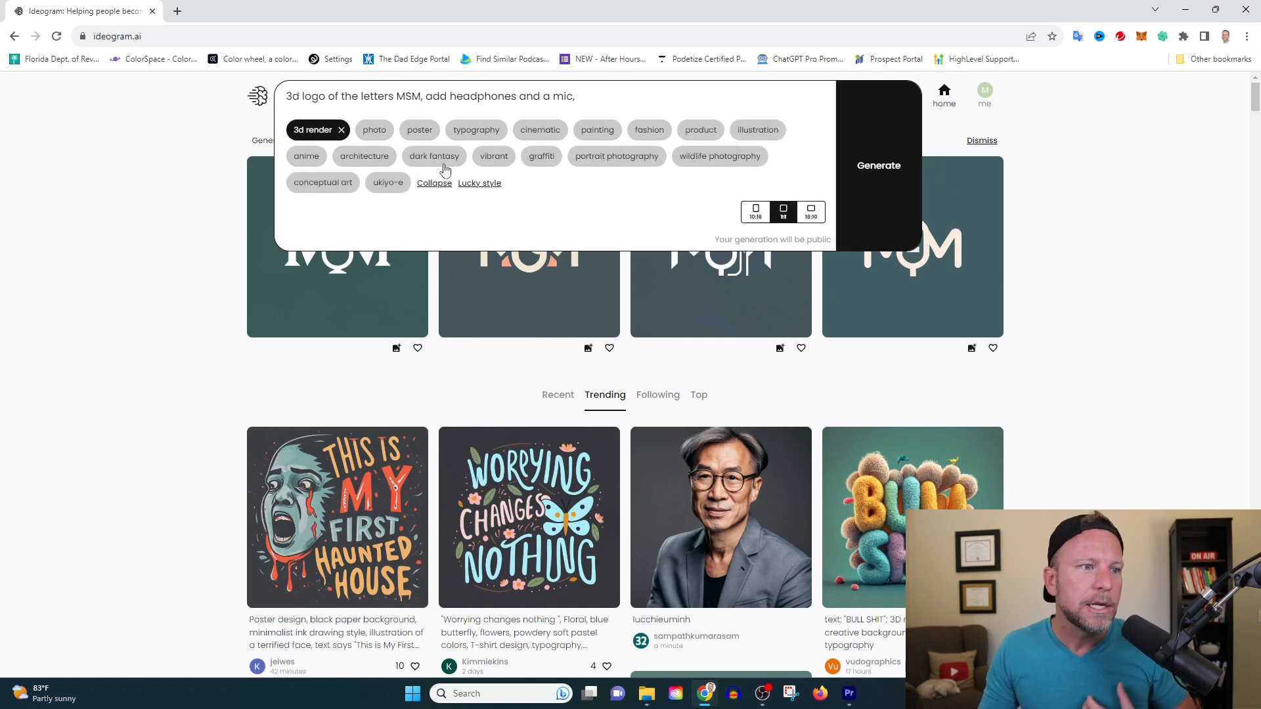
pyautogui.click(494, 156)
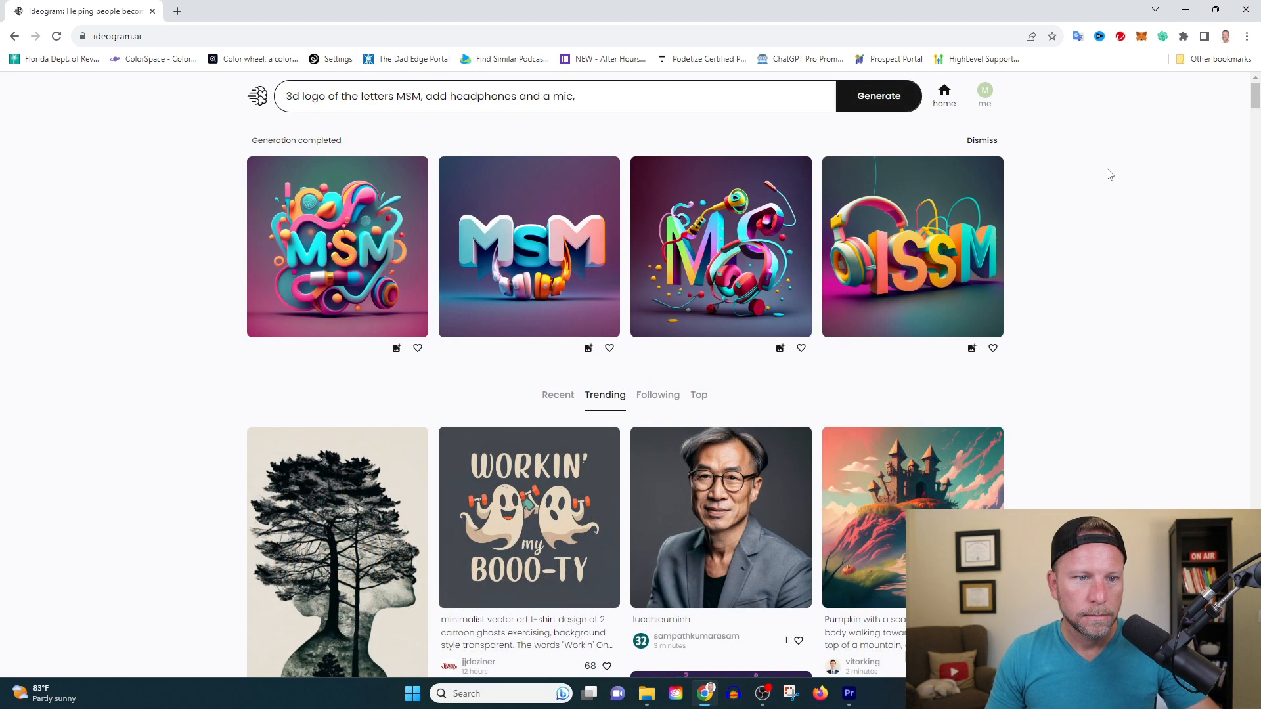
pyautogui.moveTo(591, 262)
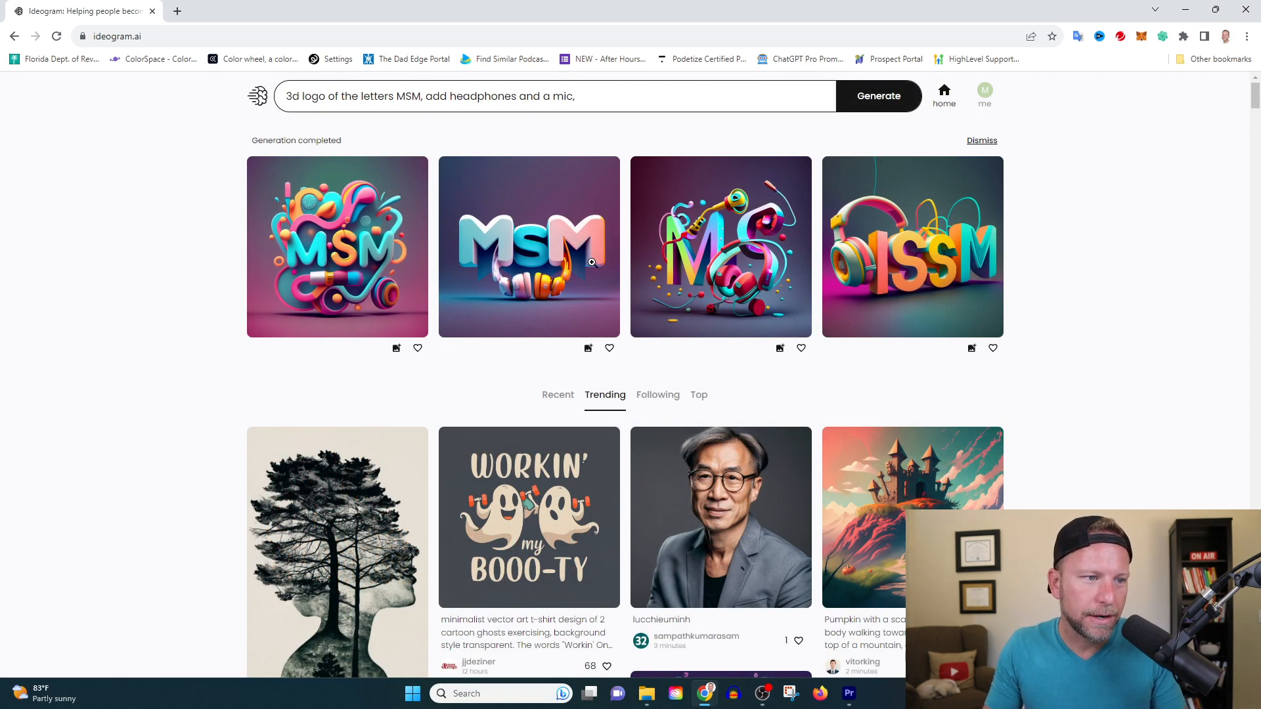
pyautogui.moveTo(532, 272)
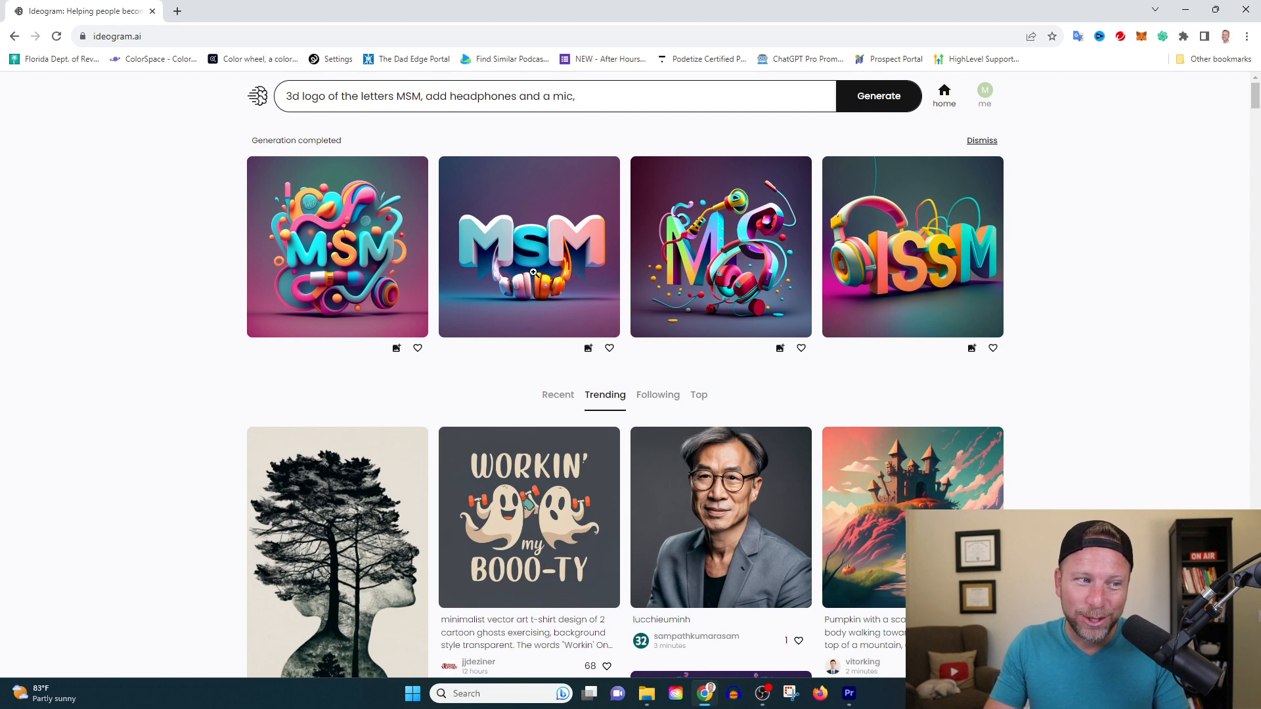
pyautogui.moveTo(425, 330)
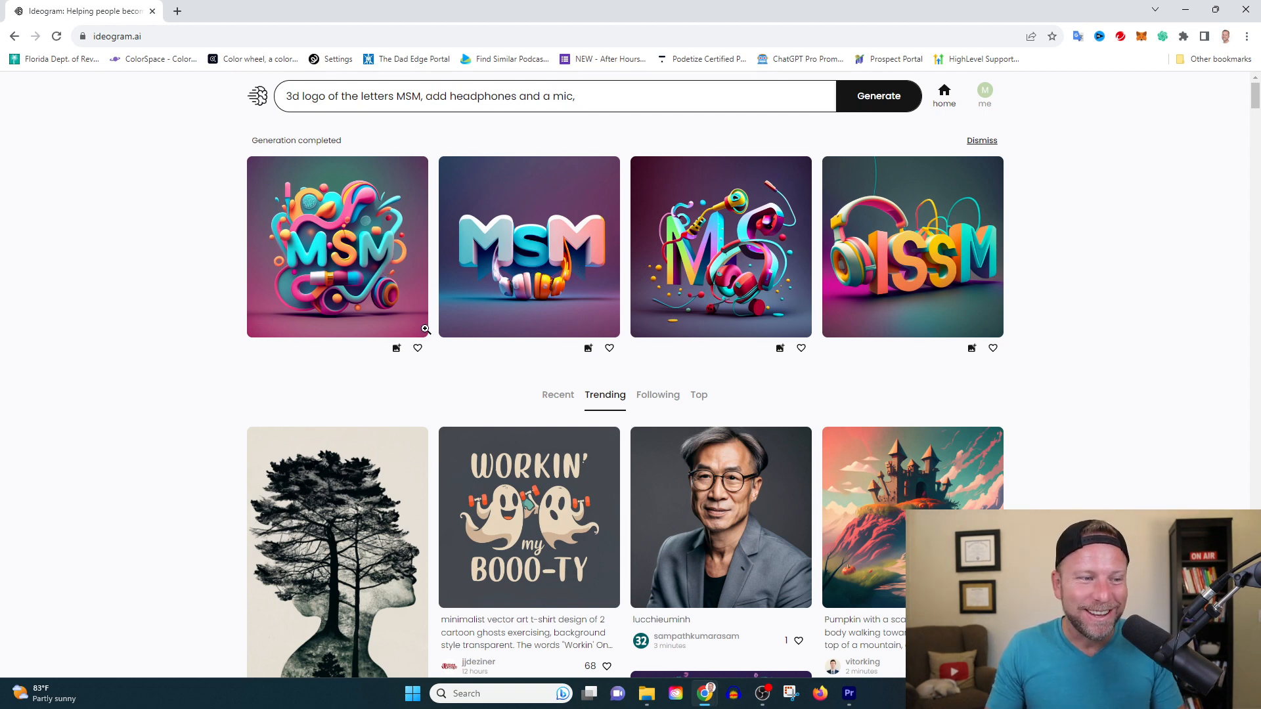
# Step: Like a favourite 3D MSM headphone logo via its heart icon
pyautogui.click(416, 349)
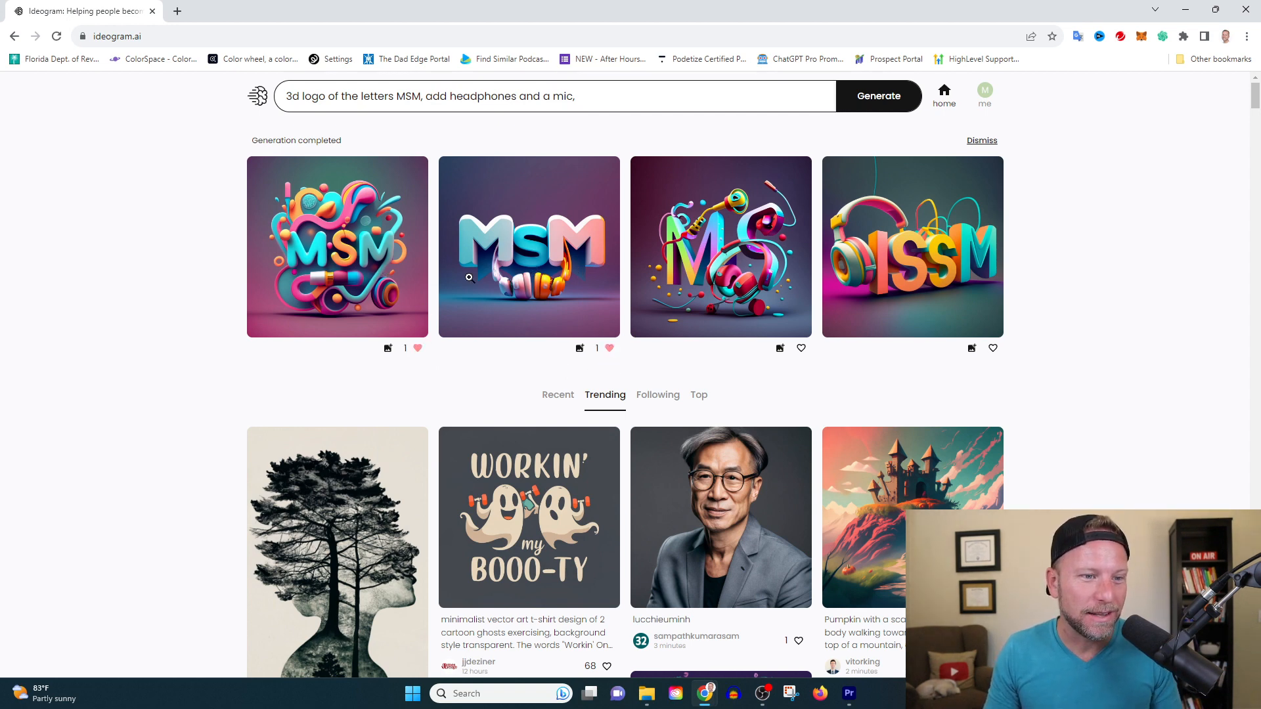
pyautogui.moveTo(558, 270)
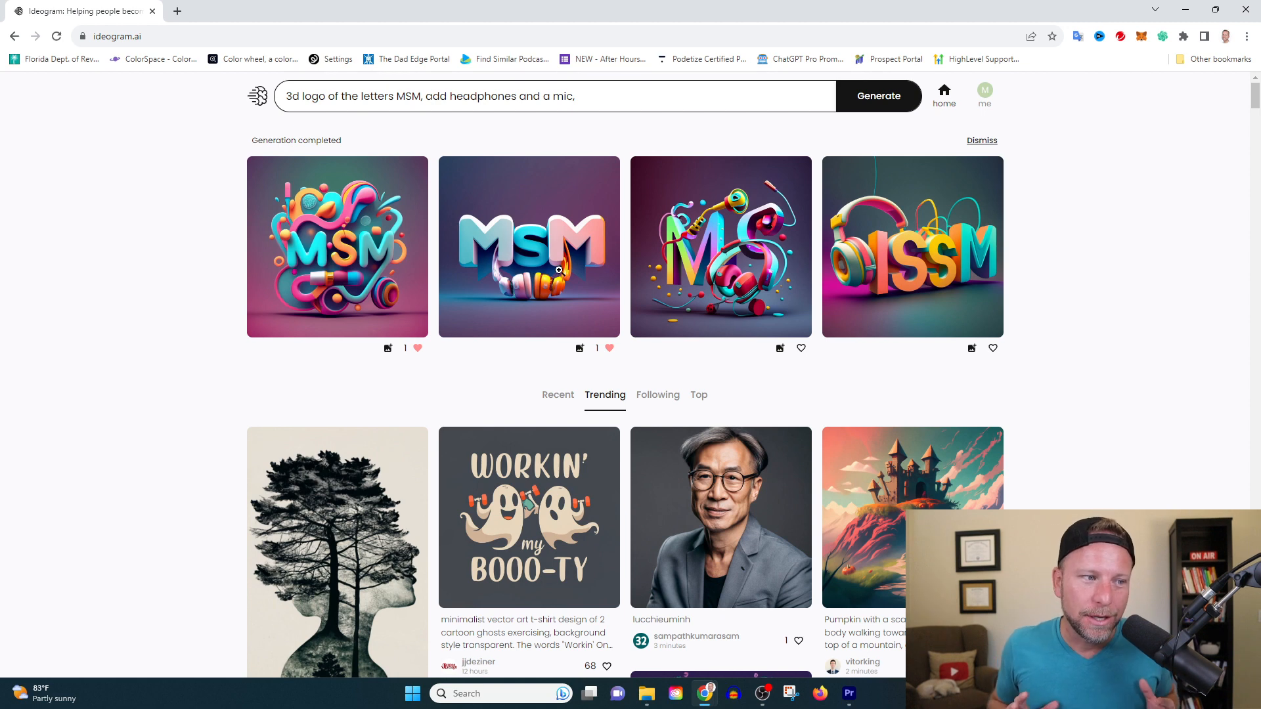